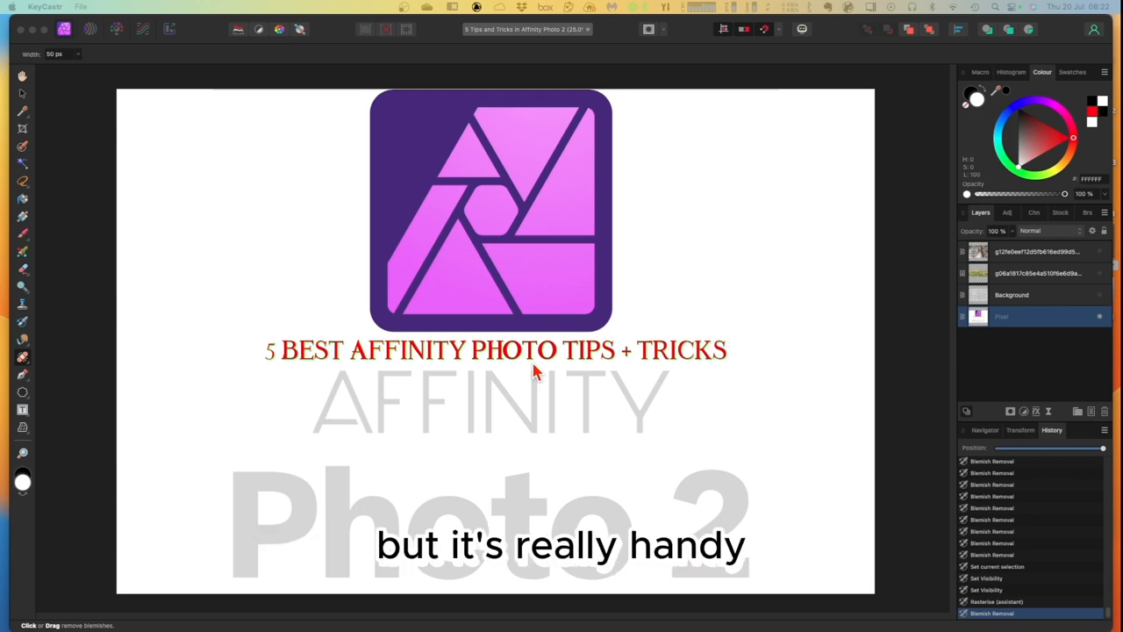
pyautogui.moveTo(393, 404)
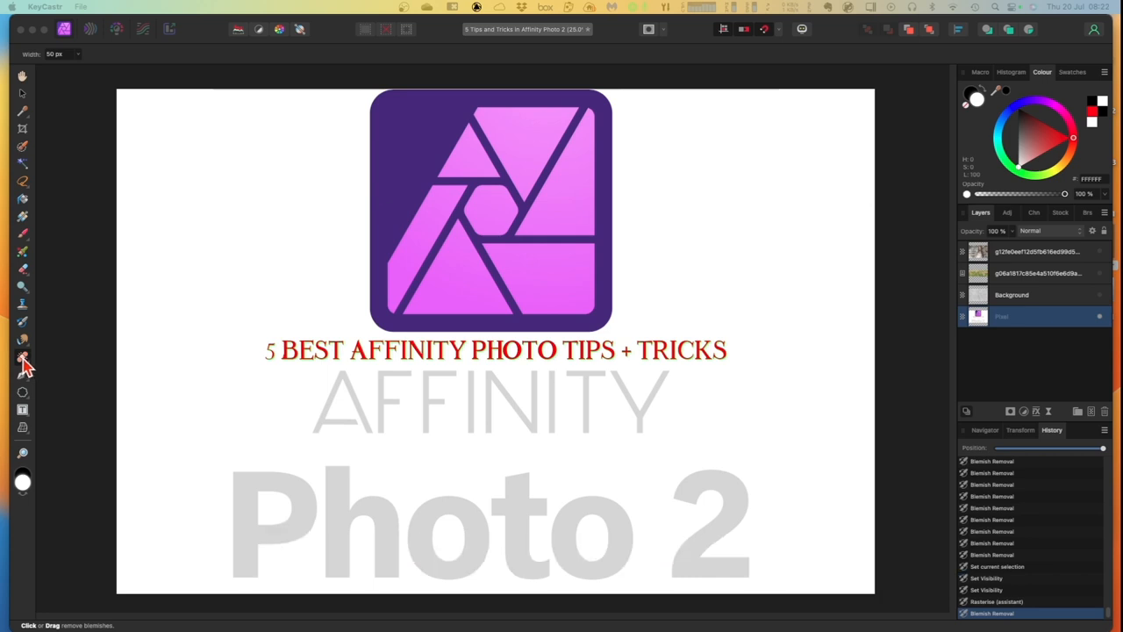
pyautogui.moveTo(22, 360)
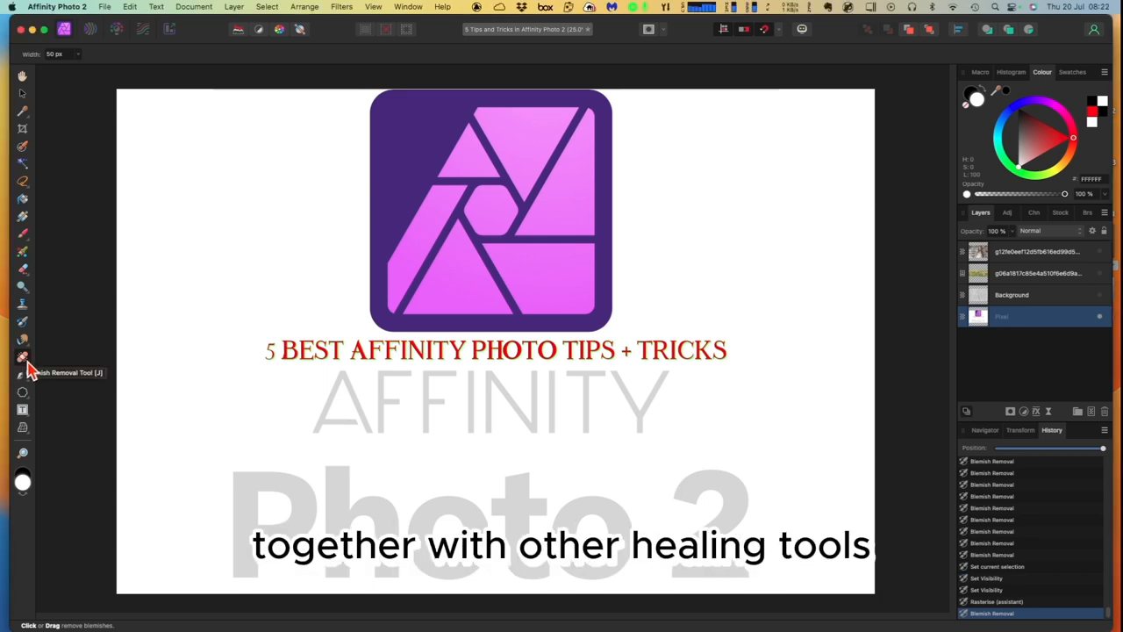
# Step: Select the Blemish Removal Tool at 50 px width and hide the title layer
pyautogui.click(21, 355)
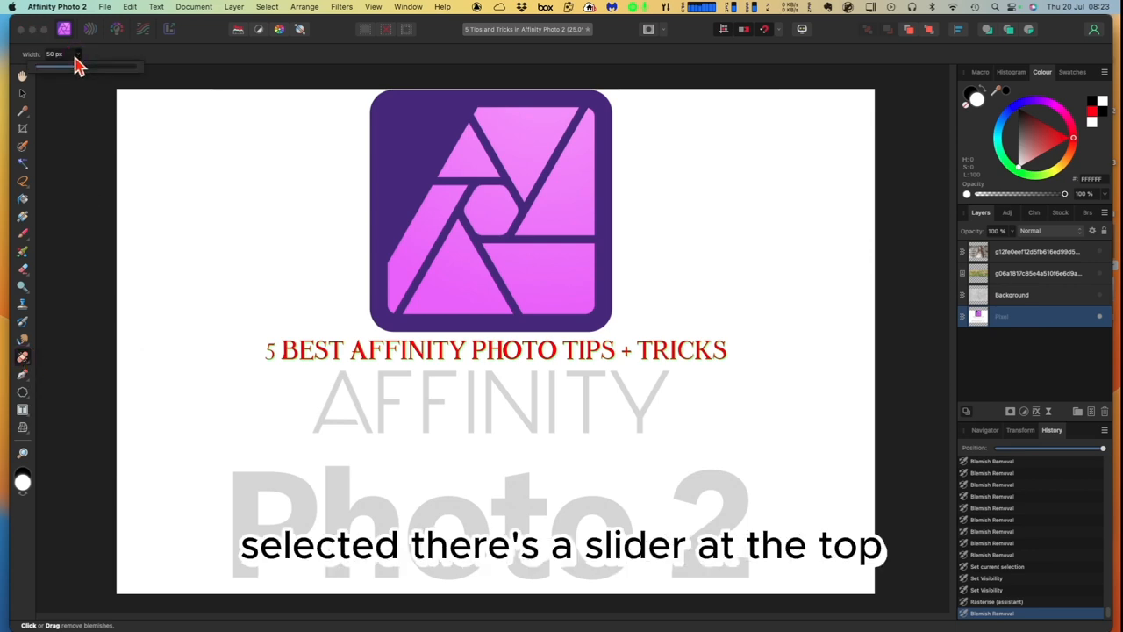
pyautogui.moveTo(79, 67); pyautogui.dragTo(74, 67)
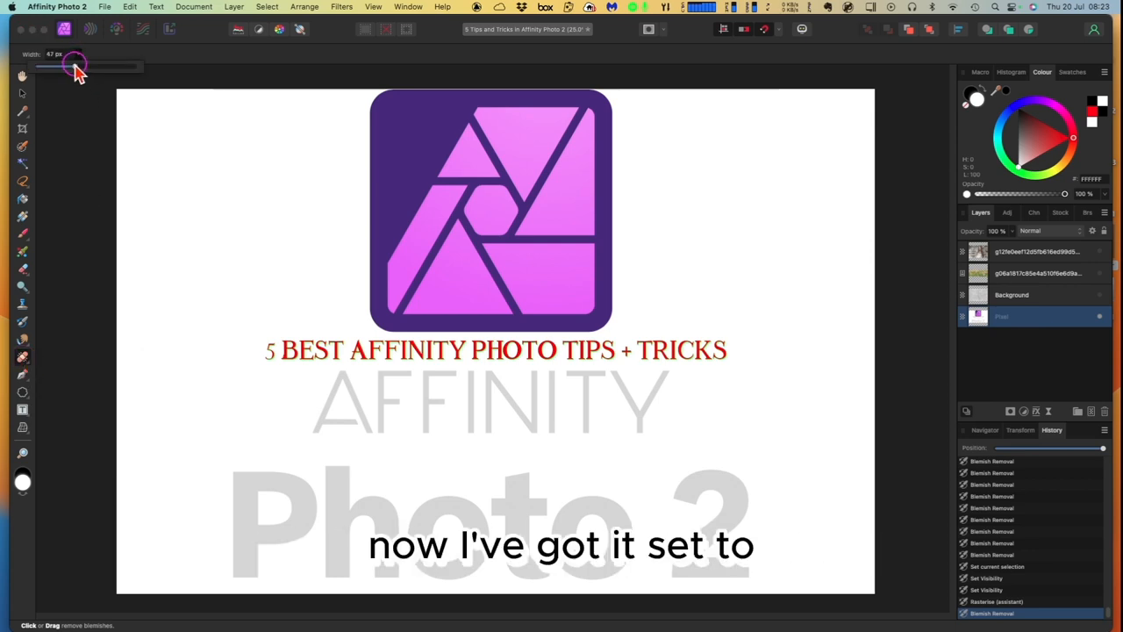
pyautogui.moveTo(75, 66); pyautogui.dragTo(107, 66)
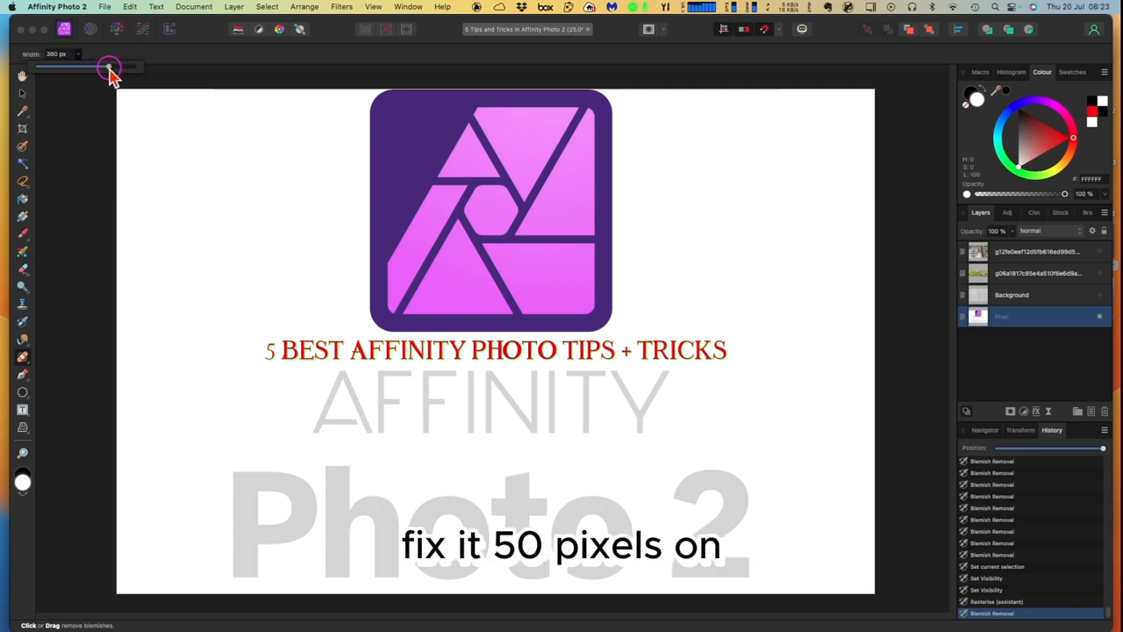
pyautogui.moveTo(108, 69); pyautogui.dragTo(77, 68)
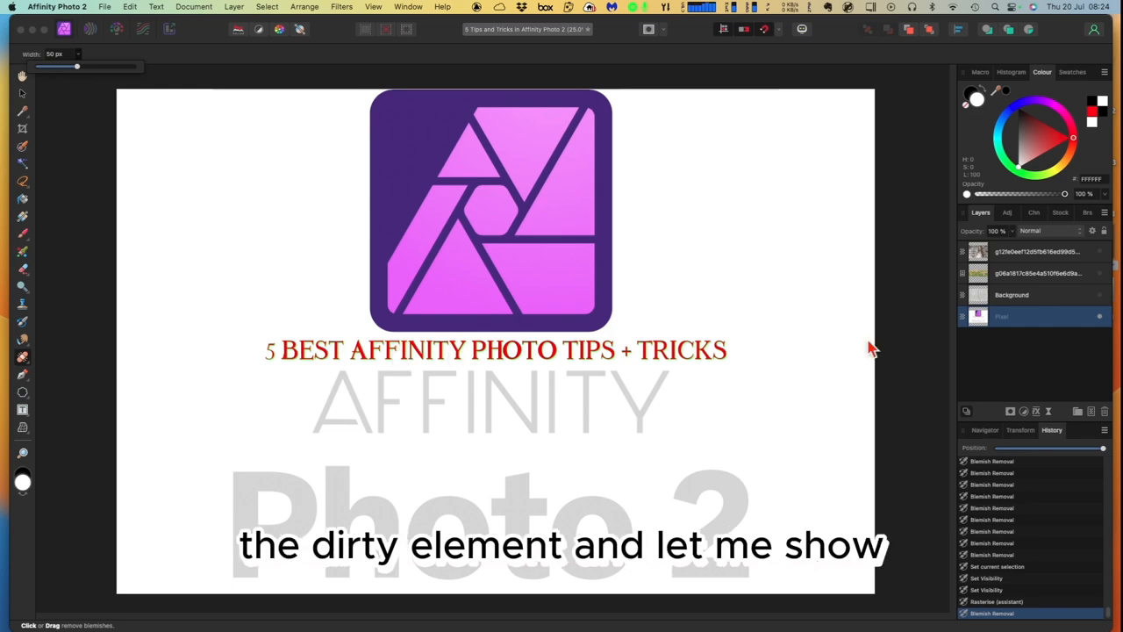
pyautogui.click(1012, 294)
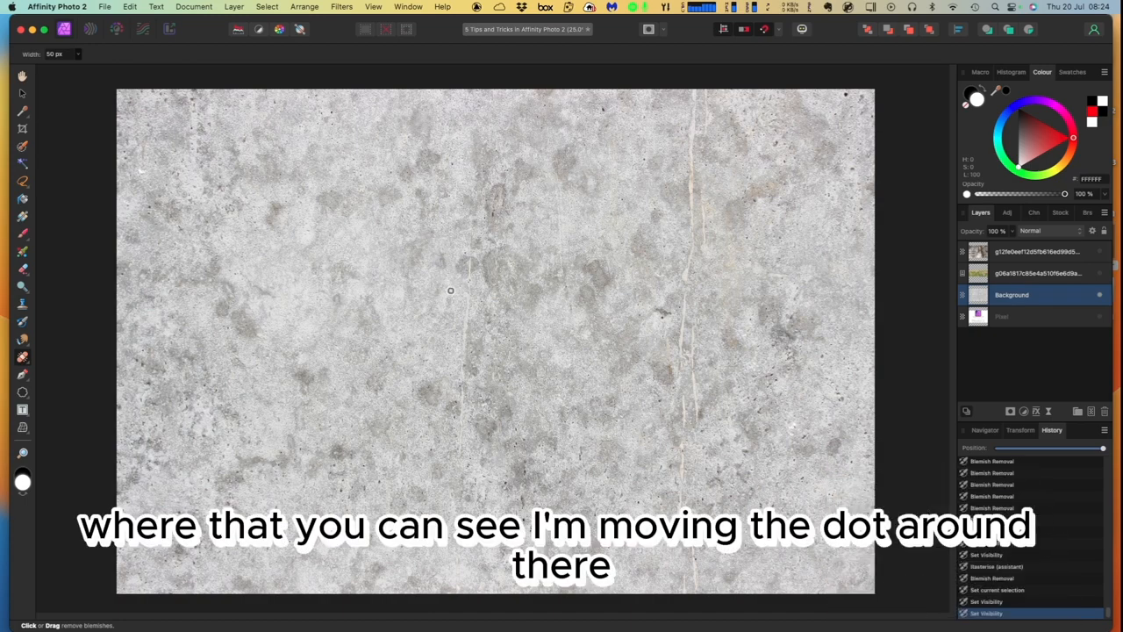
pyautogui.moveTo(69, 331)
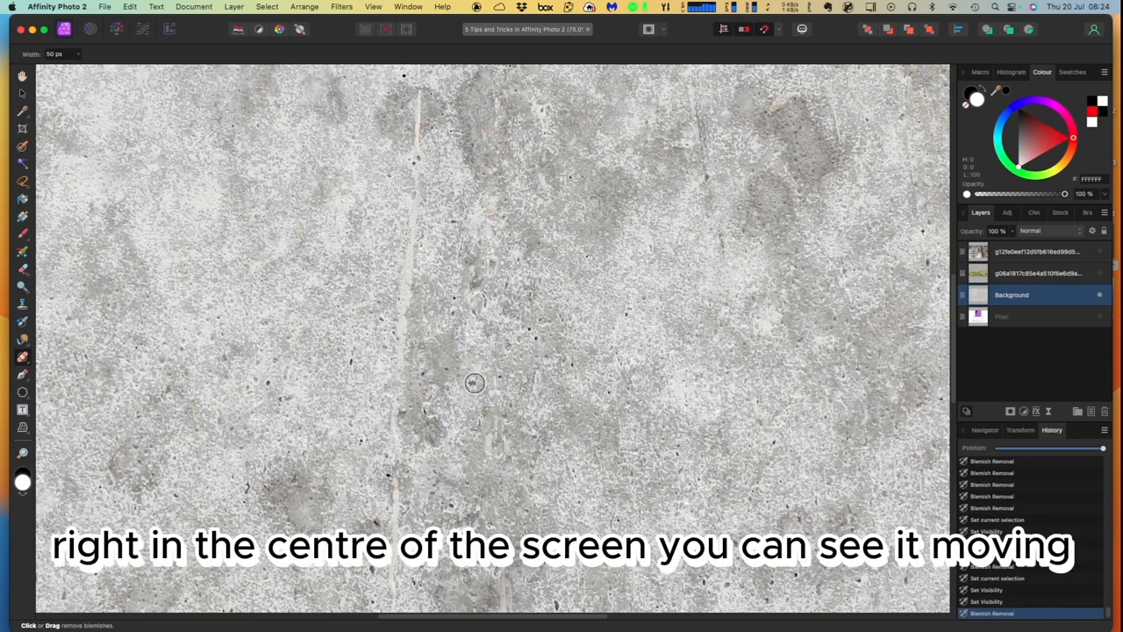
pyautogui.moveTo(473, 387)
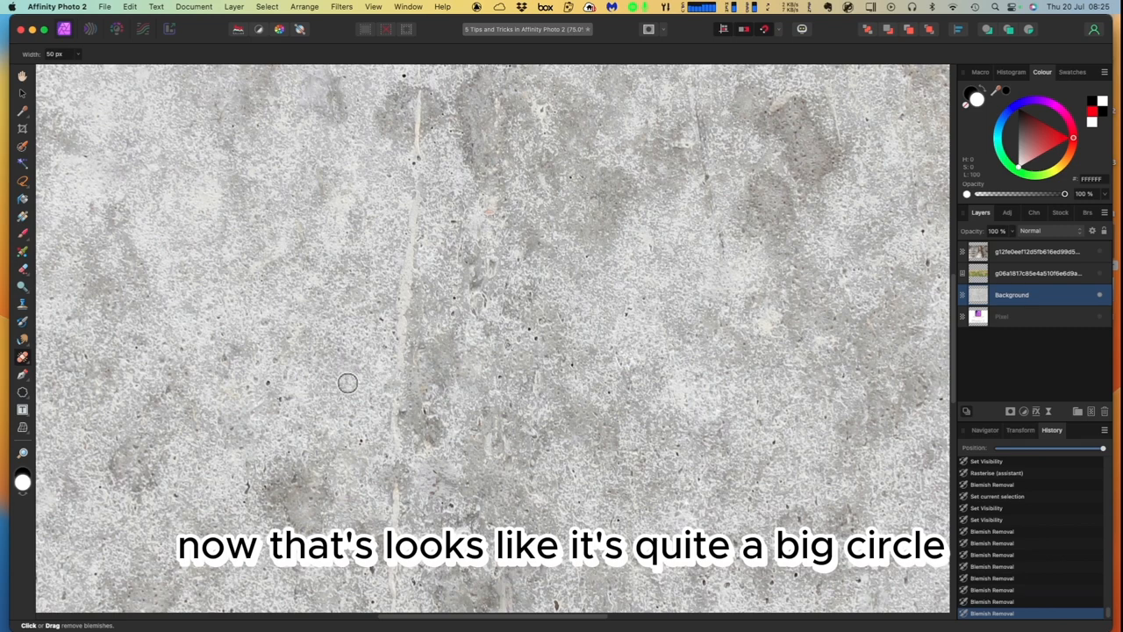
pyautogui.moveTo(268, 384)
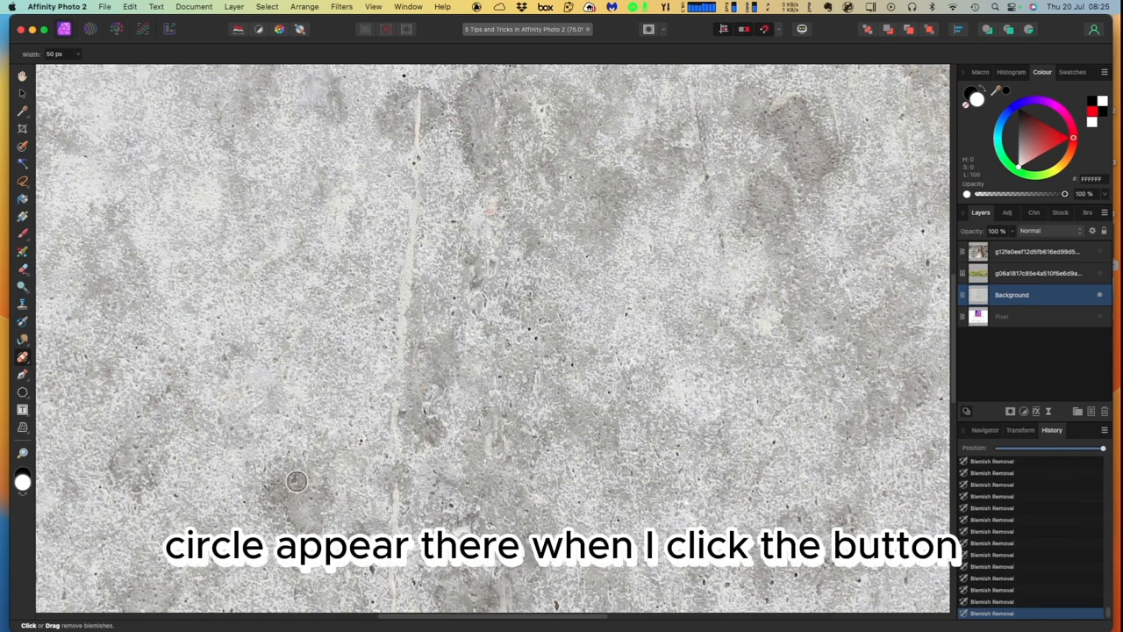
# Step: Heal a dark spot in the concrete texture with the Blemish Removal Tool
pyautogui.click(308, 501)
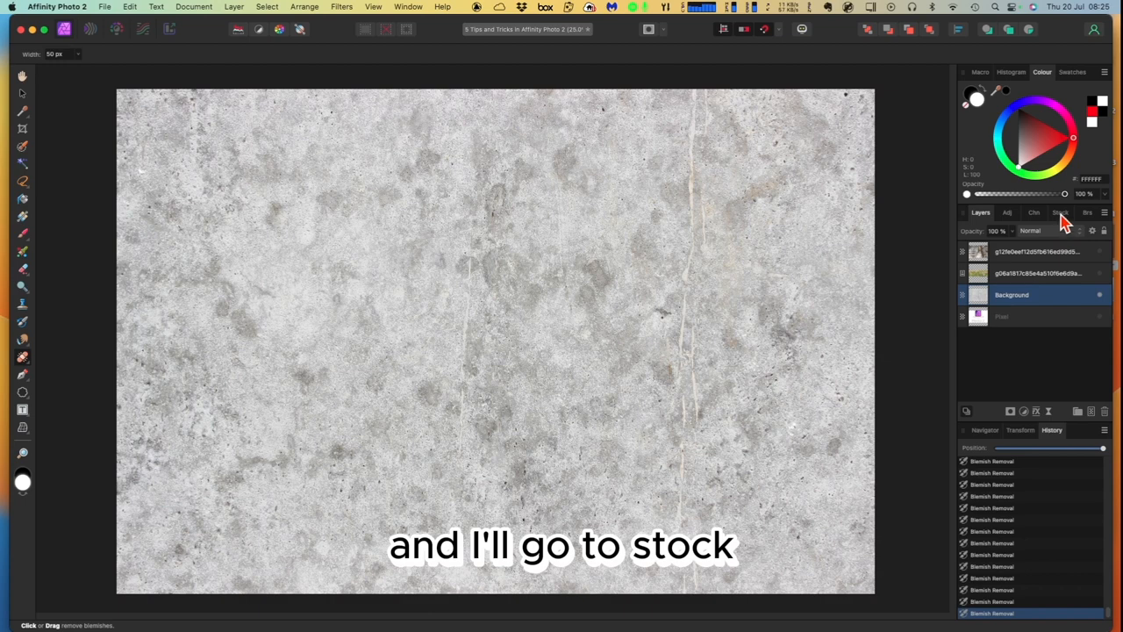
# Step: Open the Stock panel and search Pixabay for freckles
pyautogui.click(1059, 212)
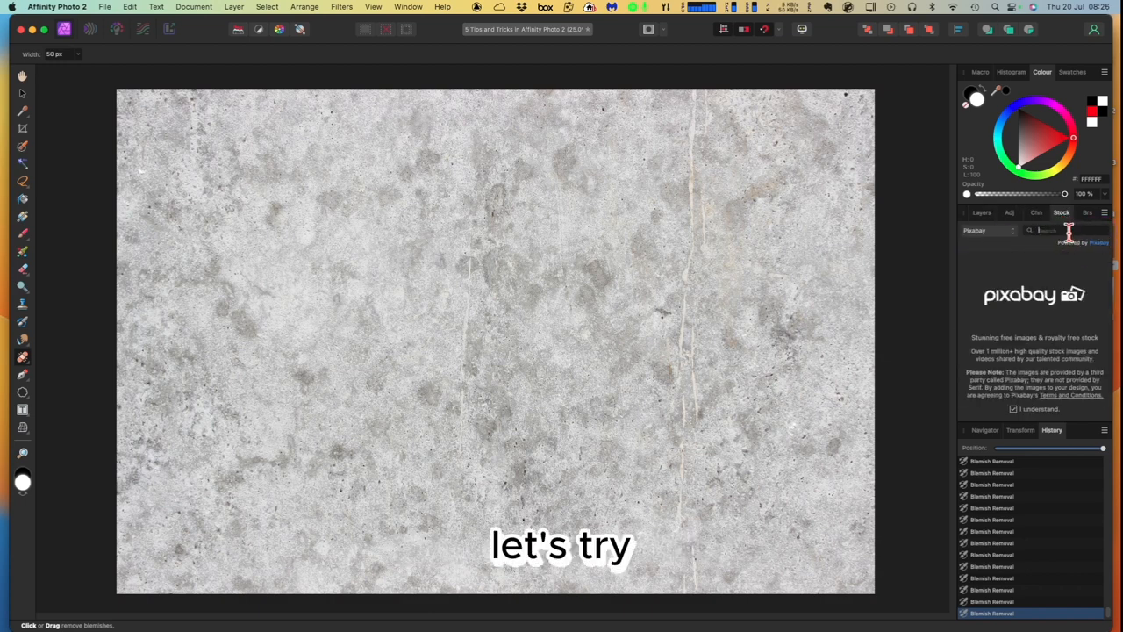
pyautogui.write('freckles')
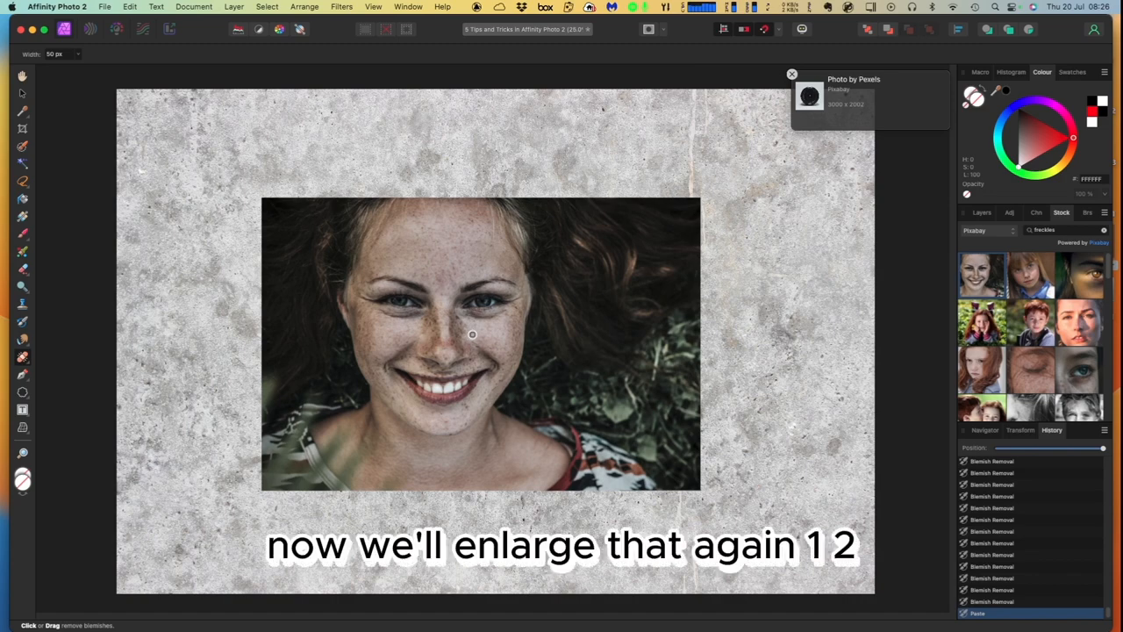
# Step: Zoom in on the woman's face and narrow the healing brush to 30 px
pyautogui.press('cmd+=')
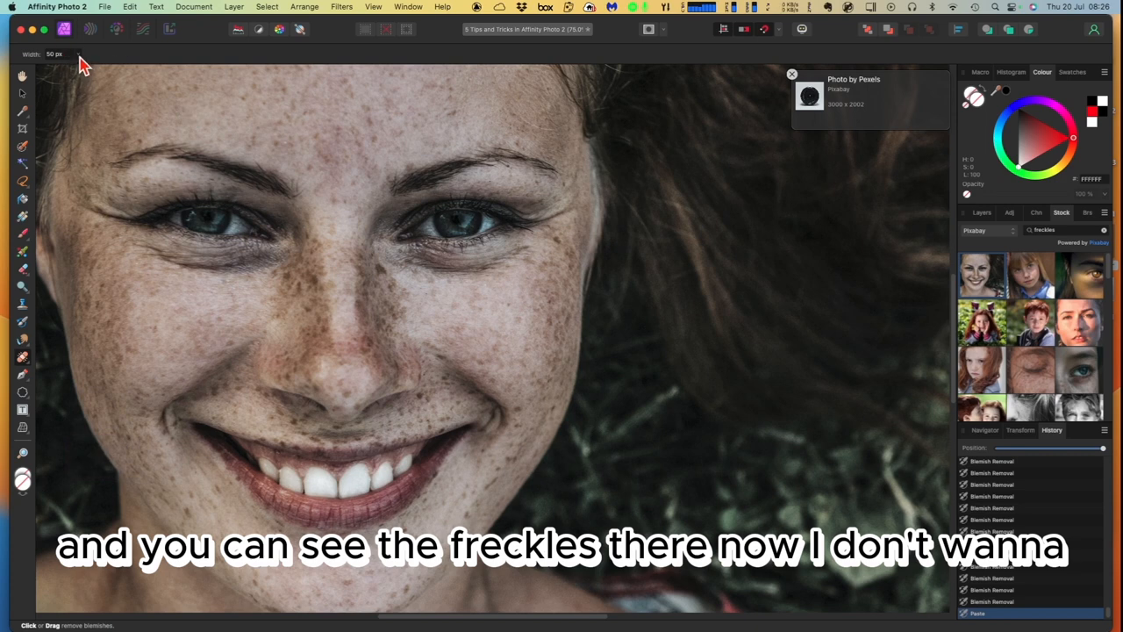
pyautogui.moveTo(75, 66); pyautogui.dragTo(75, 69)
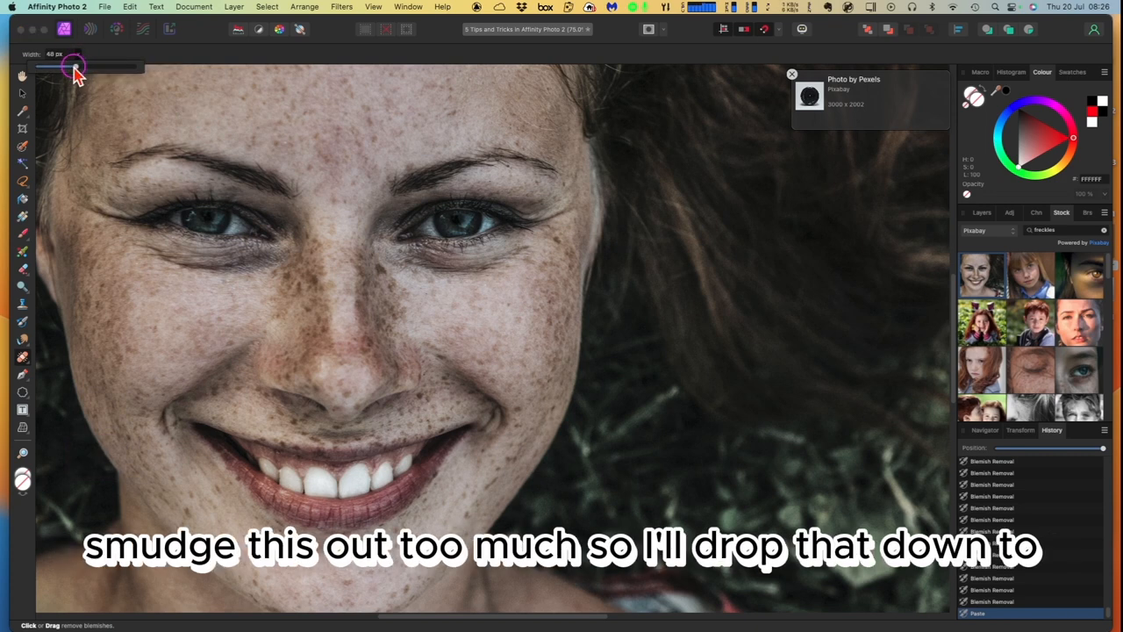
pyautogui.moveTo(77, 67); pyautogui.dragTo(64, 66)
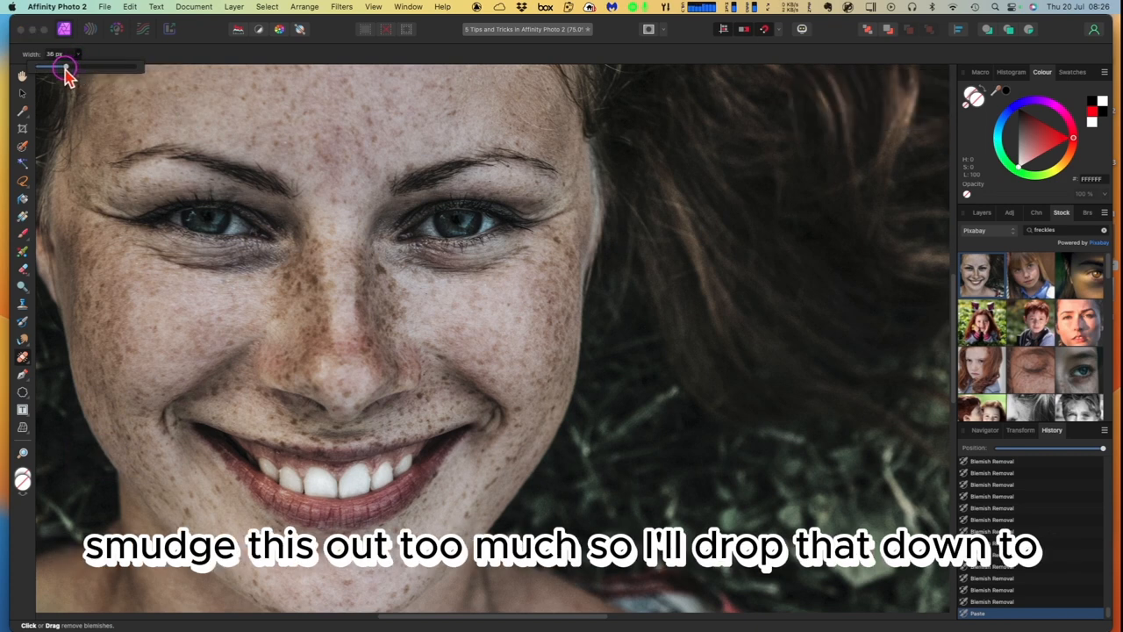
pyautogui.moveTo(68, 68); pyautogui.dragTo(62, 68)
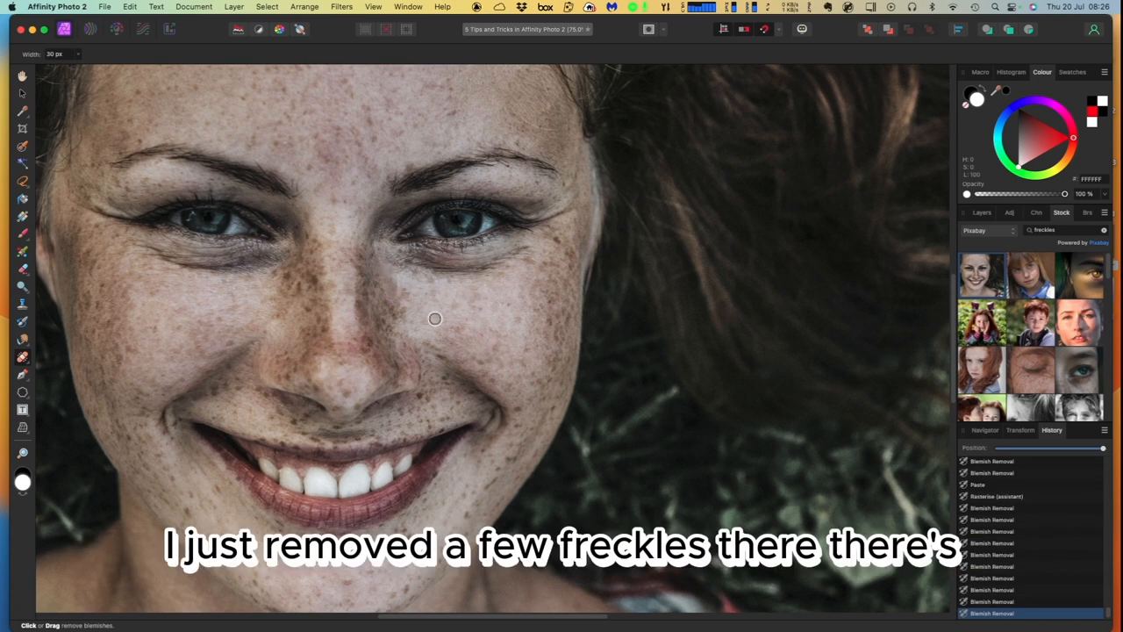
pyautogui.moveTo(558, 240)
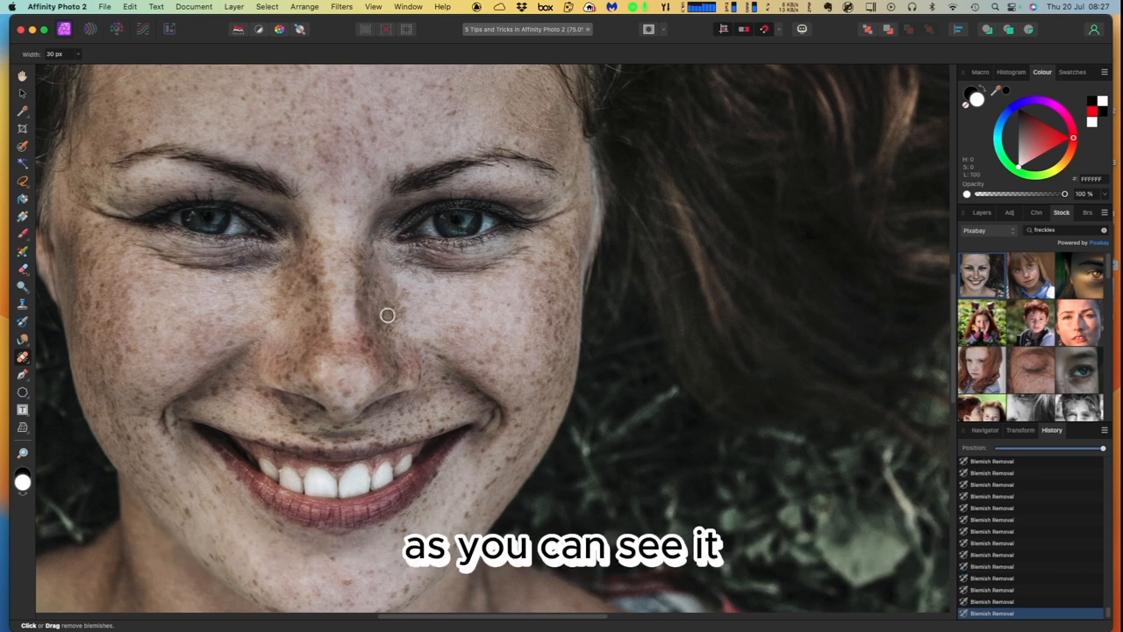
pyautogui.moveTo(399, 319)
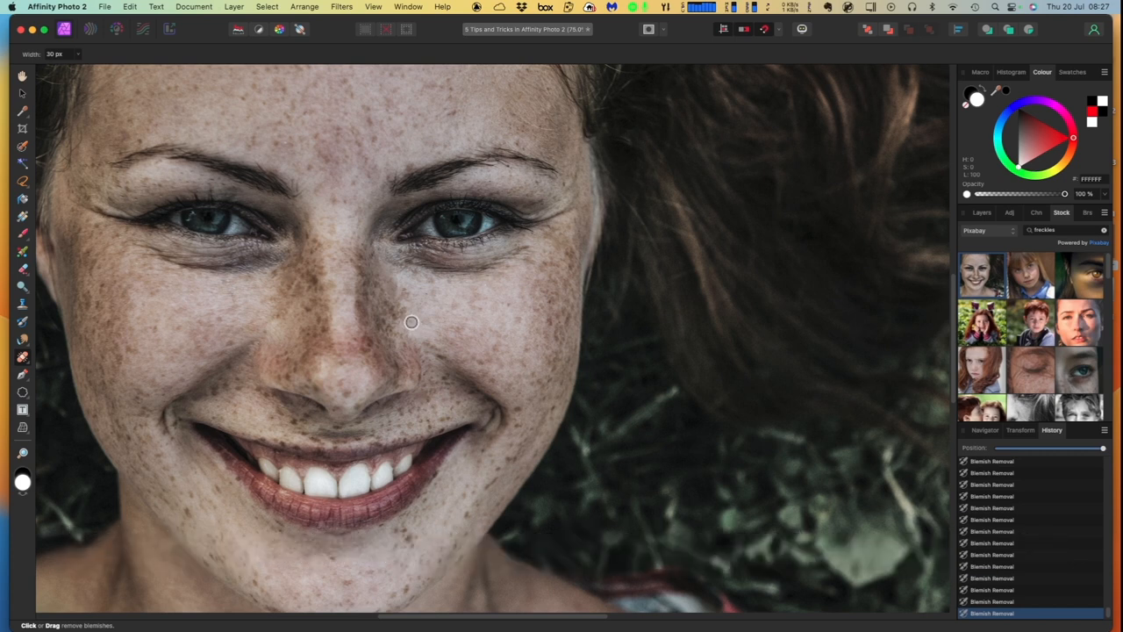
pyautogui.moveTo(441, 336)
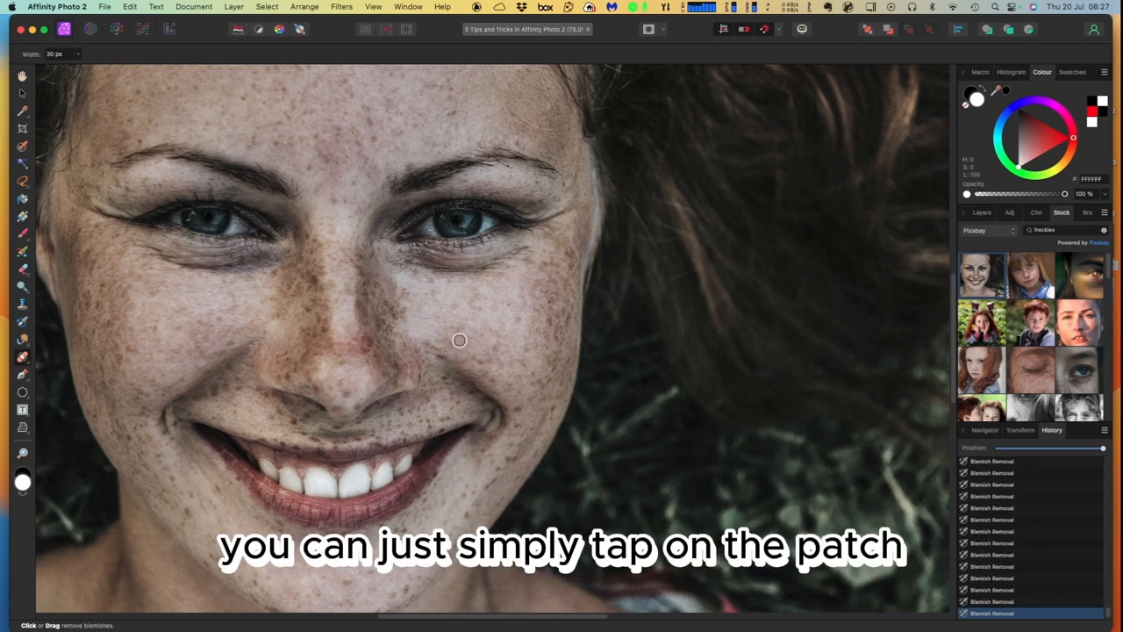
pyautogui.moveTo(403, 320)
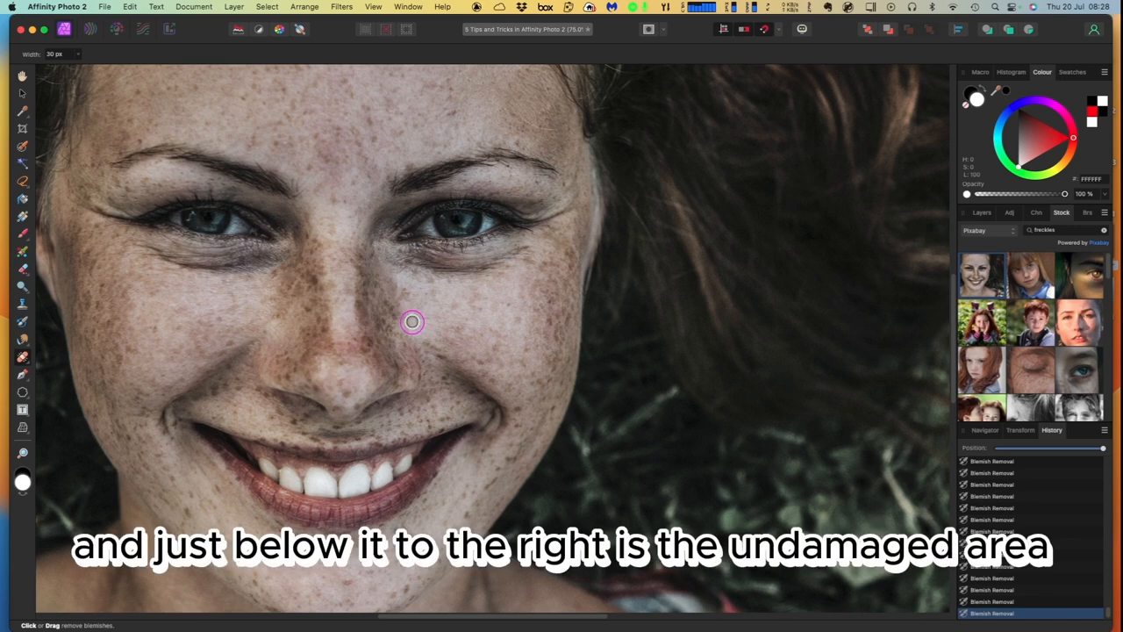
# Step: Heal the freckled patch beside the nose with a single 30 px blemish tap
pyautogui.click(410, 322)
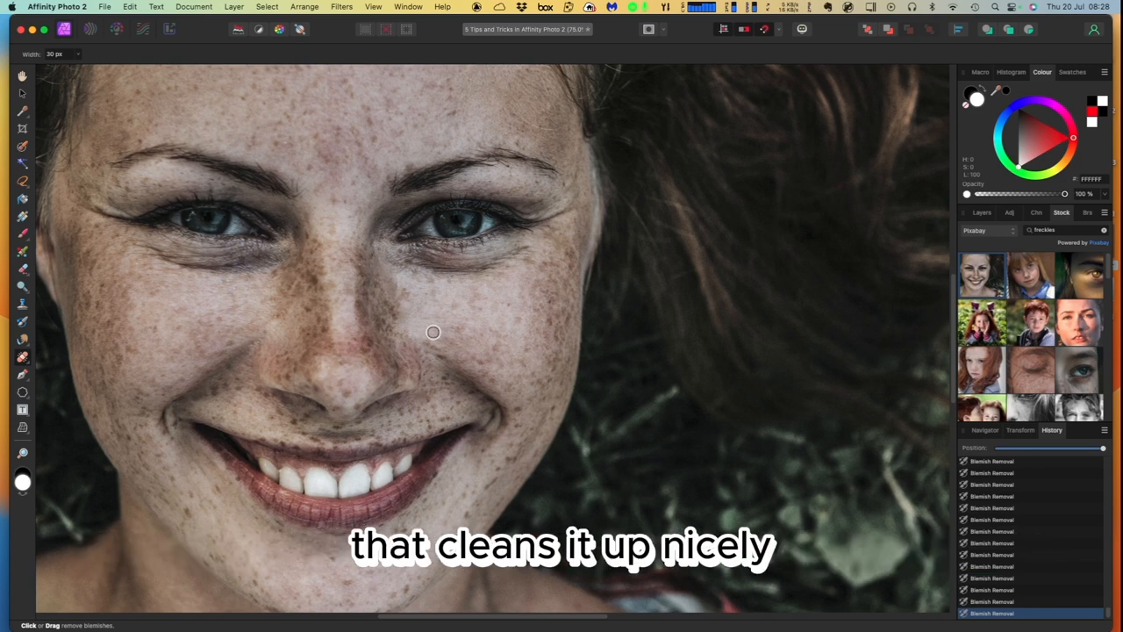
pyautogui.moveTo(414, 325)
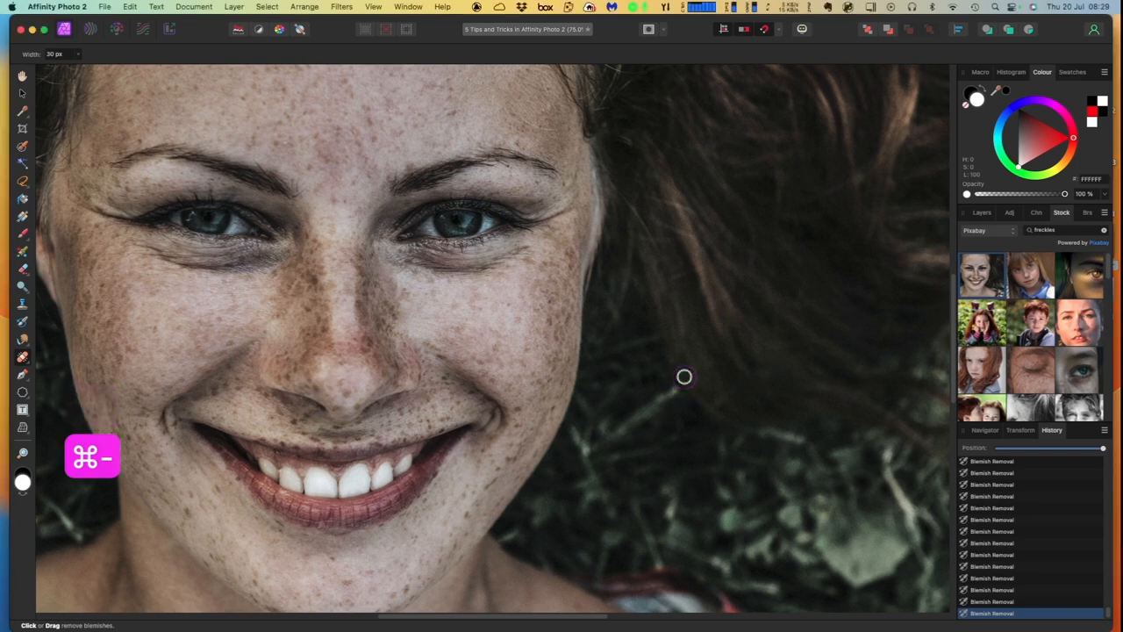
# Step: Zoom out with Cmd+- to view the whole retouched portrait on concrete
pyautogui.press('cmd+minus')
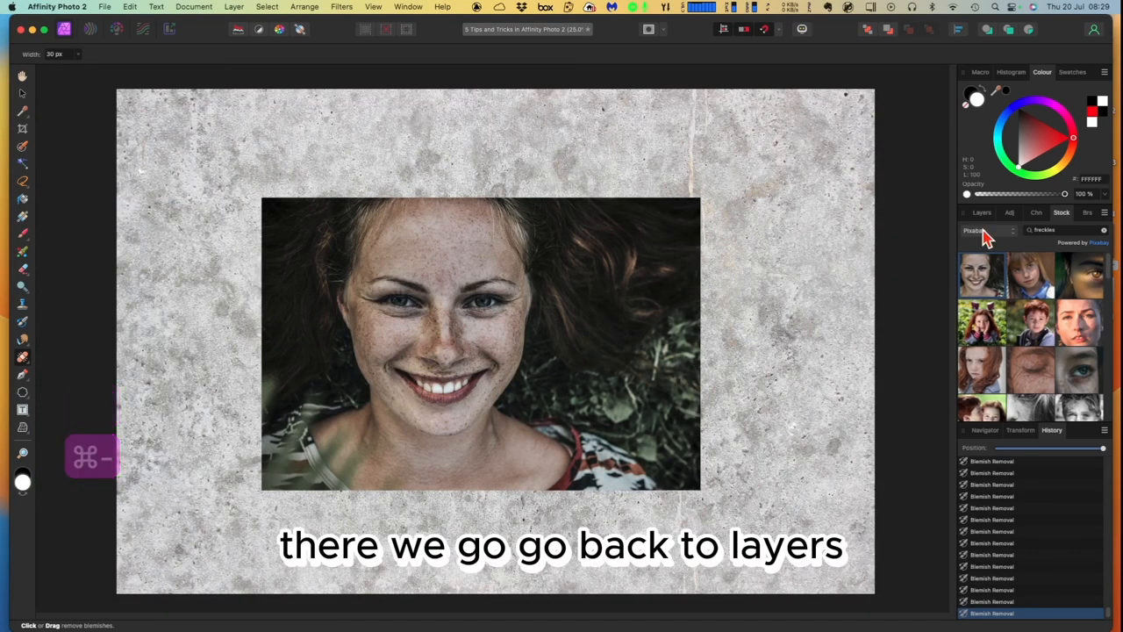
# Step: Show the Layers panel and toggle visibility of the daisy field photo layer
pyautogui.click(981, 212)
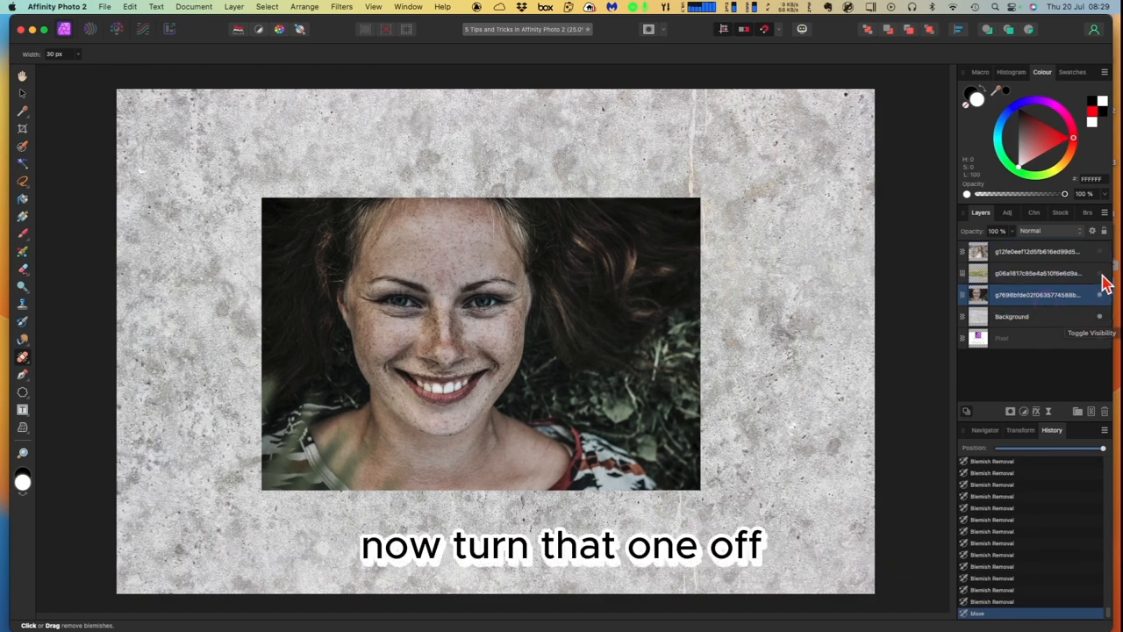
pyautogui.click(1100, 316)
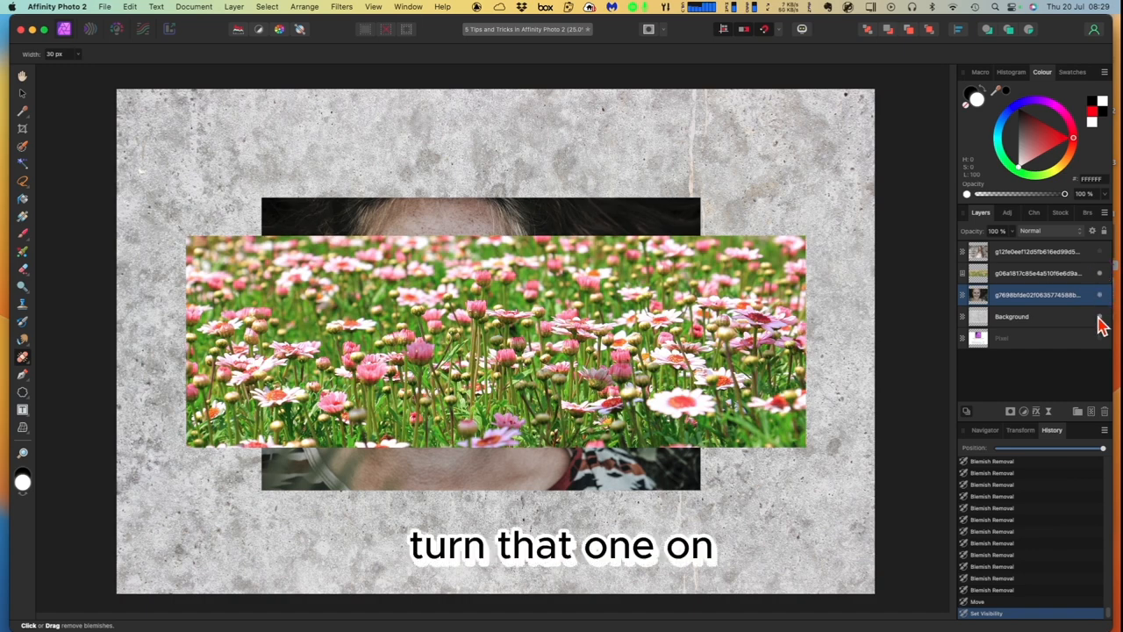
pyautogui.click(1100, 316)
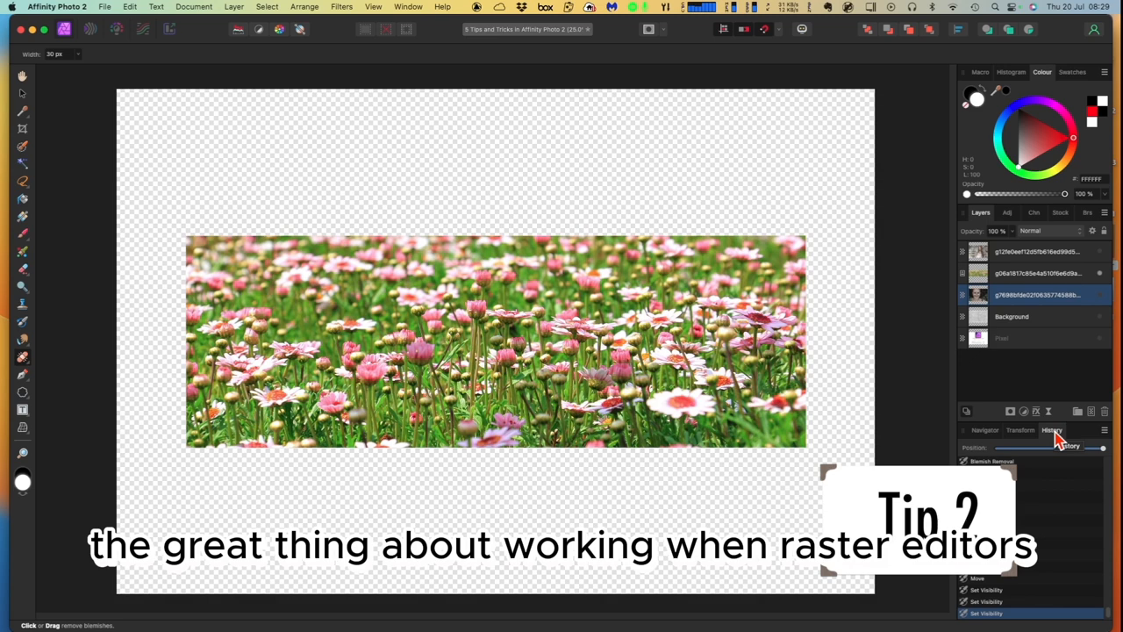
# Step: Open the document's History panel
pyautogui.click(1054, 430)
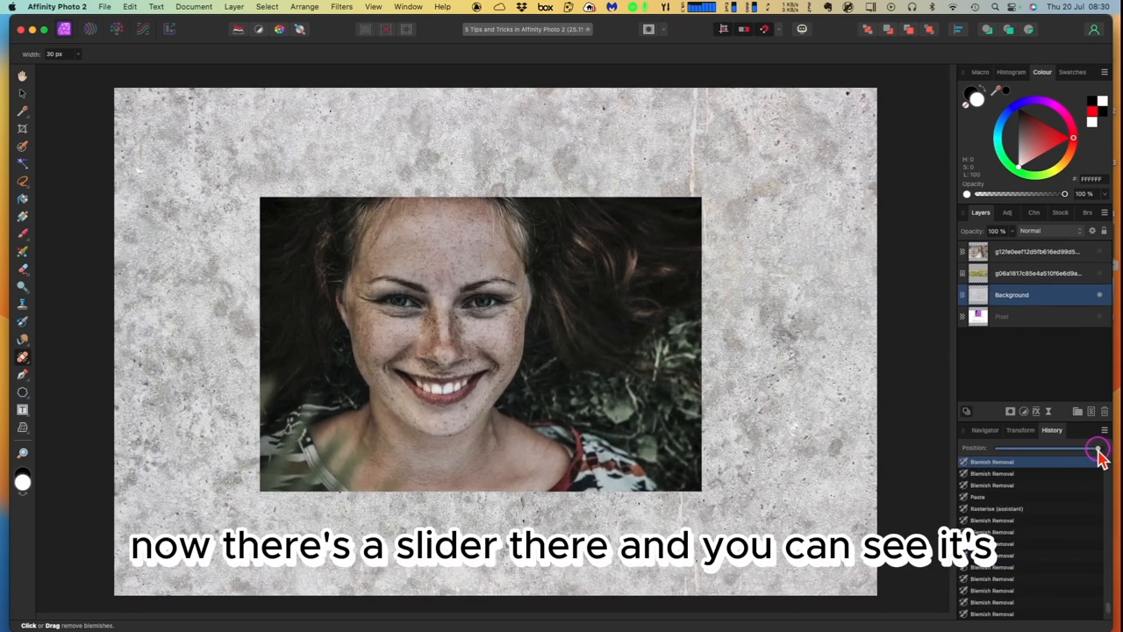
# Step: Scrub the History slider between bare concrete, portrait, daisy-field and bridge photo states
pyautogui.moveTo(1098, 450); pyautogui.dragTo(1096, 449)
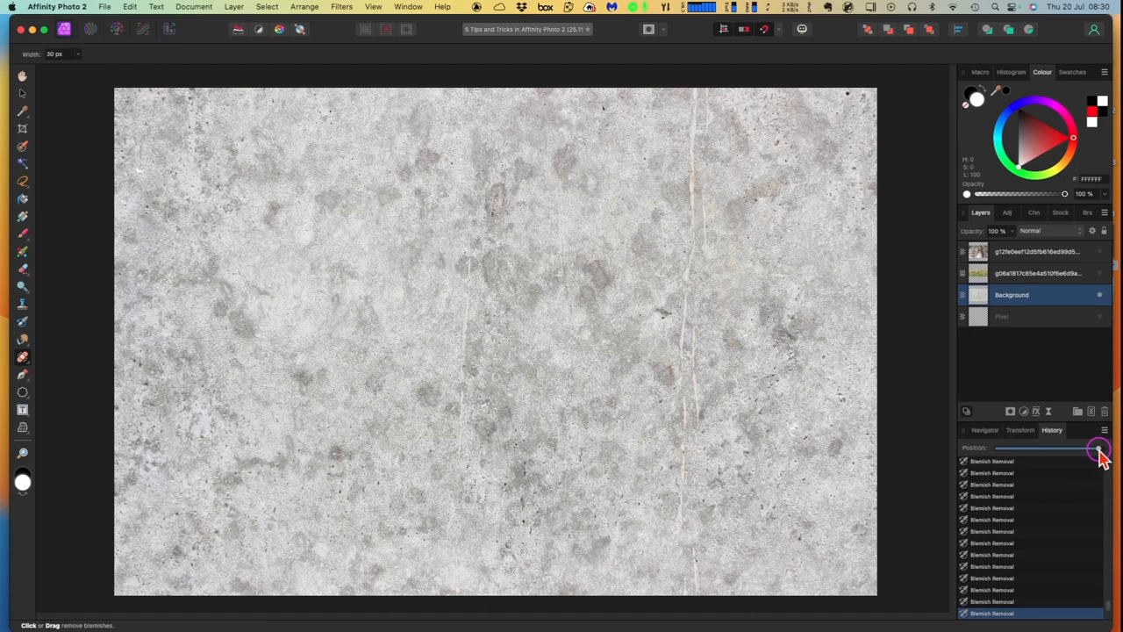
pyautogui.moveTo(1099, 448); pyautogui.dragTo(1102, 449)
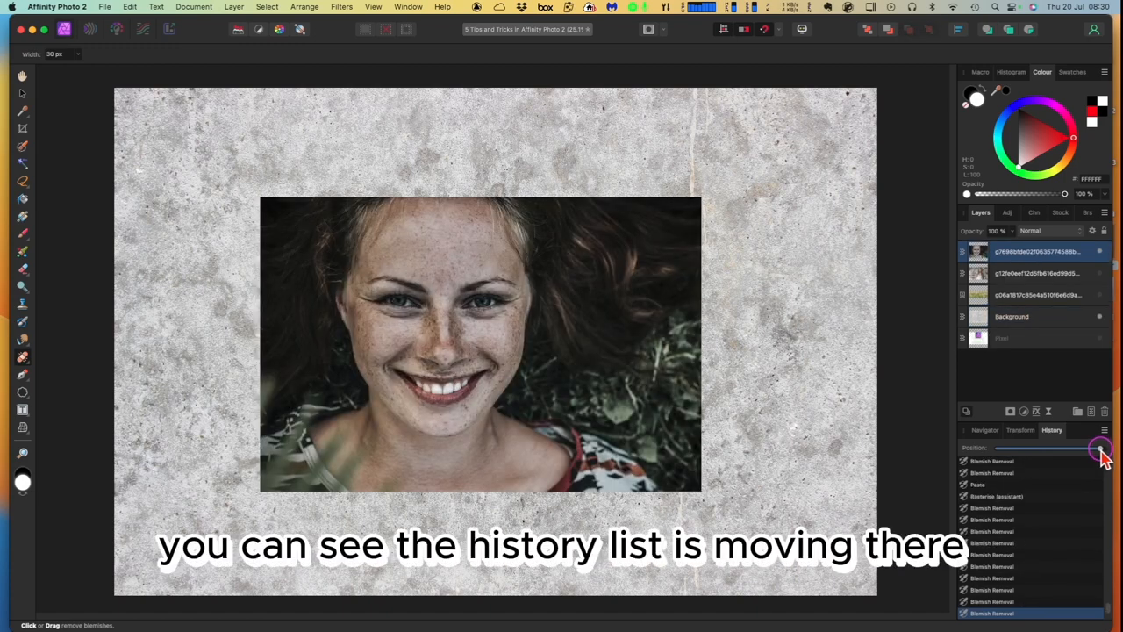
pyautogui.moveTo(1101, 449); pyautogui.dragTo(1105, 449)
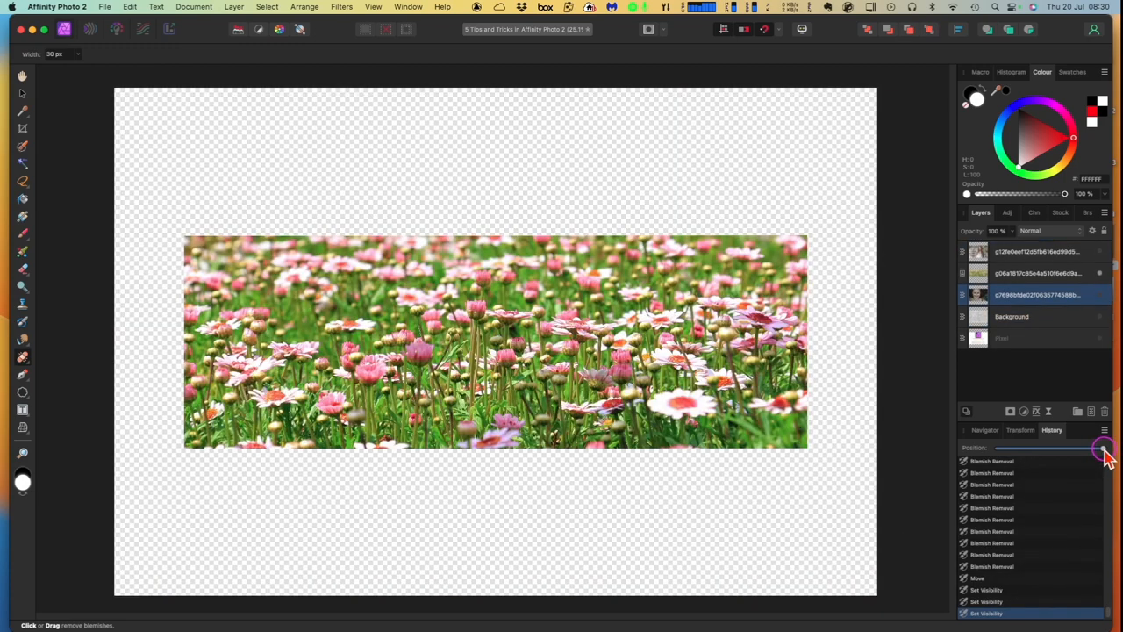
pyautogui.moveTo(1104, 447); pyautogui.dragTo(1097, 447)
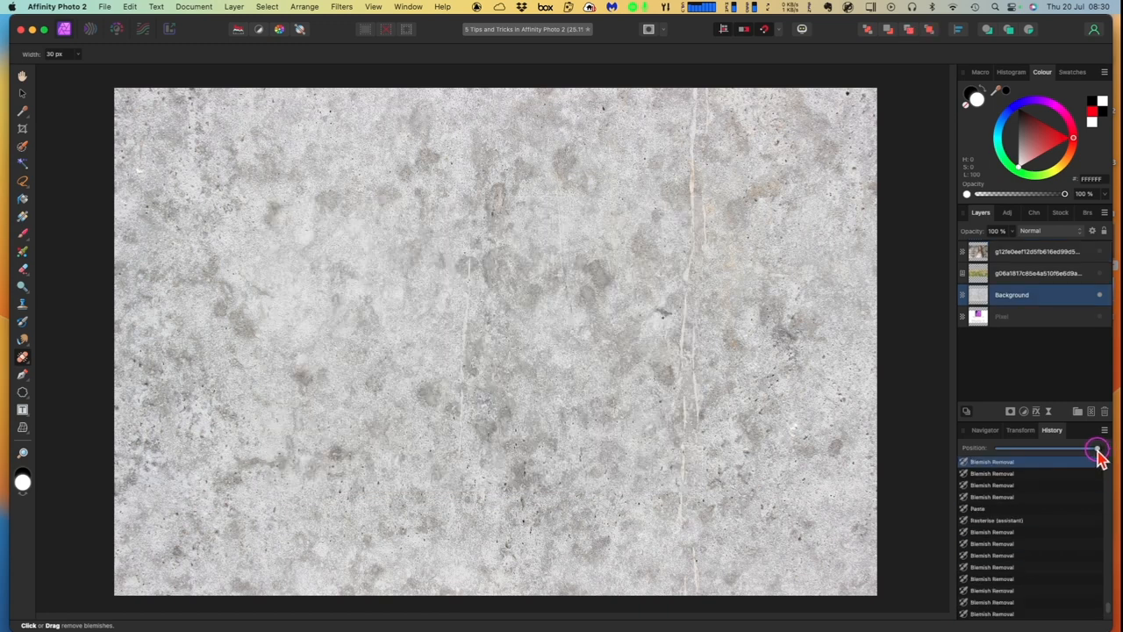
pyautogui.moveTo(1097, 448); pyautogui.dragTo(1095, 448)
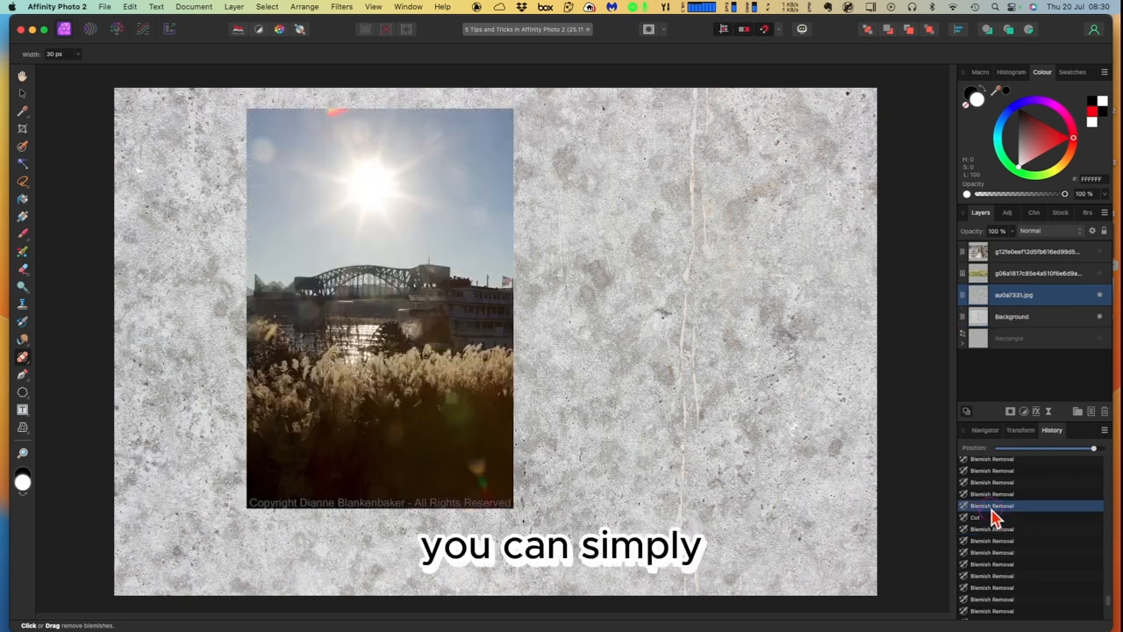
# Step: Jump to individual earlier history entries, then step back to the latest state
pyautogui.click(1009, 482)
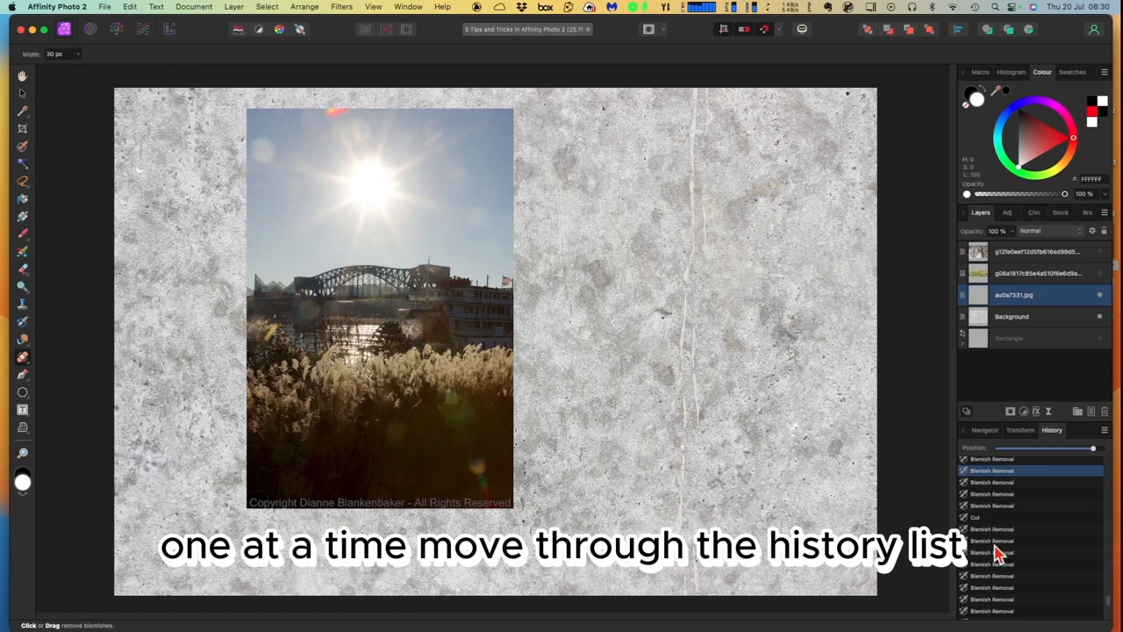
pyautogui.click(1012, 581)
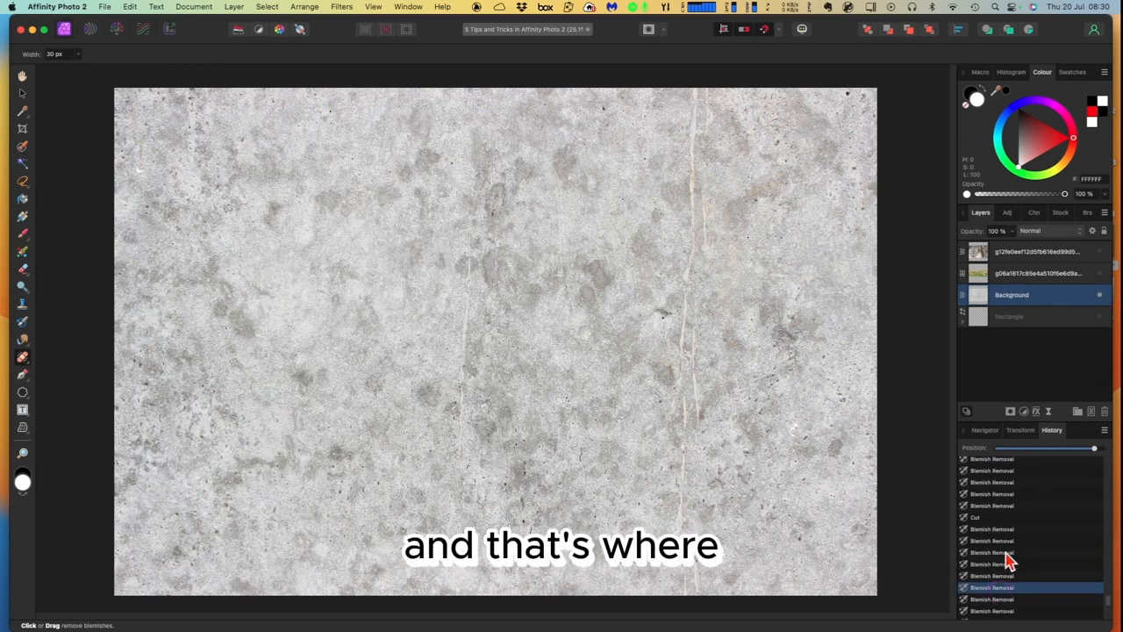
pyautogui.moveTo(1094, 448); pyautogui.dragTo(1099, 448)
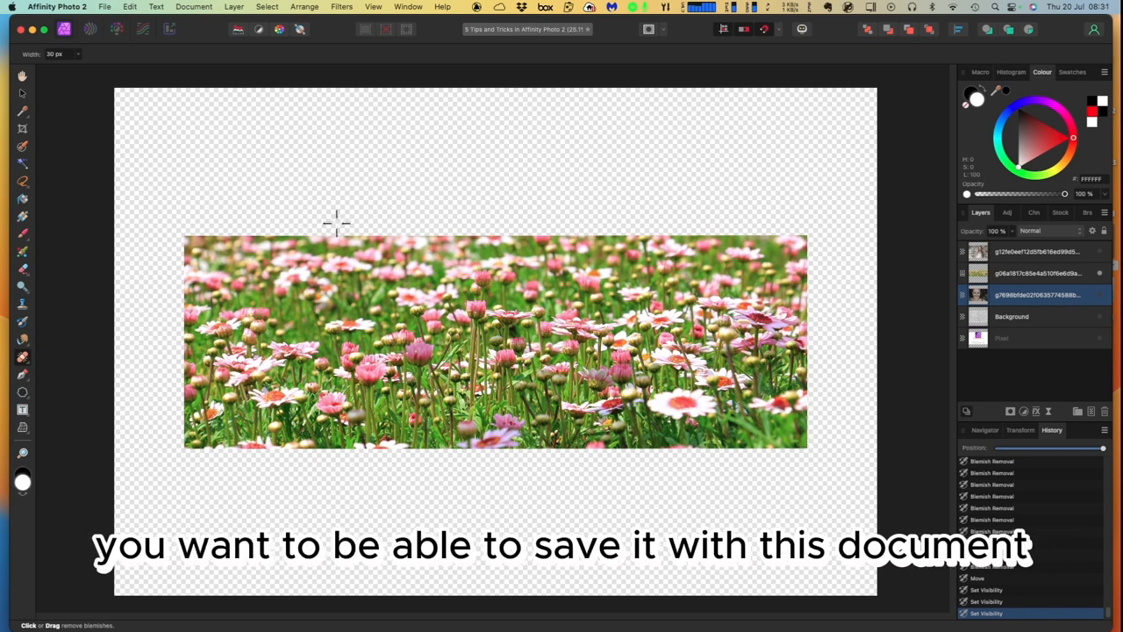
pyautogui.moveTo(235, 197)
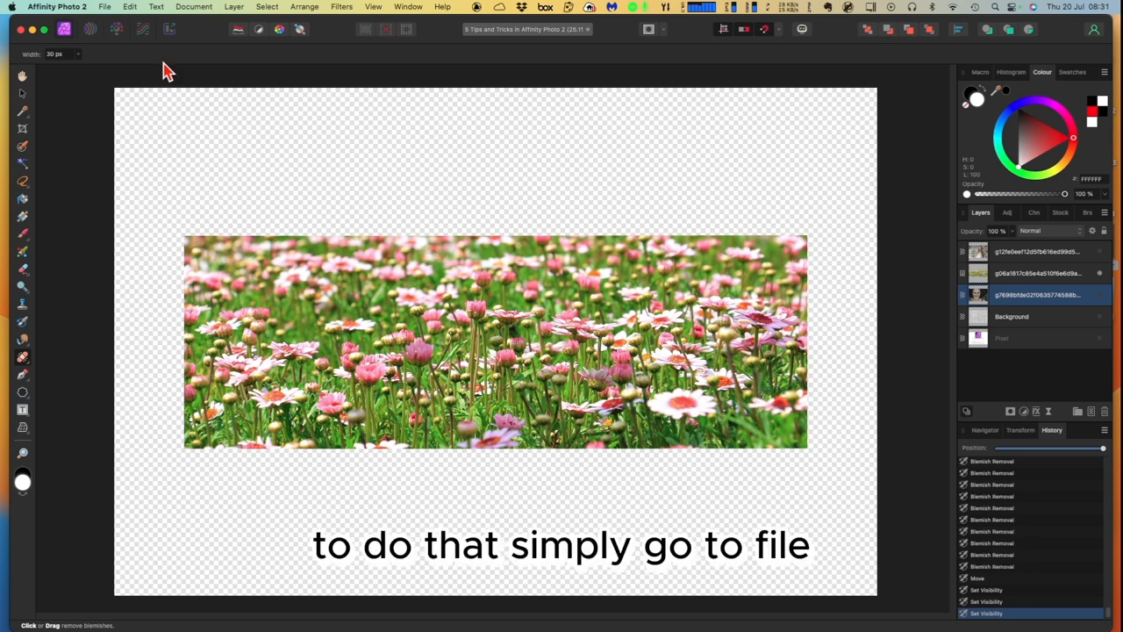
# Step: Choose File > Save History with Document to bring up the confirmation prompt
pyautogui.click(106, 7)
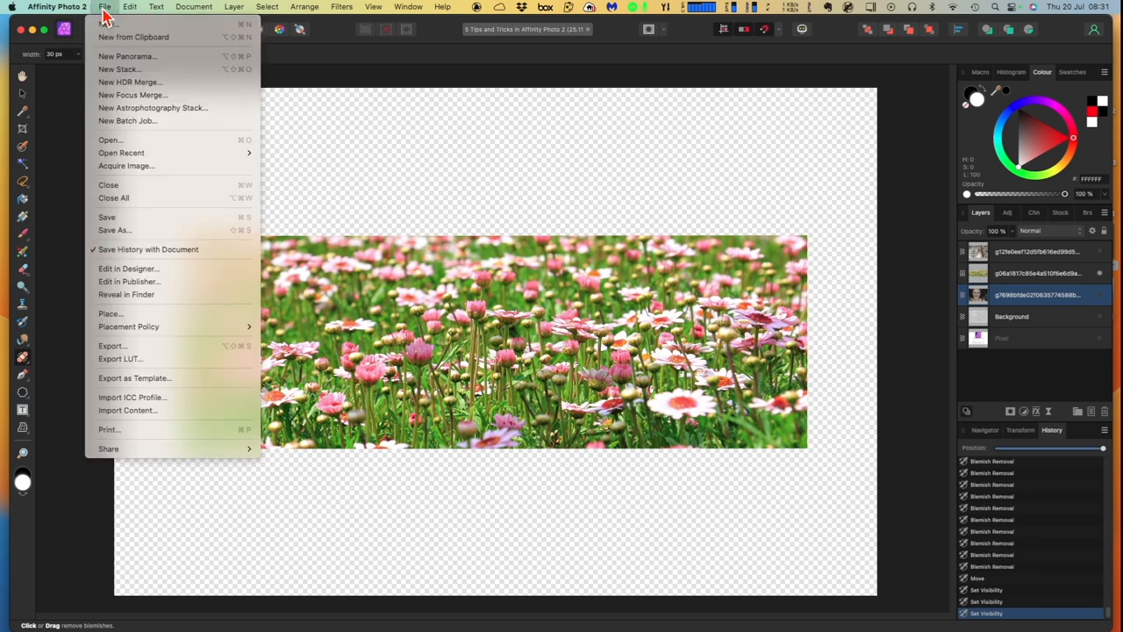
pyautogui.moveTo(132, 69)
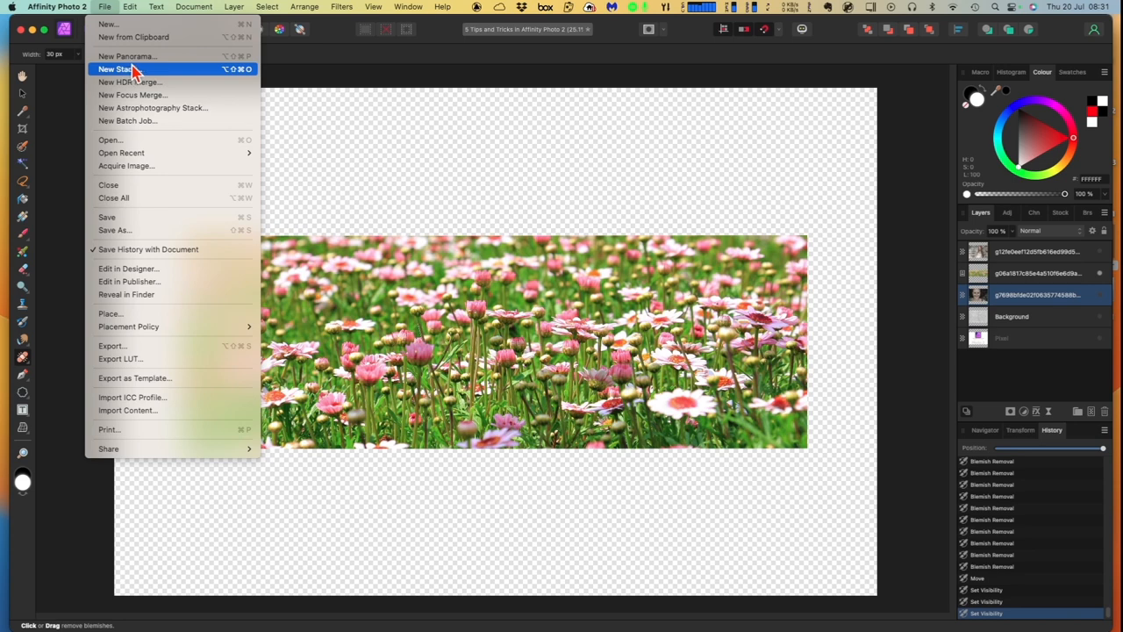
pyautogui.moveTo(151, 137)
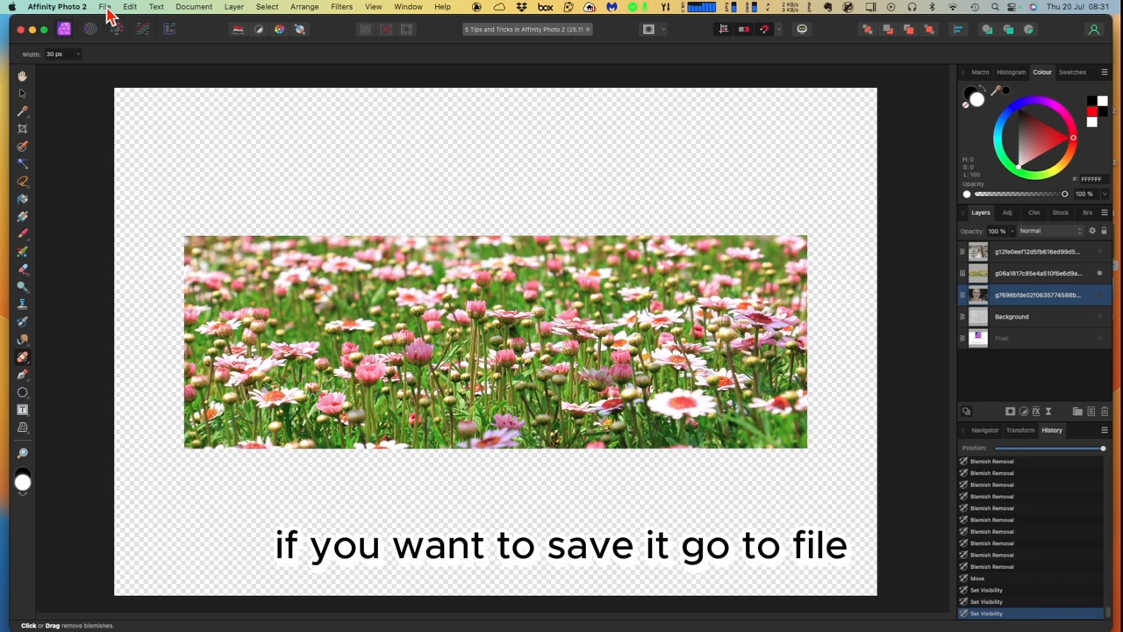
pyautogui.click(115, 6)
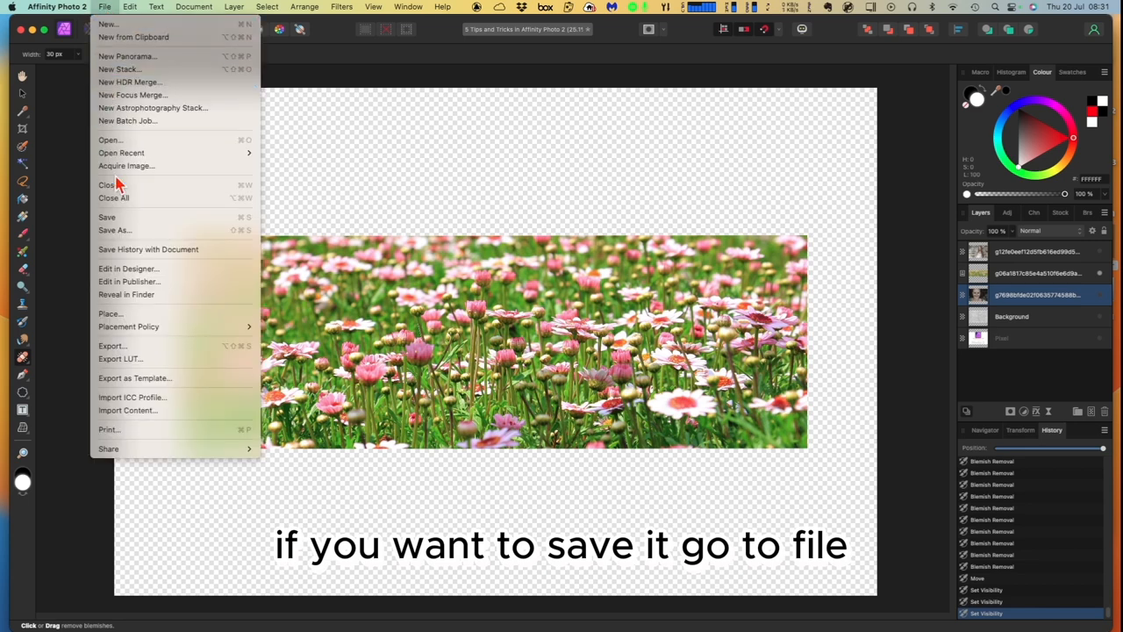
pyautogui.click(107, 7)
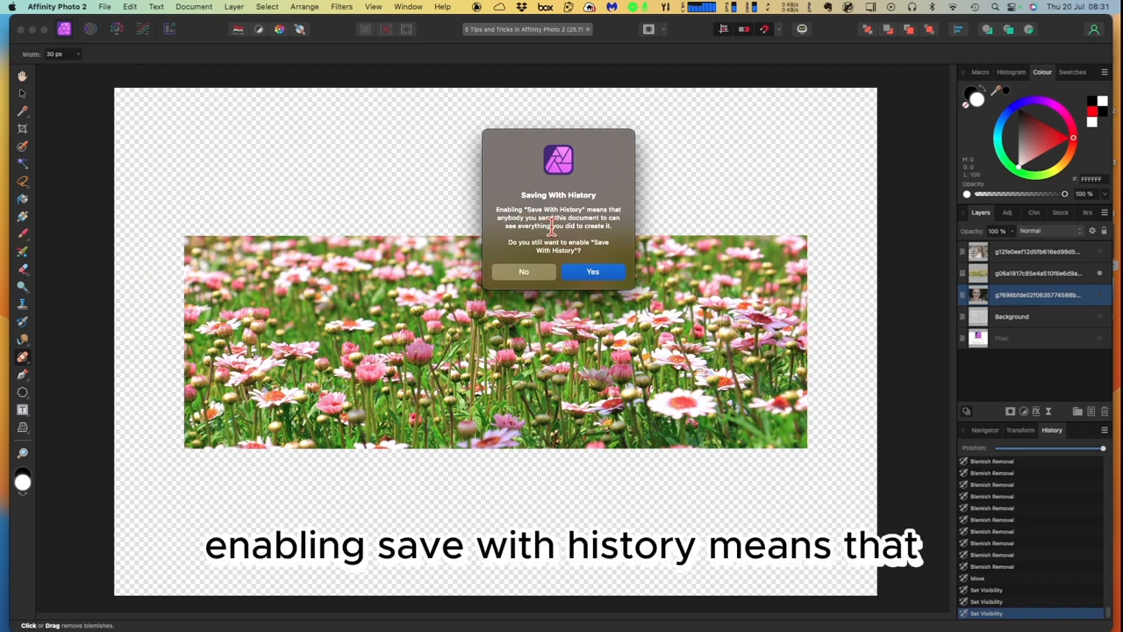
pyautogui.moveTo(559, 247)
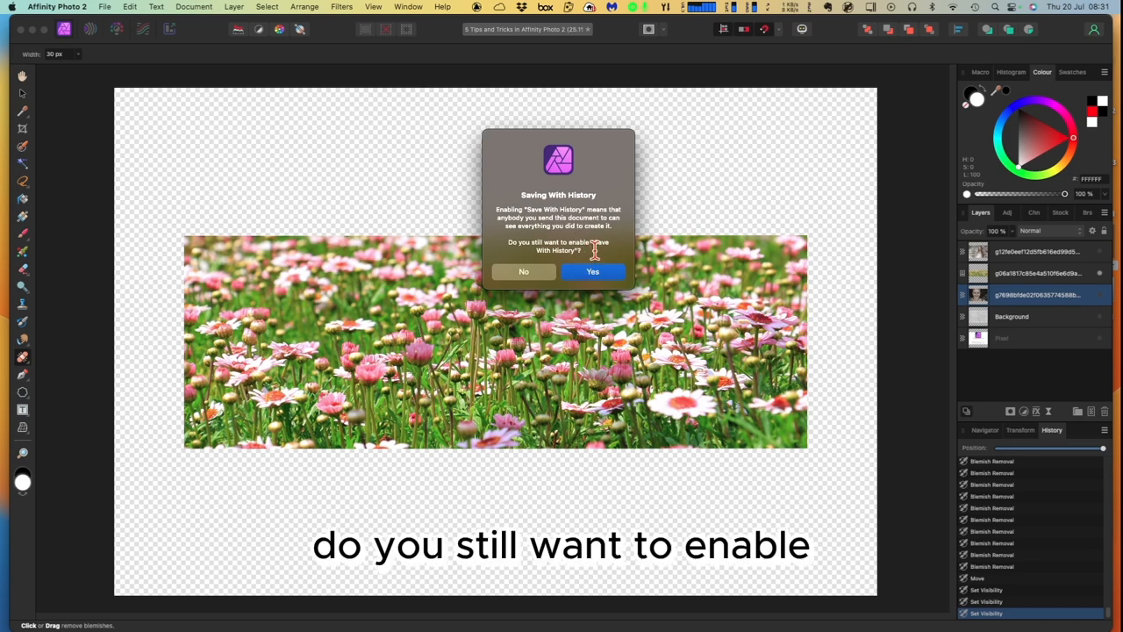
# Step: Confirm Yes so the edit history is saved with the daisy document
pyautogui.click(593, 272)
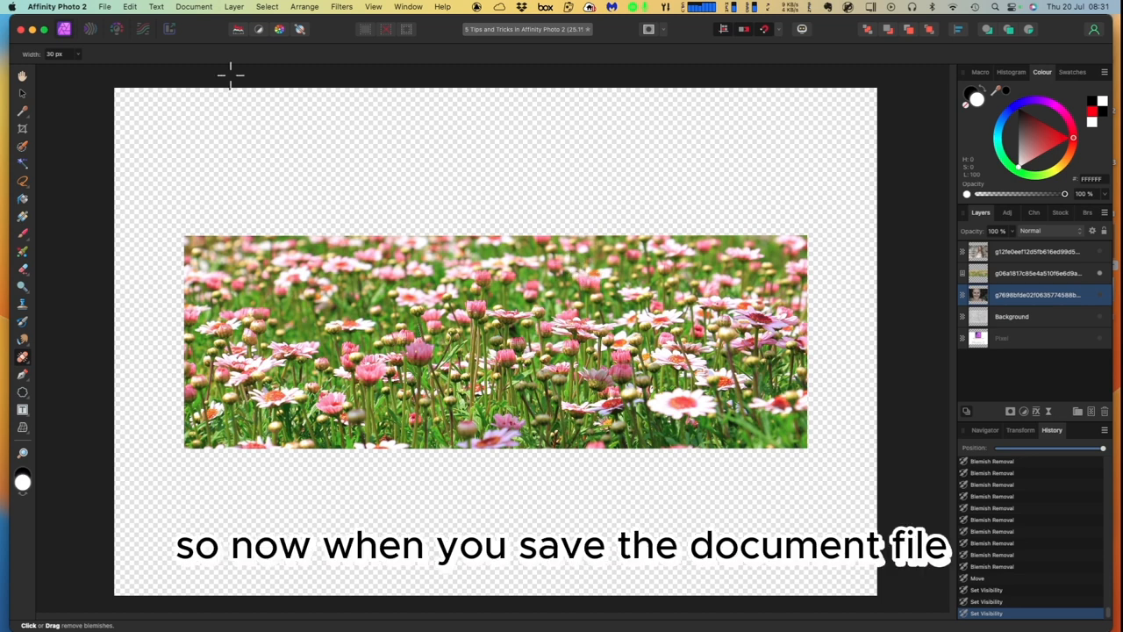
# Step: Save the daisy field document from the File menu, keeping its history
pyautogui.click(104, 7)
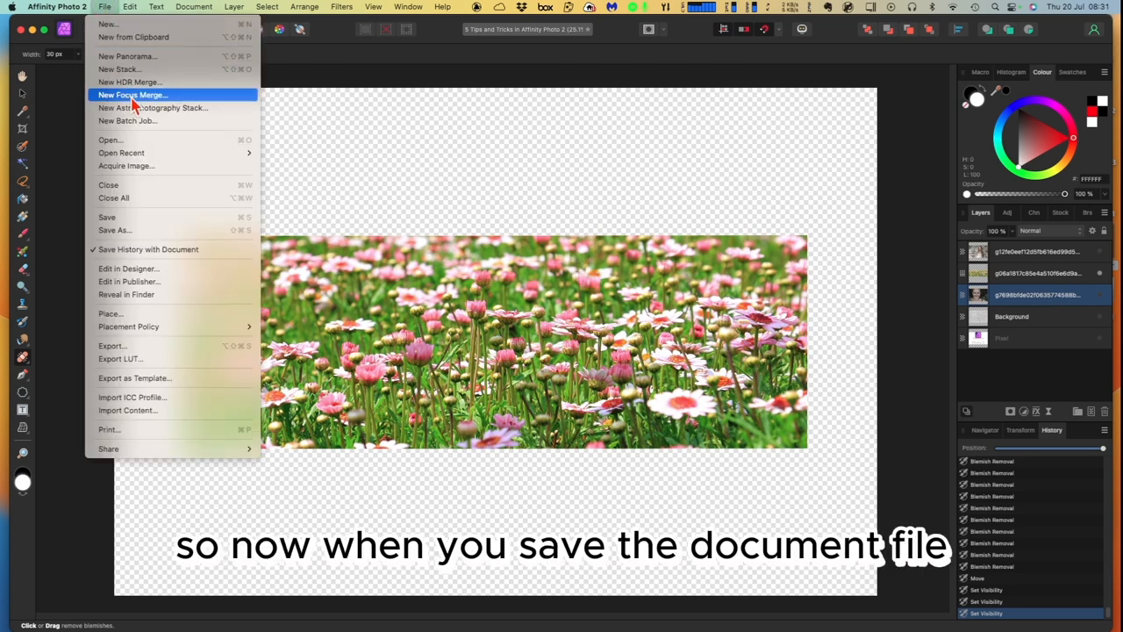
pyautogui.moveTo(122, 217)
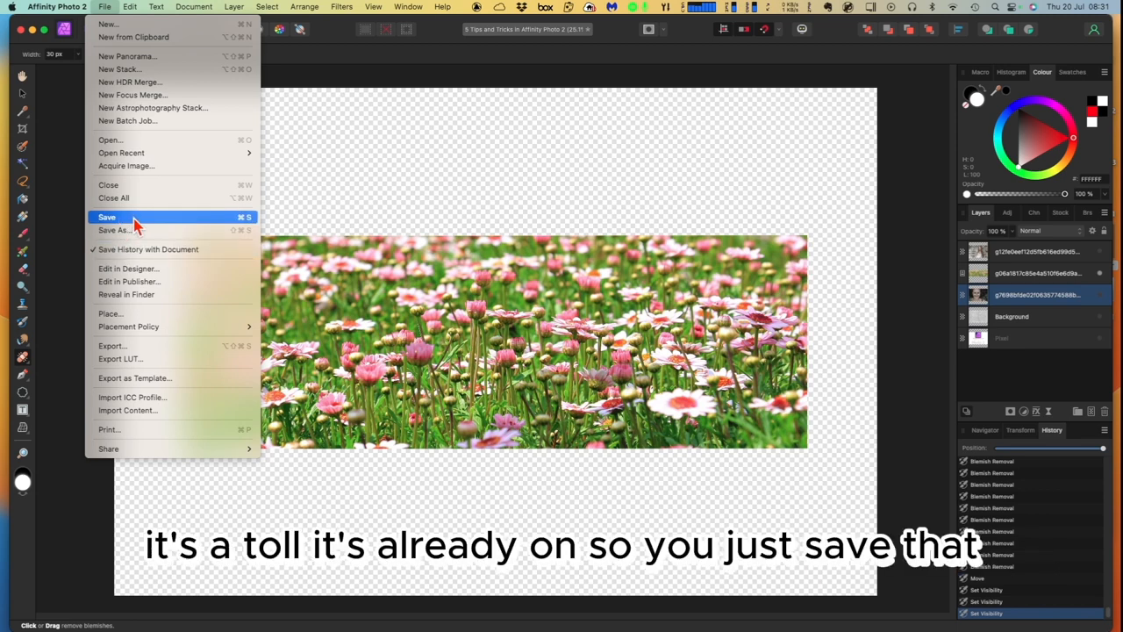
pyautogui.click(107, 217)
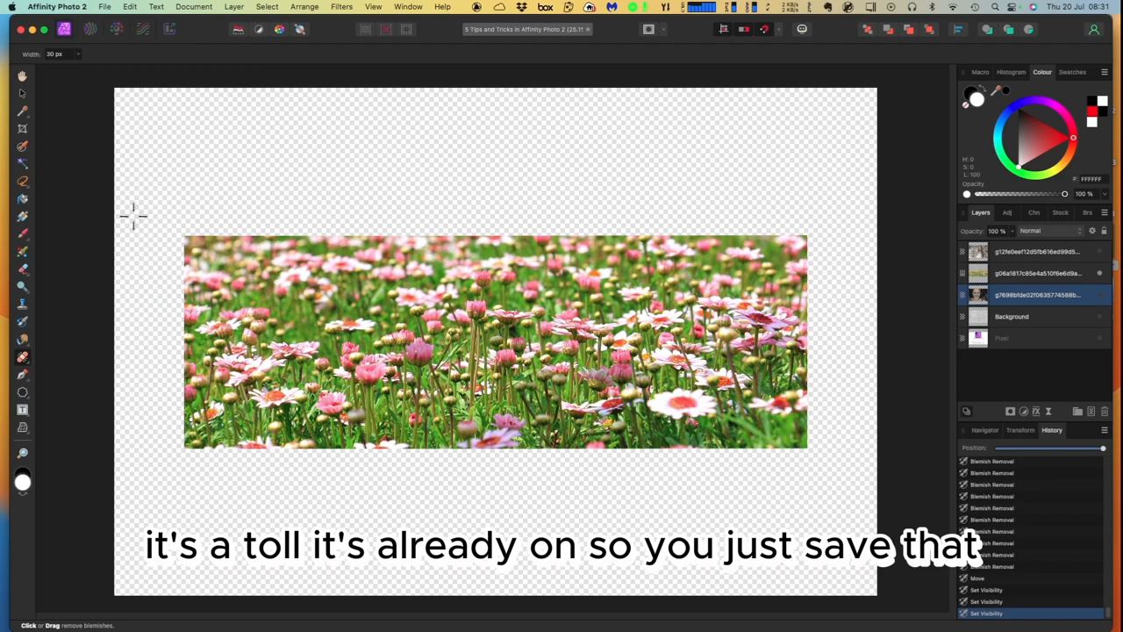
pyautogui.press('cmd+s')
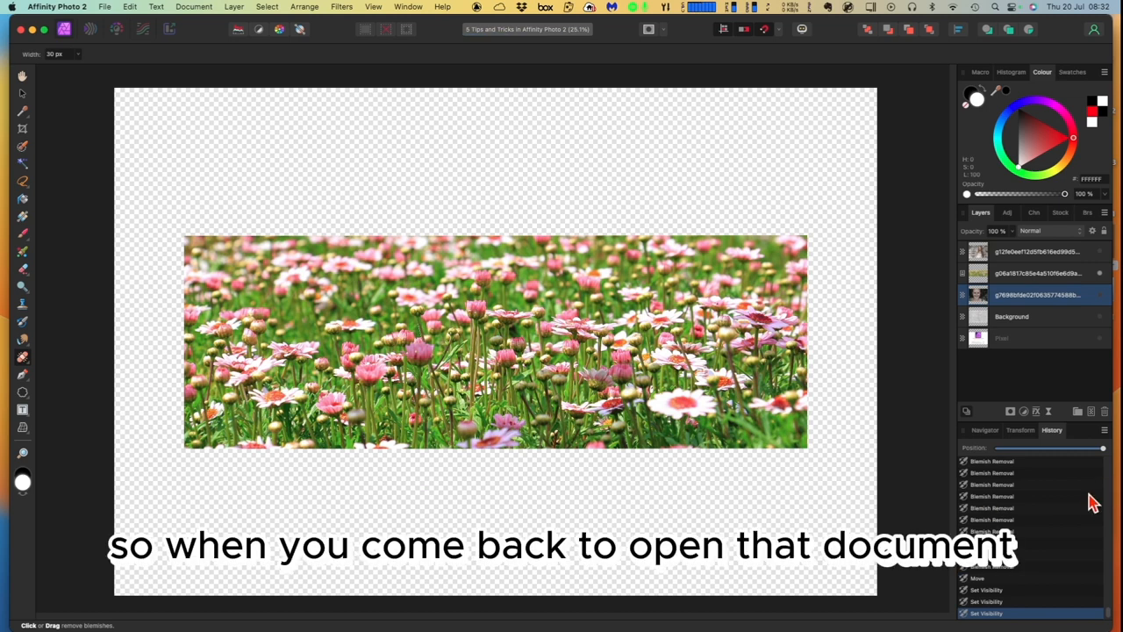
pyautogui.moveTo(1062, 580)
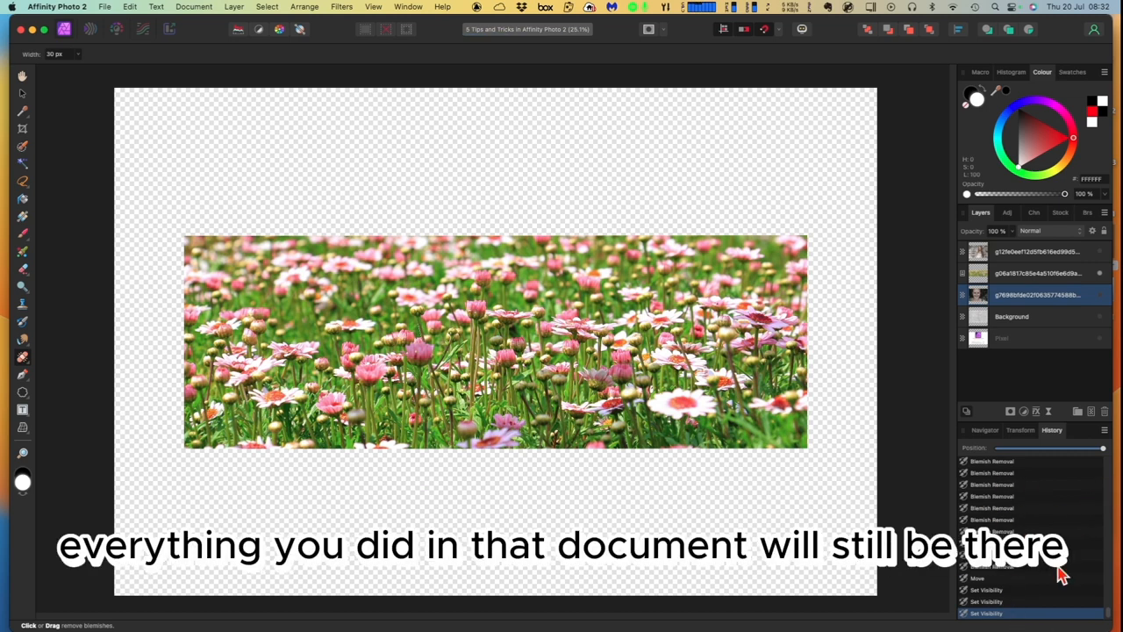
pyautogui.moveTo(676, 591)
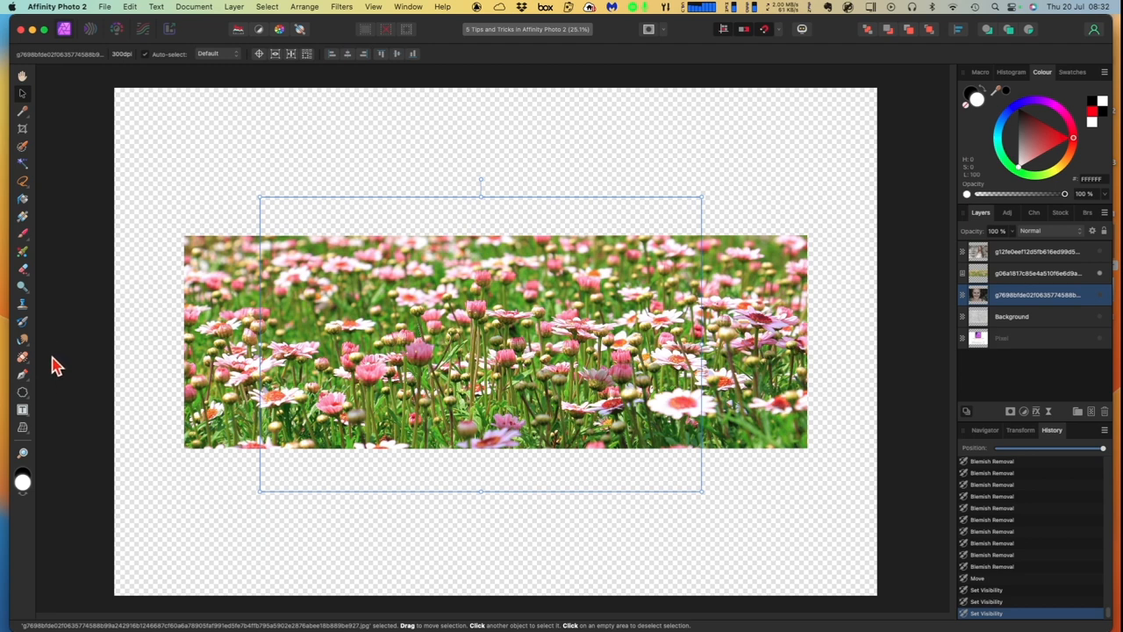
# Step: With the Cloud Tool and daisy layer selected, draw a white cloud shape over the photo
pyautogui.click(16, 388)
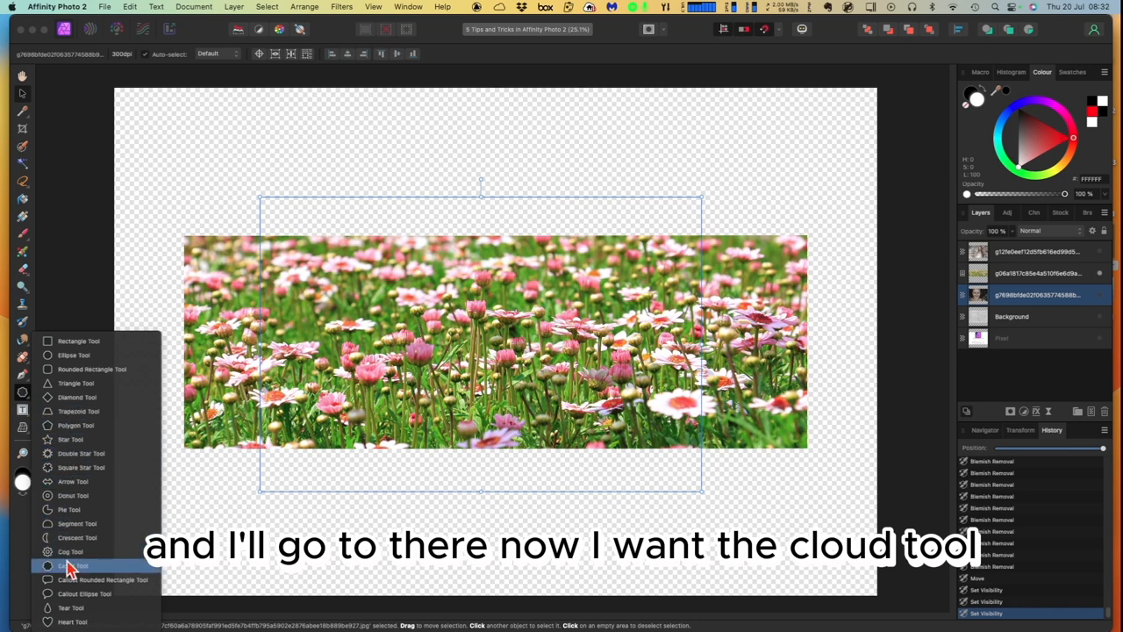
pyautogui.click(66, 561)
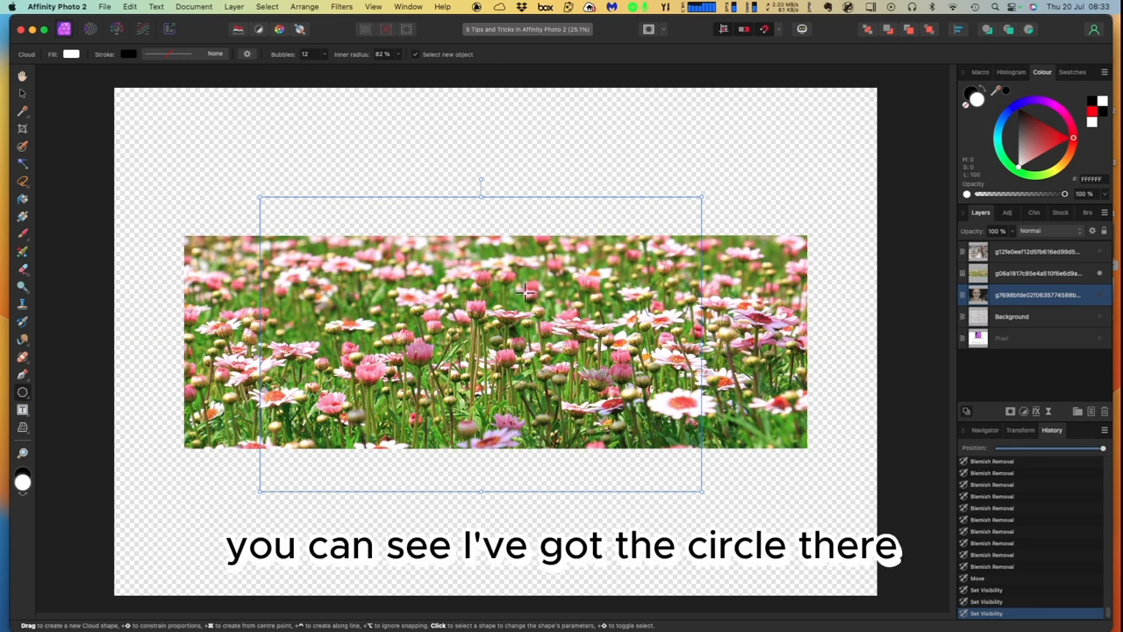
pyautogui.click(1036, 273)
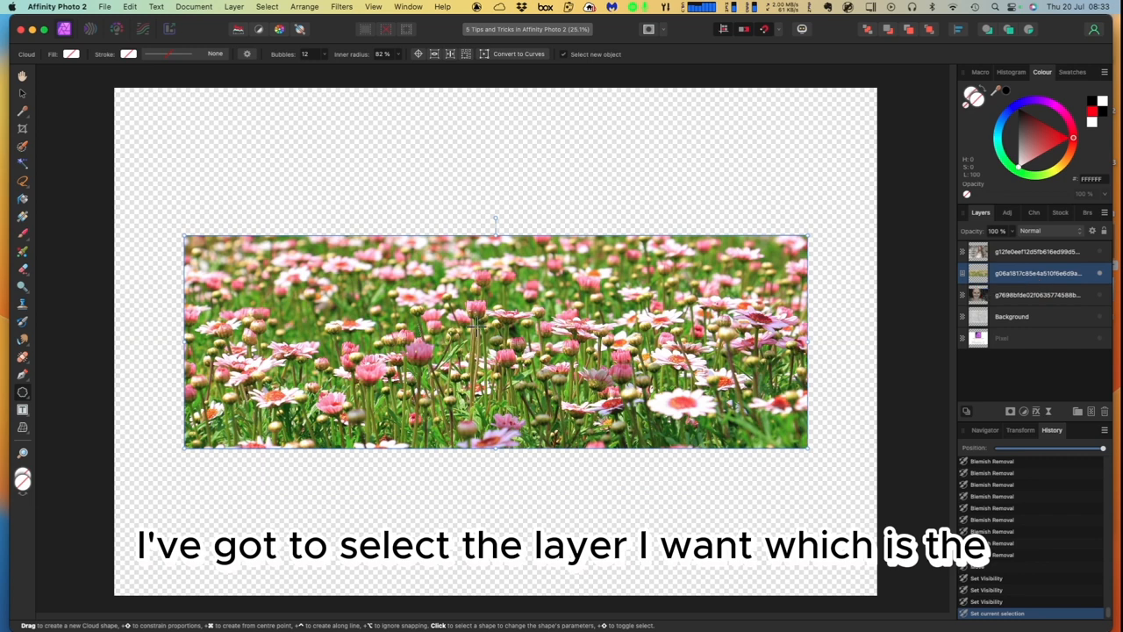
pyautogui.moveTo(421, 277); pyautogui.dragTo(478, 303)
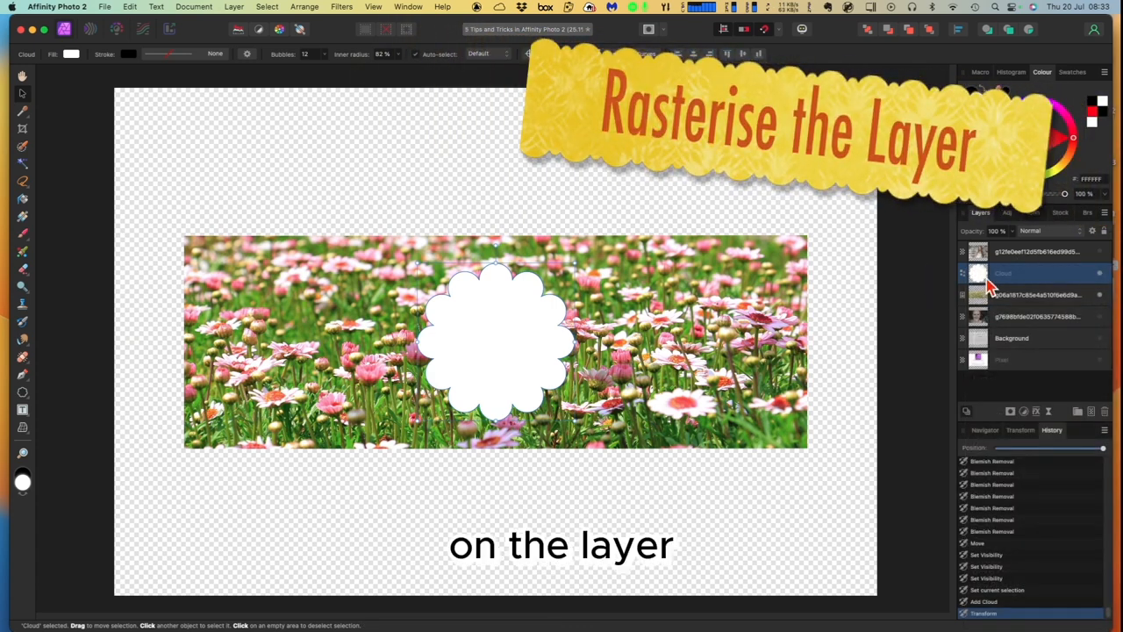
# Step: Apply Mask to Below on the Cloud layer so flowers show only inside it
pyautogui.rightClick(997, 272)
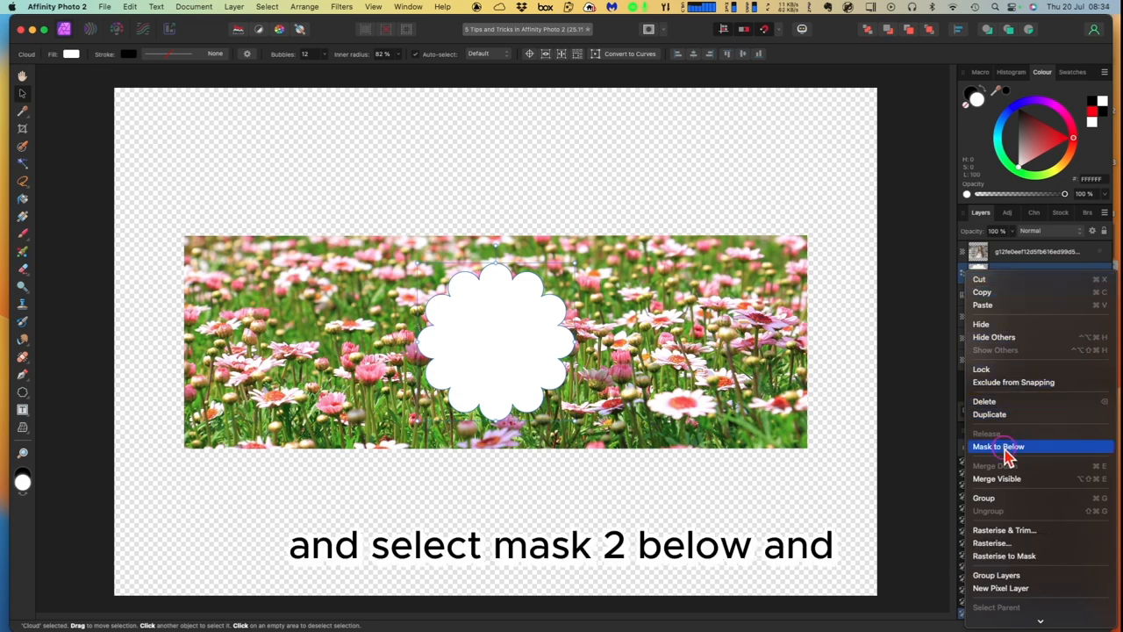
pyautogui.click(991, 445)
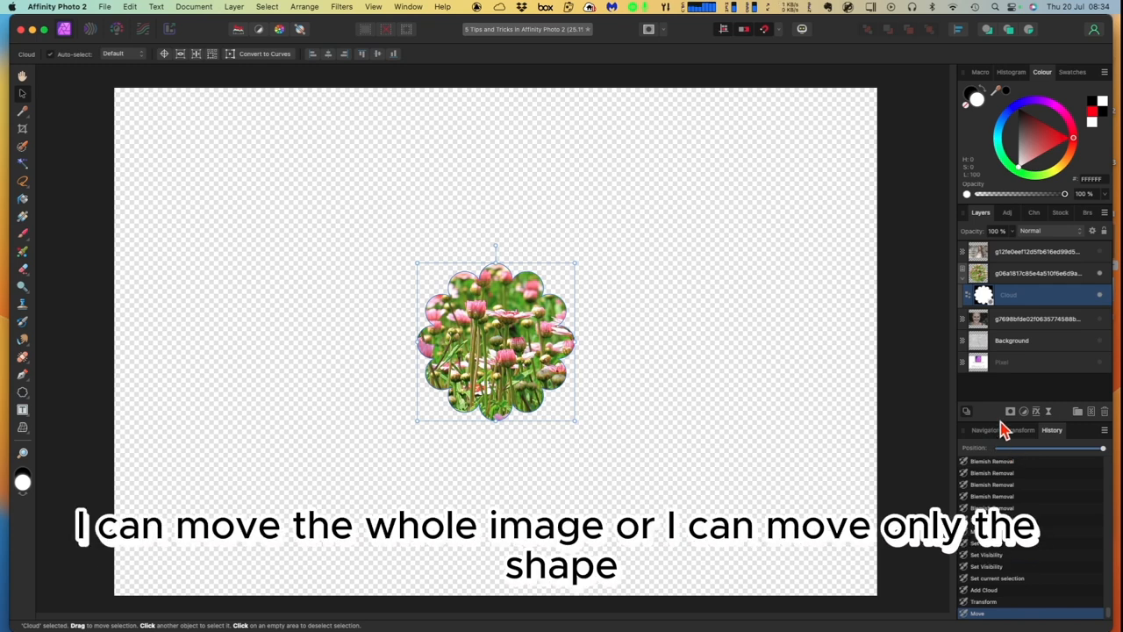
pyautogui.moveTo(496, 343); pyautogui.dragTo(516, 342)
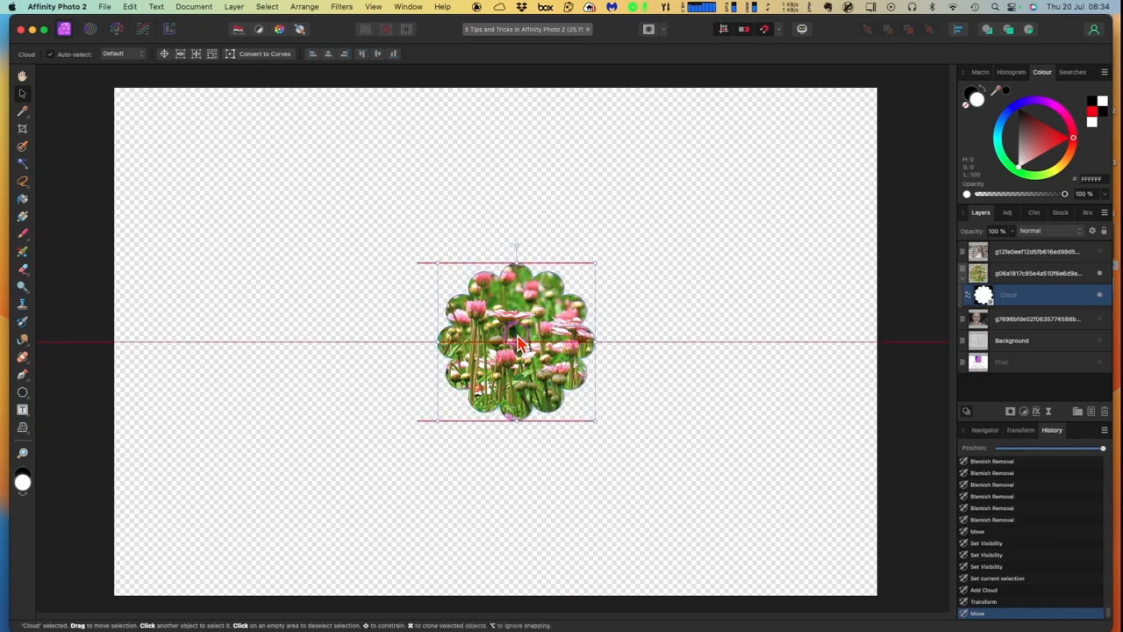
pyautogui.moveTo(516, 340); pyautogui.dragTo(587, 341)
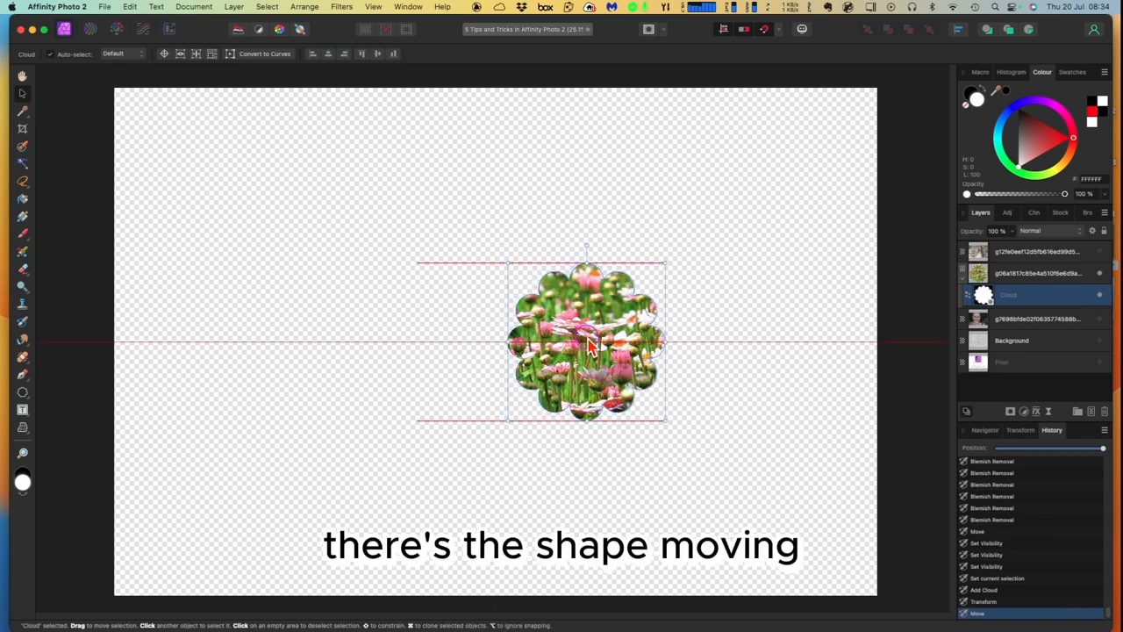
pyautogui.moveTo(587, 342); pyautogui.dragTo(652, 346)
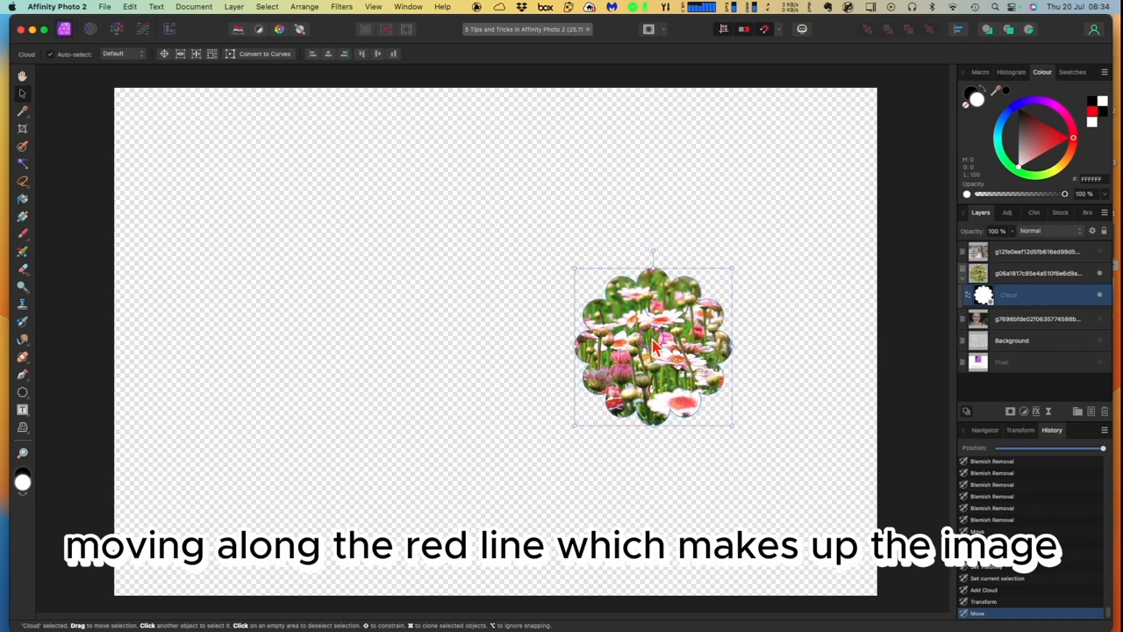
pyautogui.moveTo(654, 346); pyautogui.dragTo(759, 342)
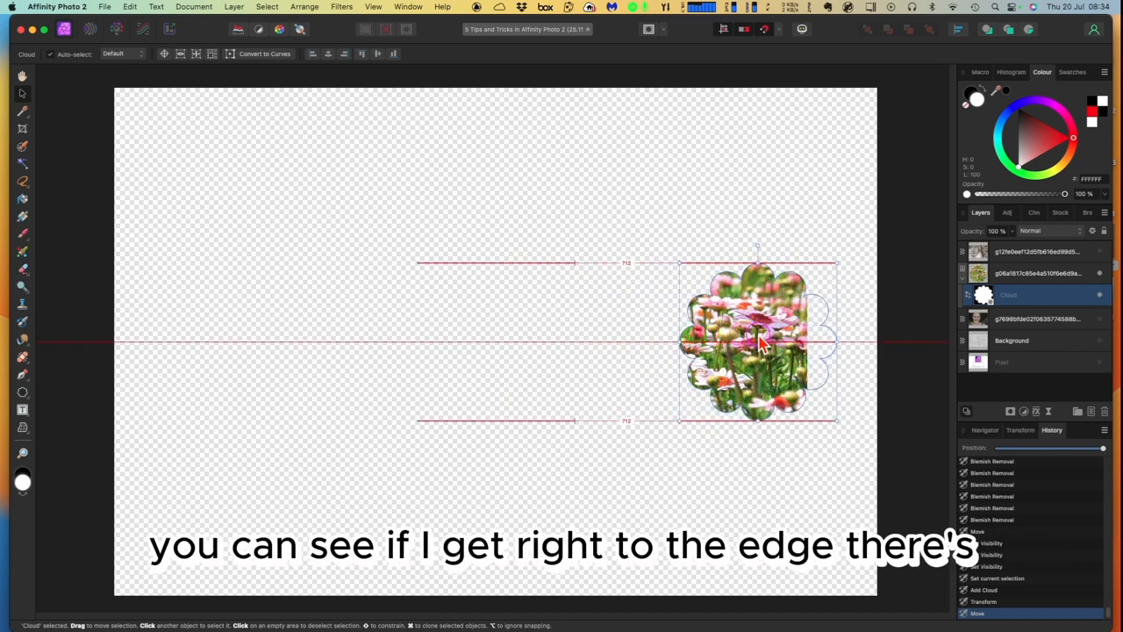
pyautogui.moveTo(759, 343); pyautogui.dragTo(724, 342)
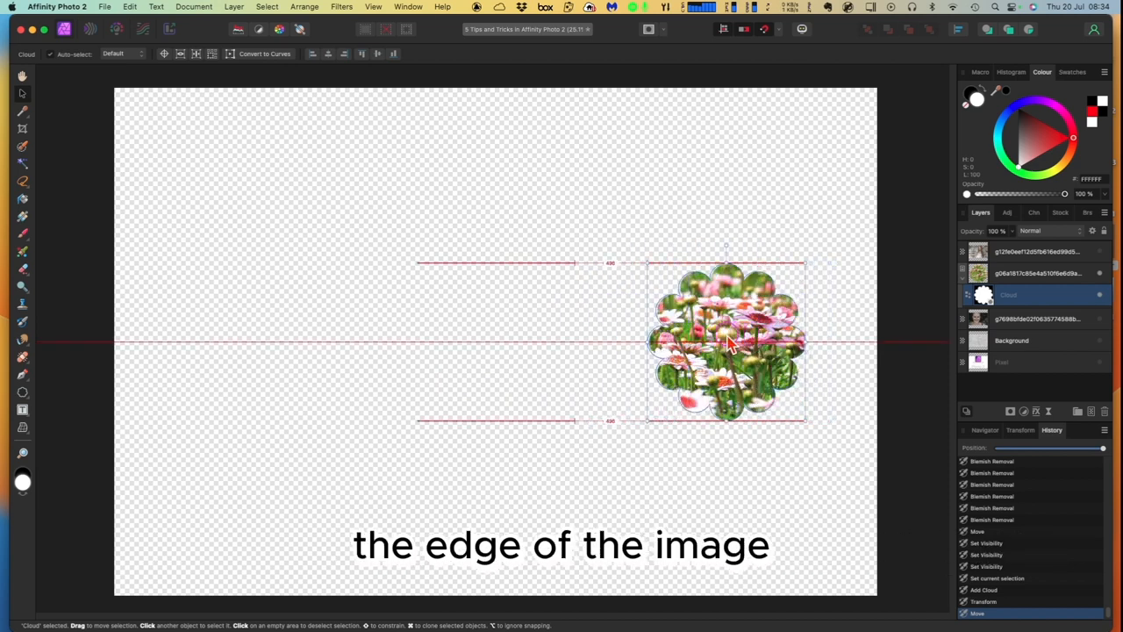
pyautogui.moveTo(724, 342); pyautogui.dragTo(505, 337)
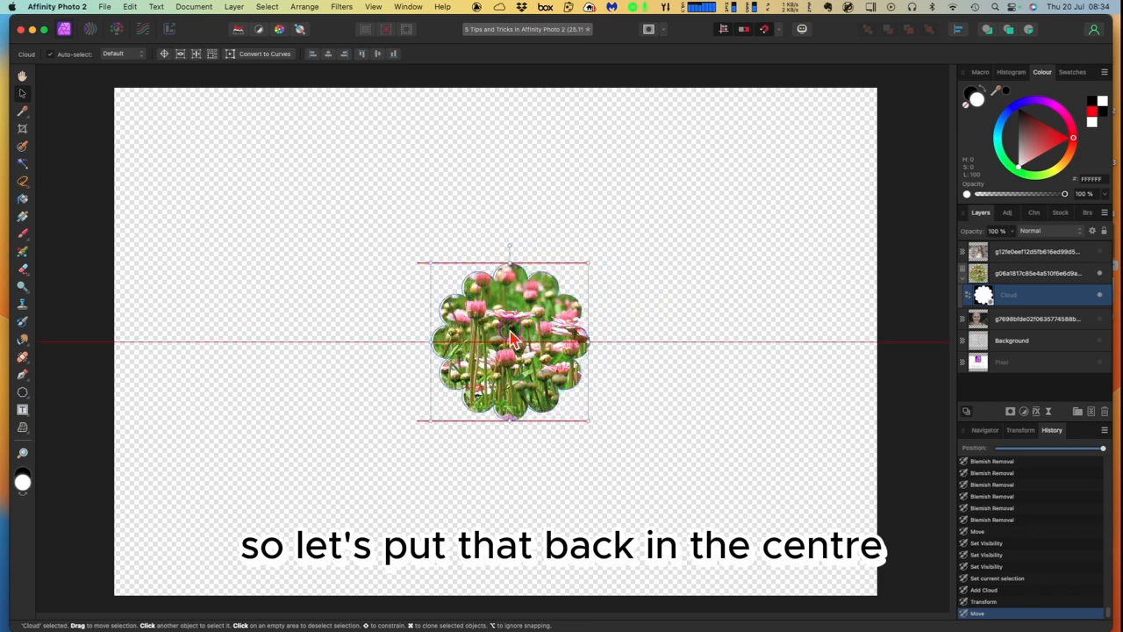
pyautogui.moveTo(510, 341); pyautogui.dragTo(496, 340)
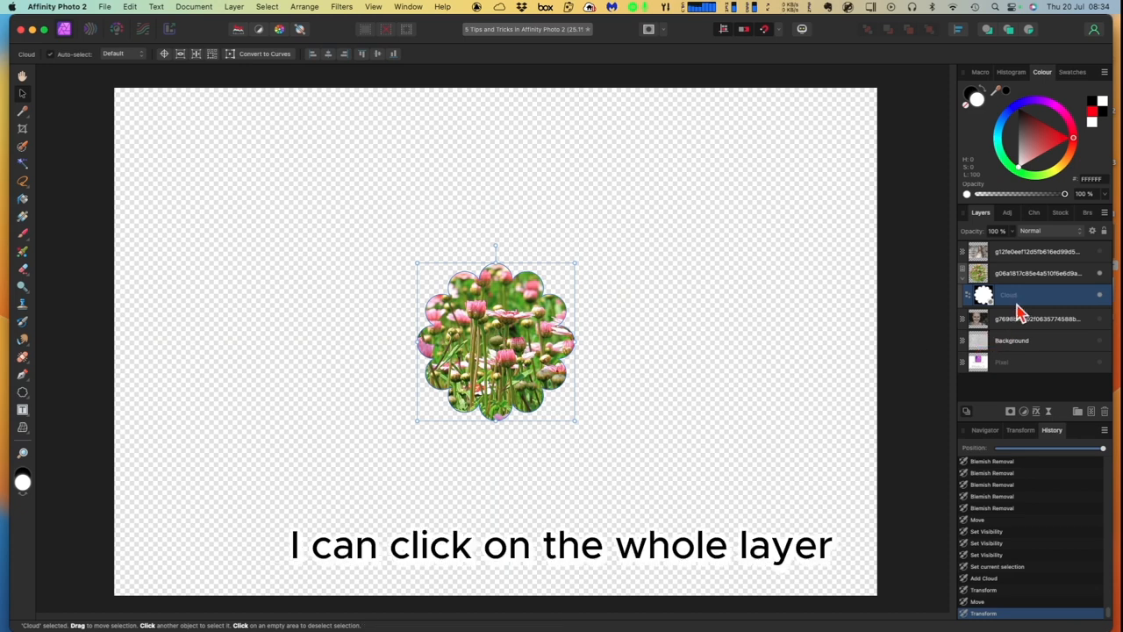
pyautogui.click(1036, 273)
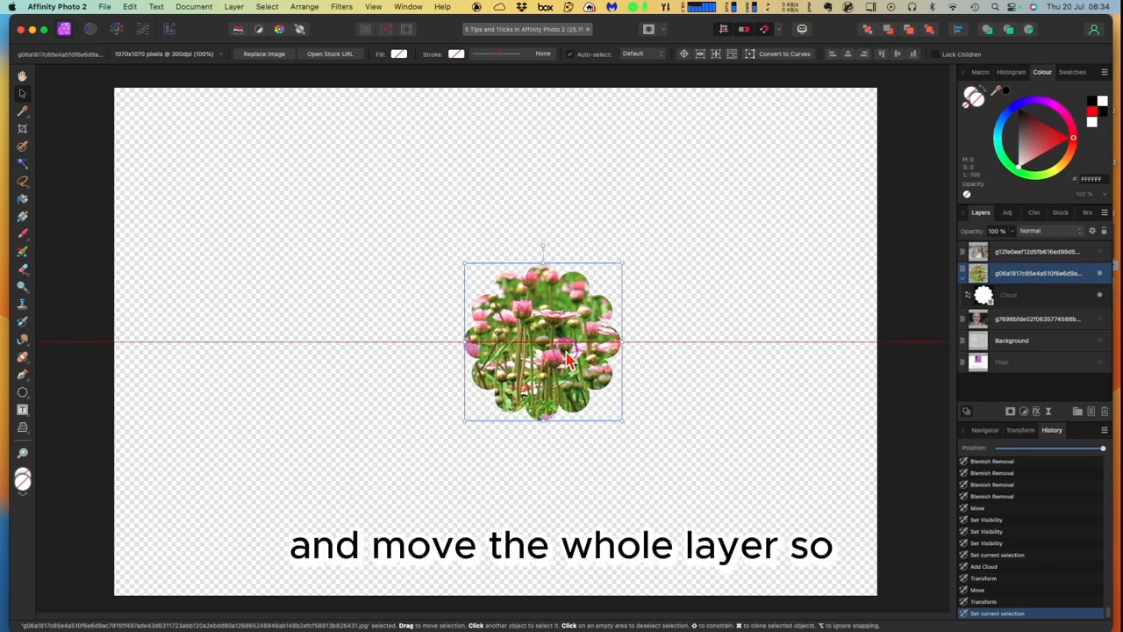
pyautogui.moveTo(542, 342); pyautogui.dragTo(295, 243)
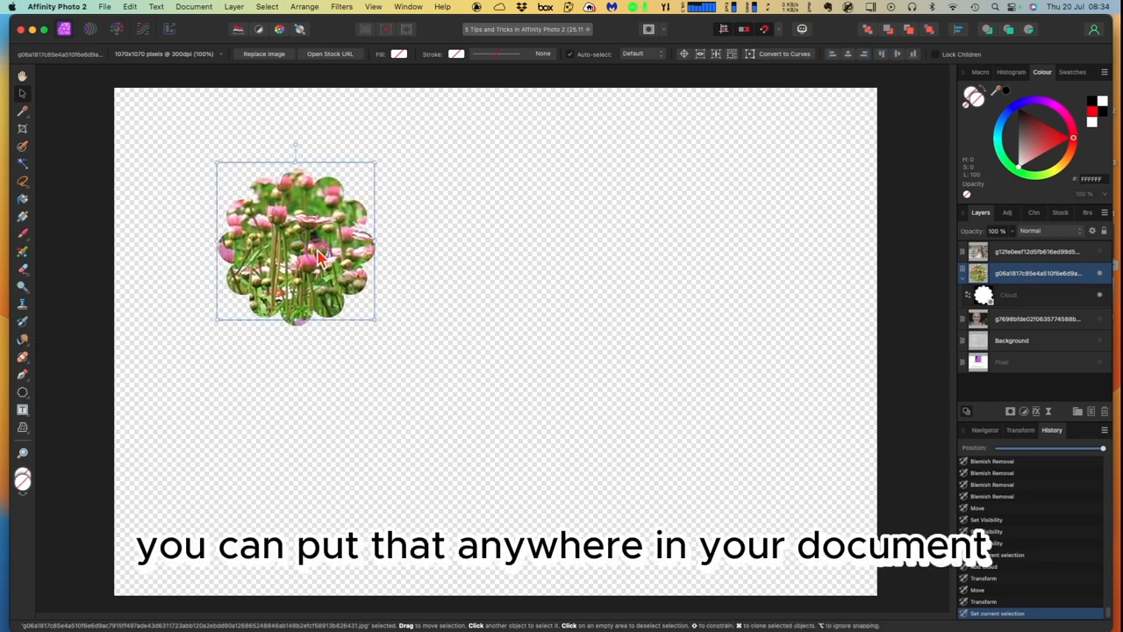
pyautogui.moveTo(316, 254); pyautogui.dragTo(526, 351)
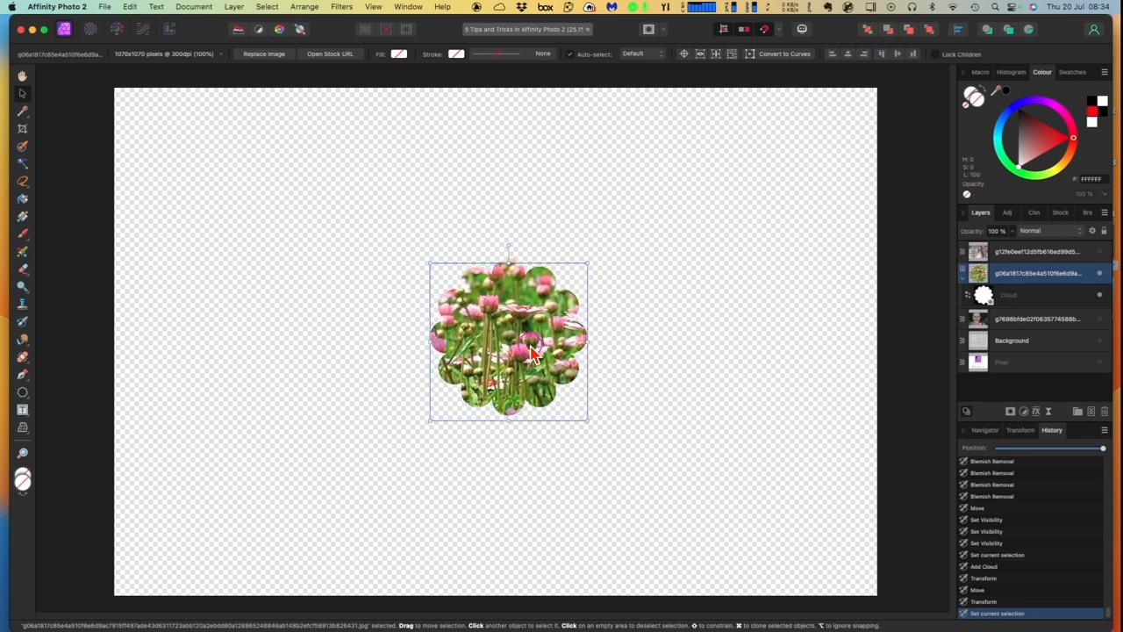
pyautogui.moveTo(531, 346); pyautogui.dragTo(514, 356)
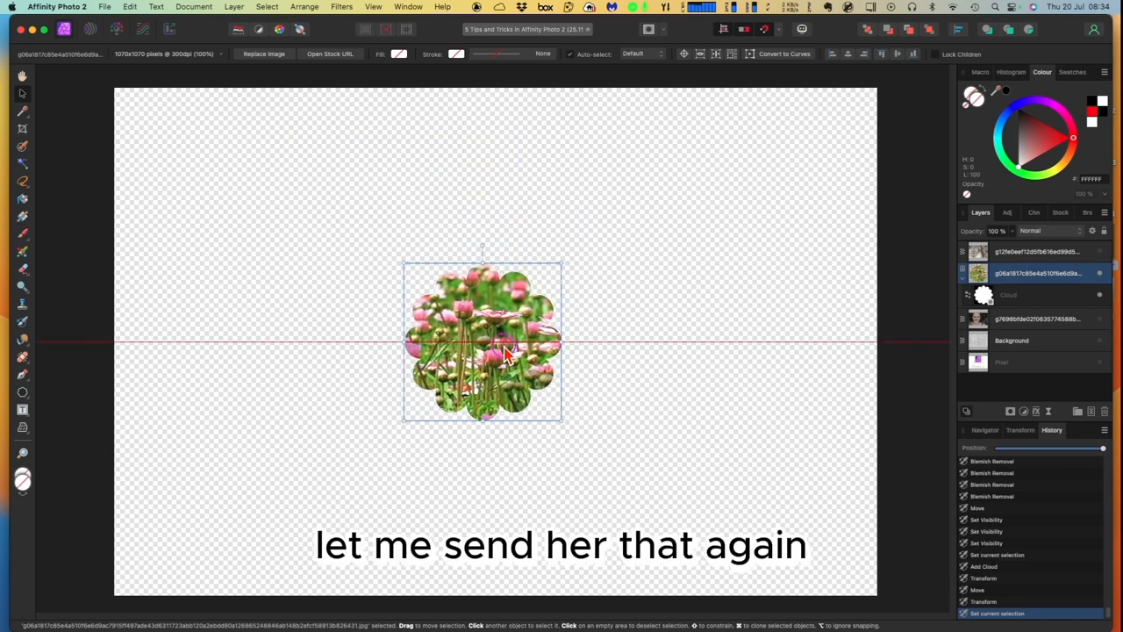
pyautogui.moveTo(505, 351); pyautogui.dragTo(492, 342)
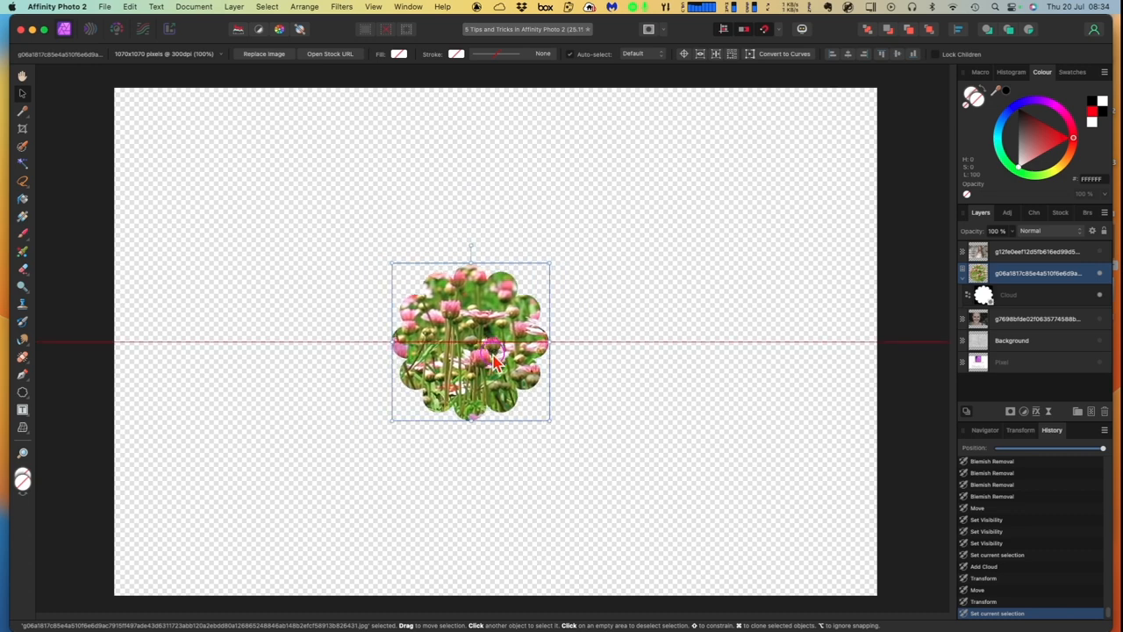
pyautogui.moveTo(471, 342); pyautogui.dragTo(491, 342)
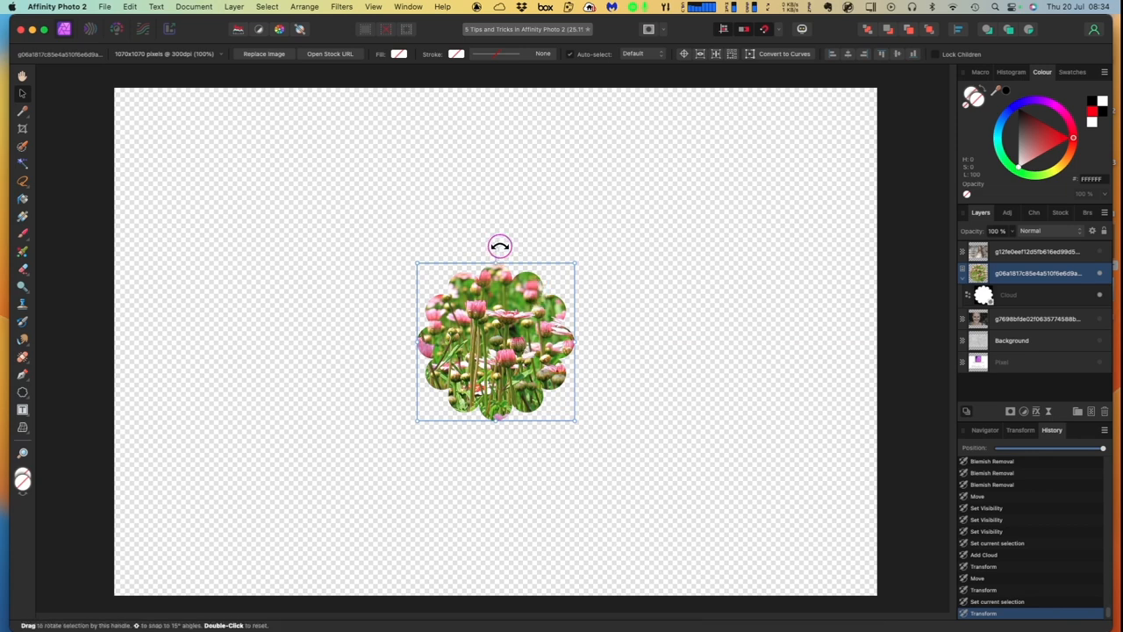
pyautogui.moveTo(500, 245); pyautogui.dragTo(544, 267)
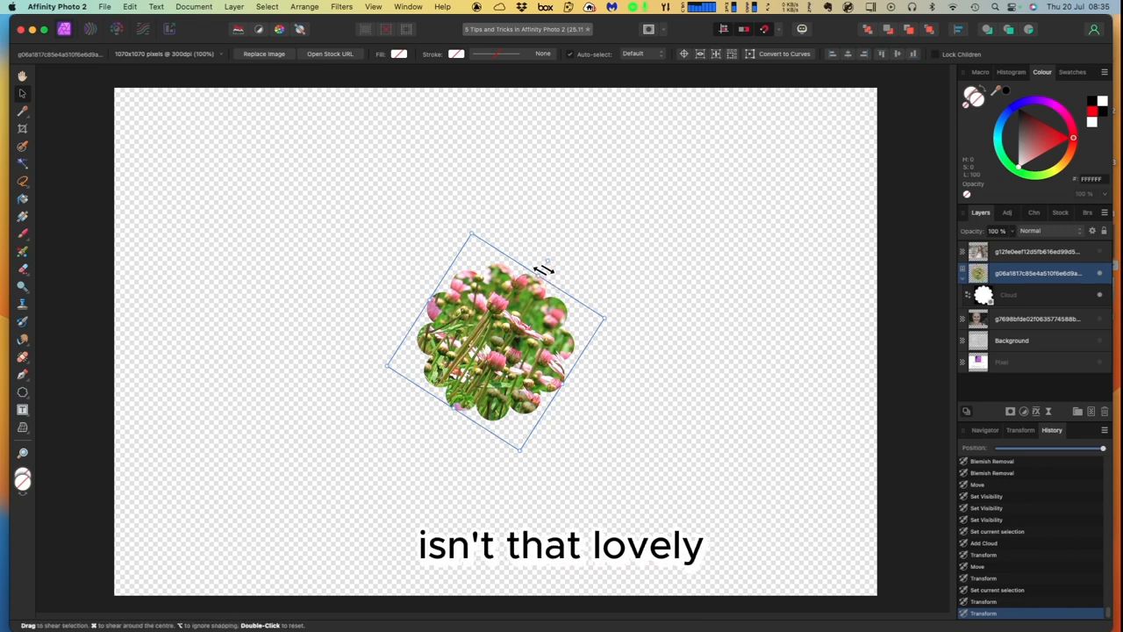
pyautogui.press('cmd+z')
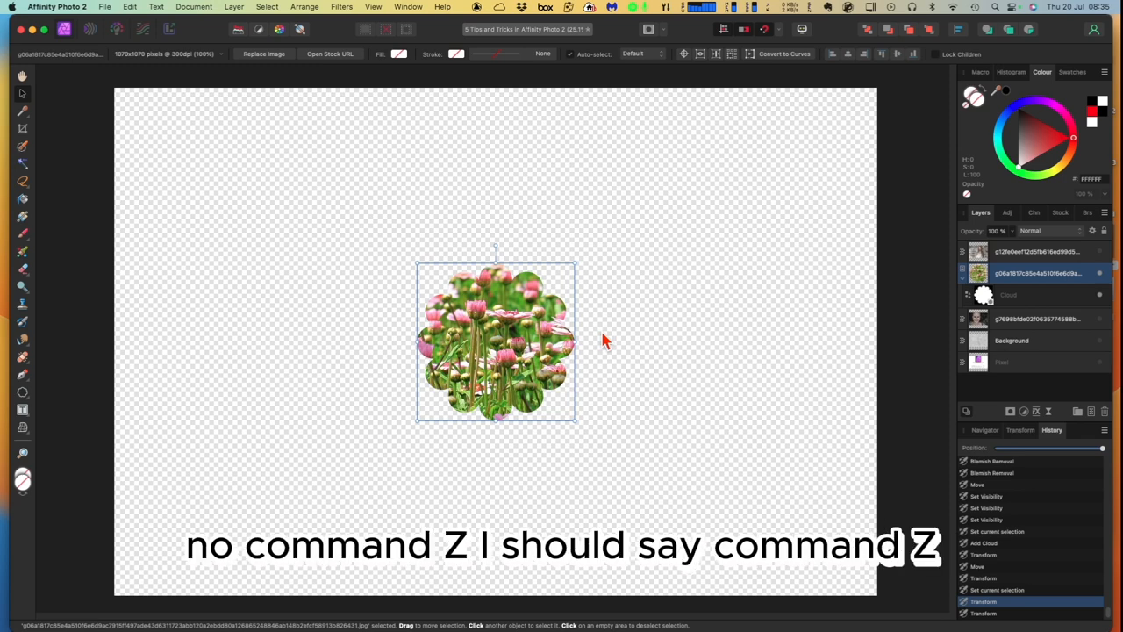
pyautogui.moveTo(670, 421)
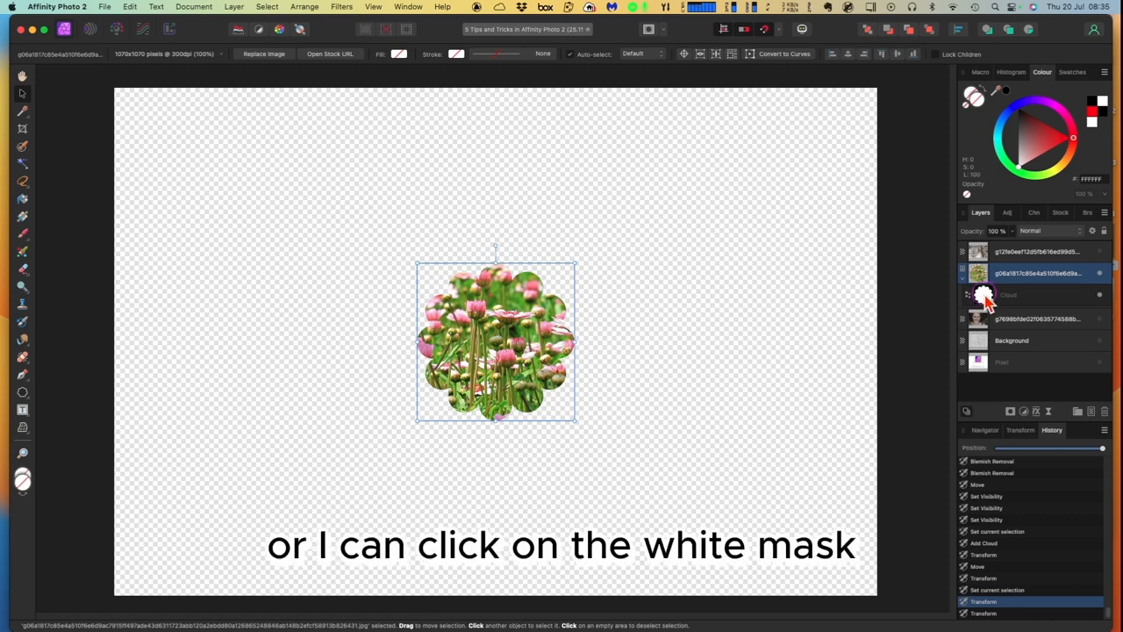
pyautogui.click(985, 295)
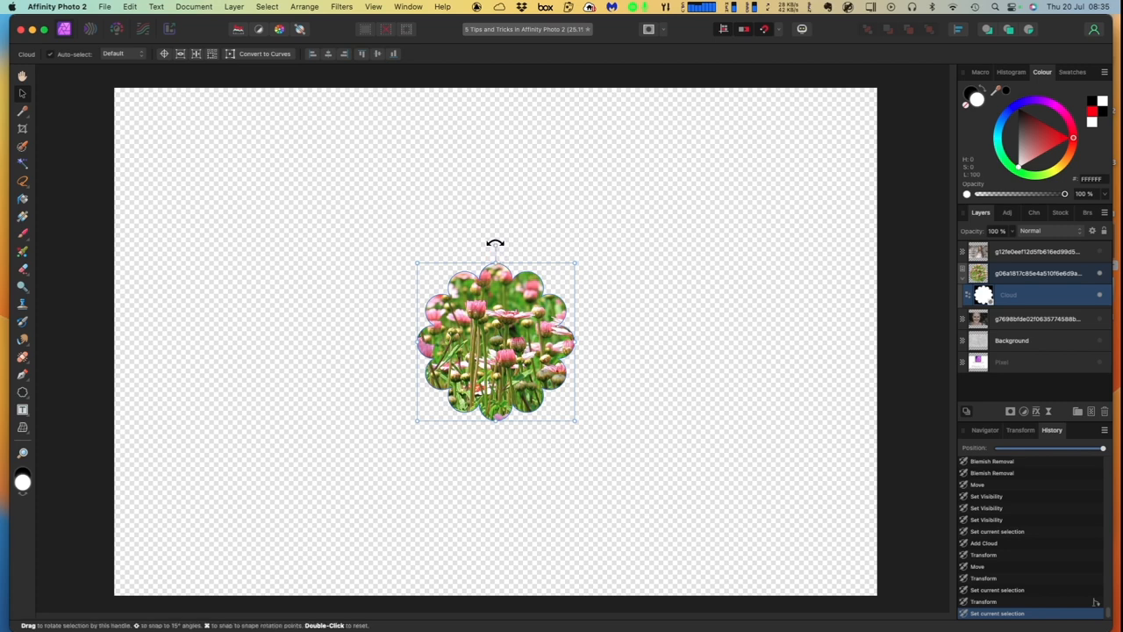
pyautogui.moveTo(495, 243); pyautogui.dragTo(523, 255)
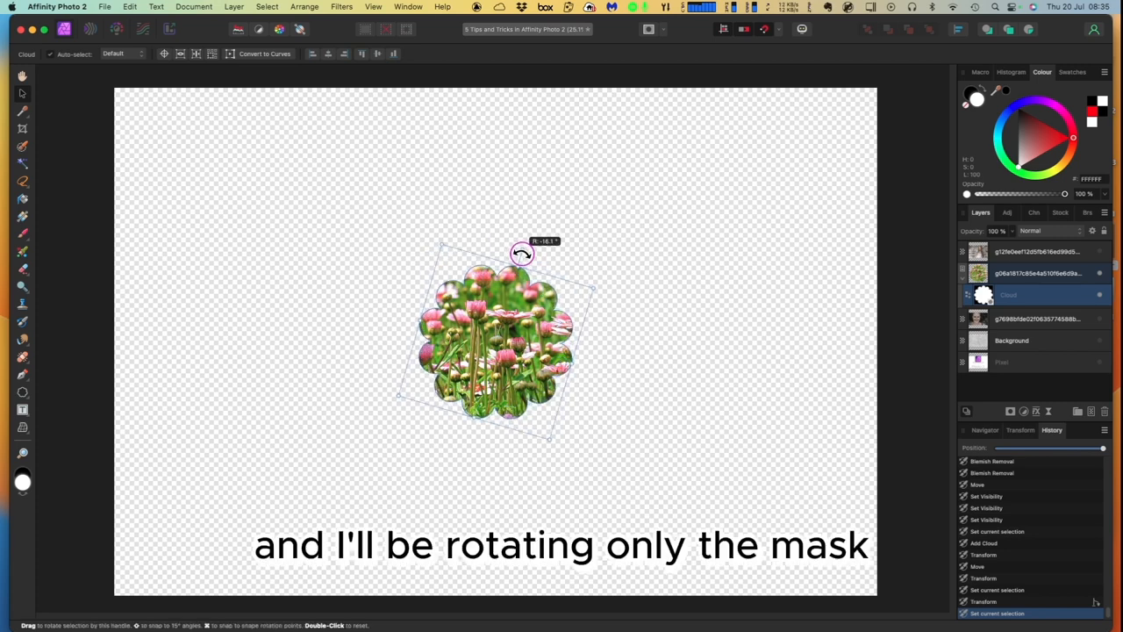
pyautogui.moveTo(522, 253); pyautogui.dragTo(545, 275)
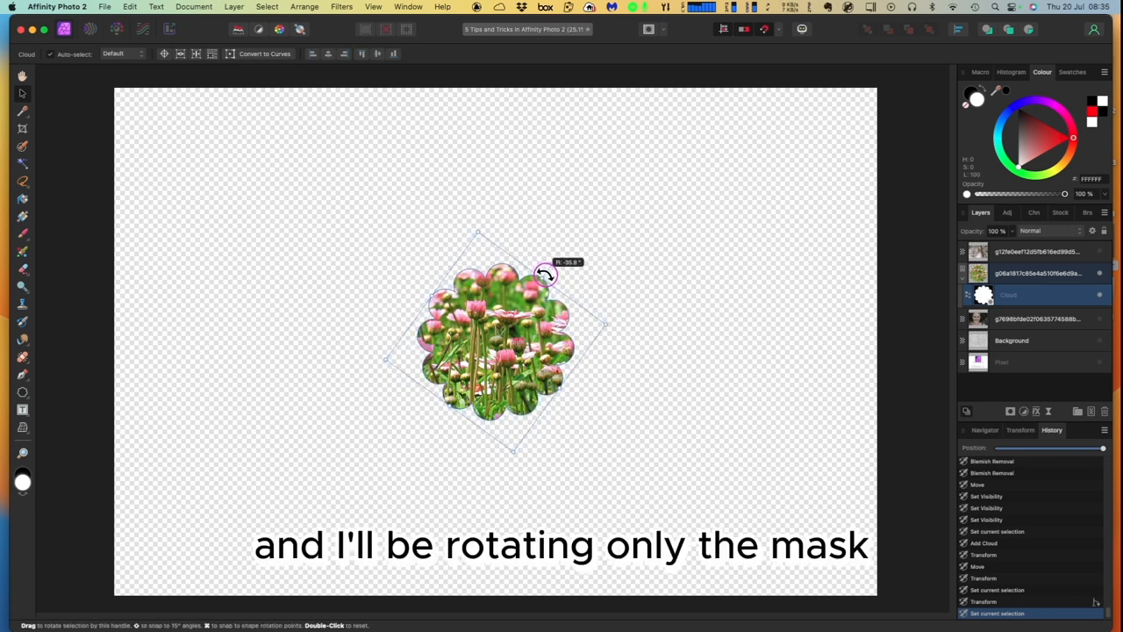
pyautogui.moveTo(544, 274); pyautogui.dragTo(495, 243)
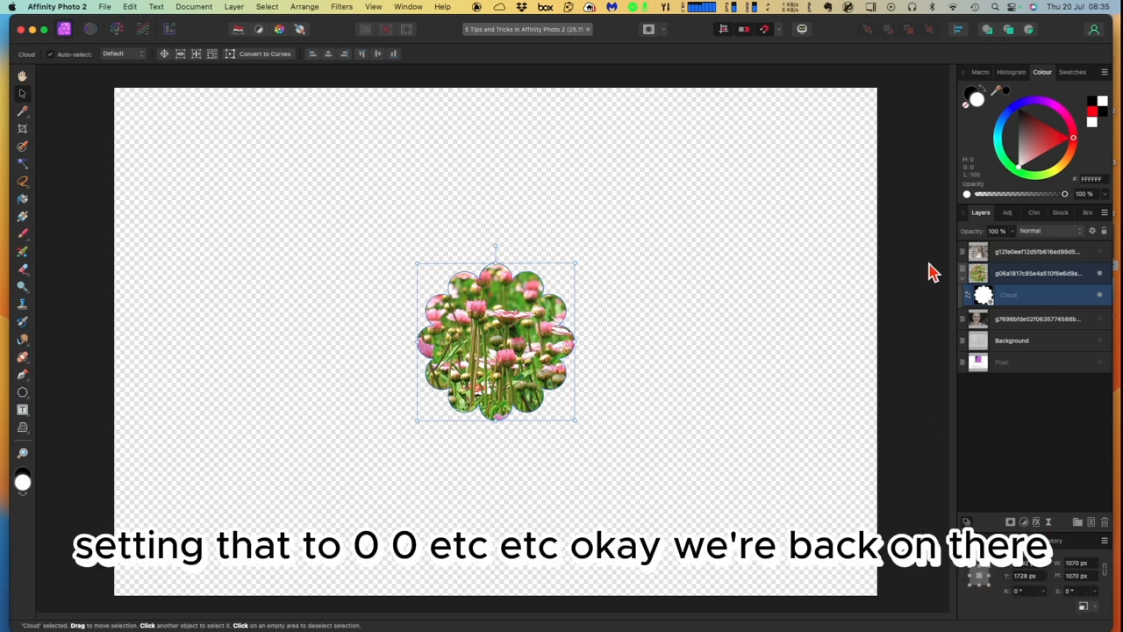
pyautogui.moveTo(1051, 379)
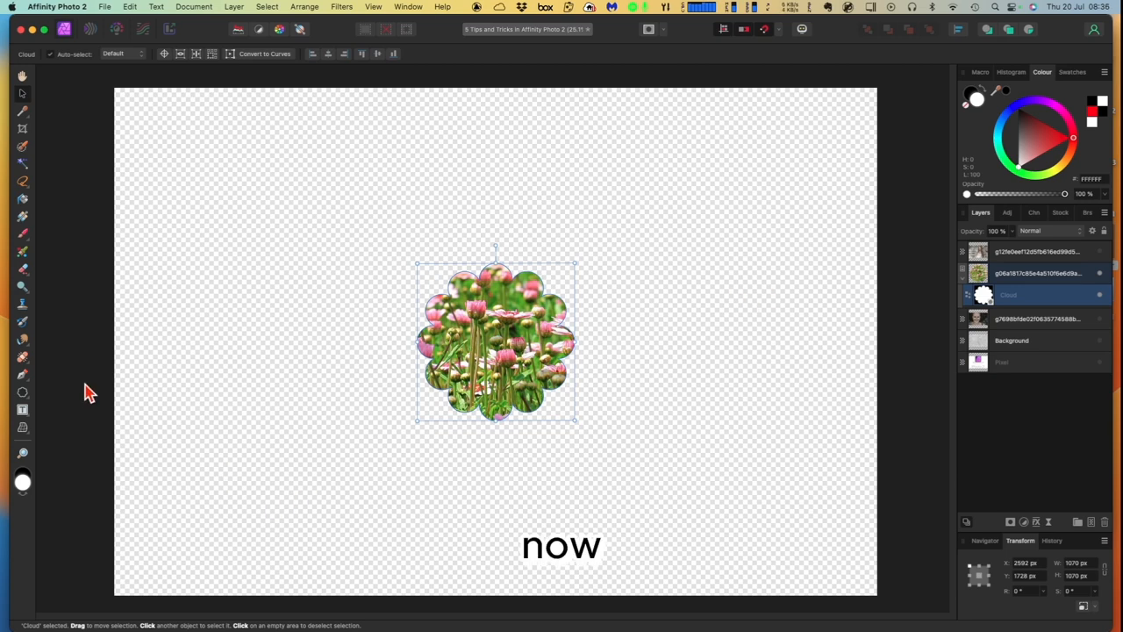
pyautogui.moveTo(25, 409)
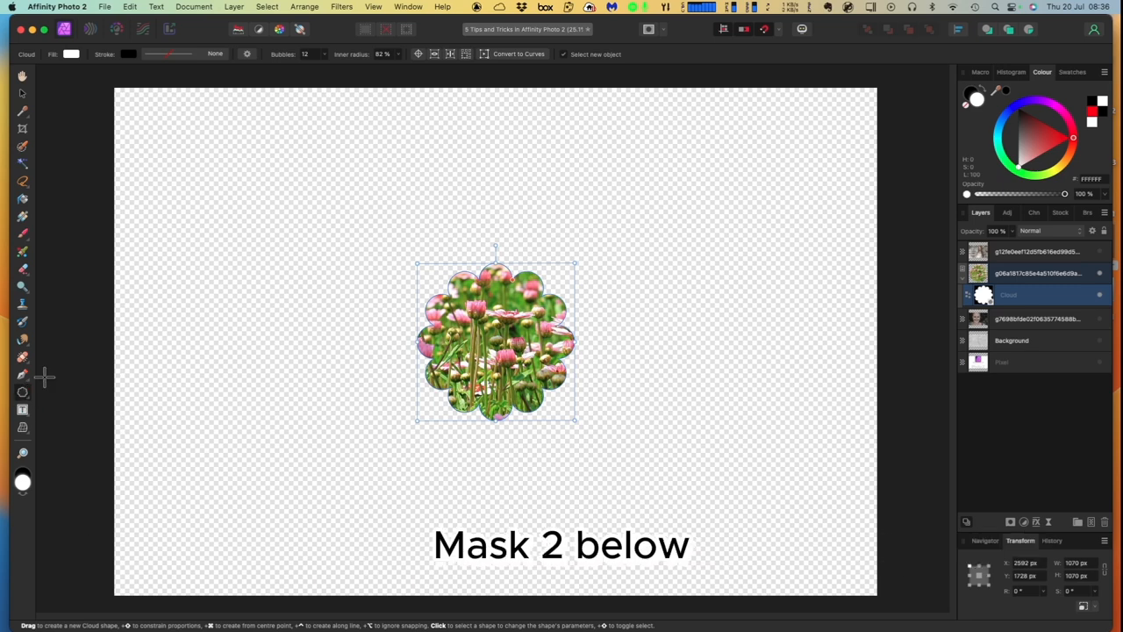
# Step: Add FLOWERS artistic text in Alfa Slab One and centre it over the photo
pyautogui.click(1098, 295)
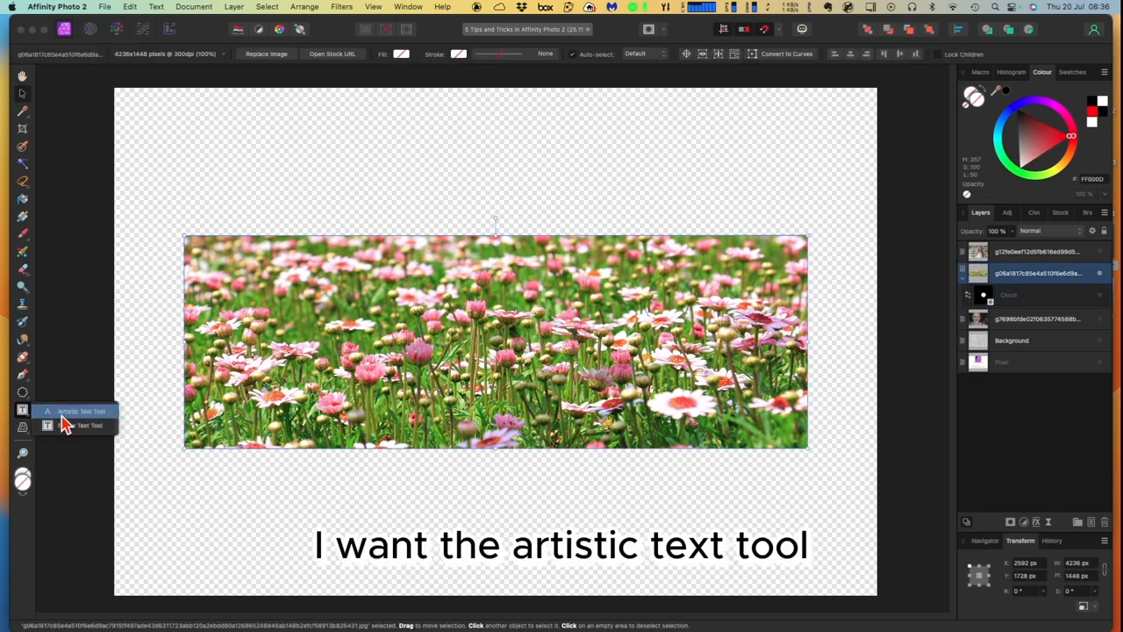
pyautogui.click(72, 410)
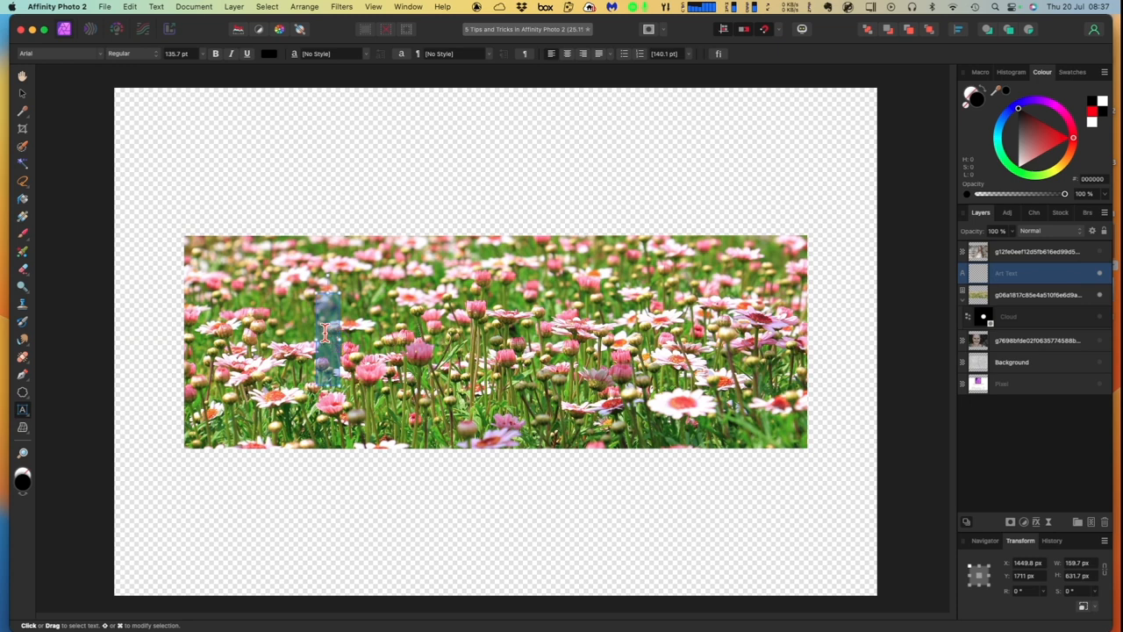
pyautogui.click(52, 53)
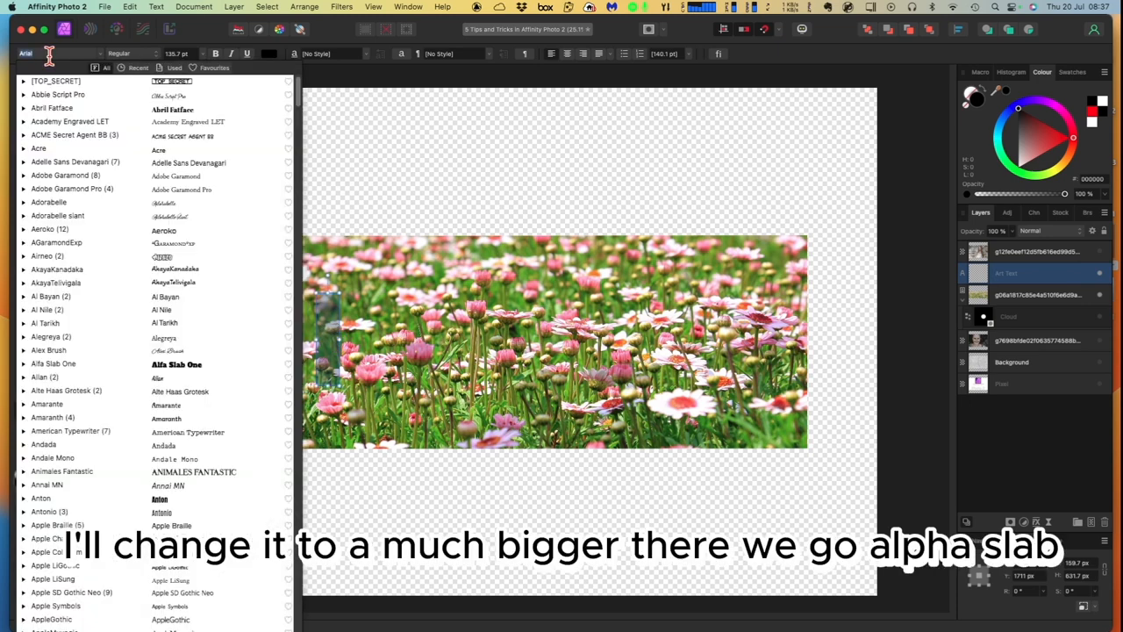
pyautogui.click(52, 363)
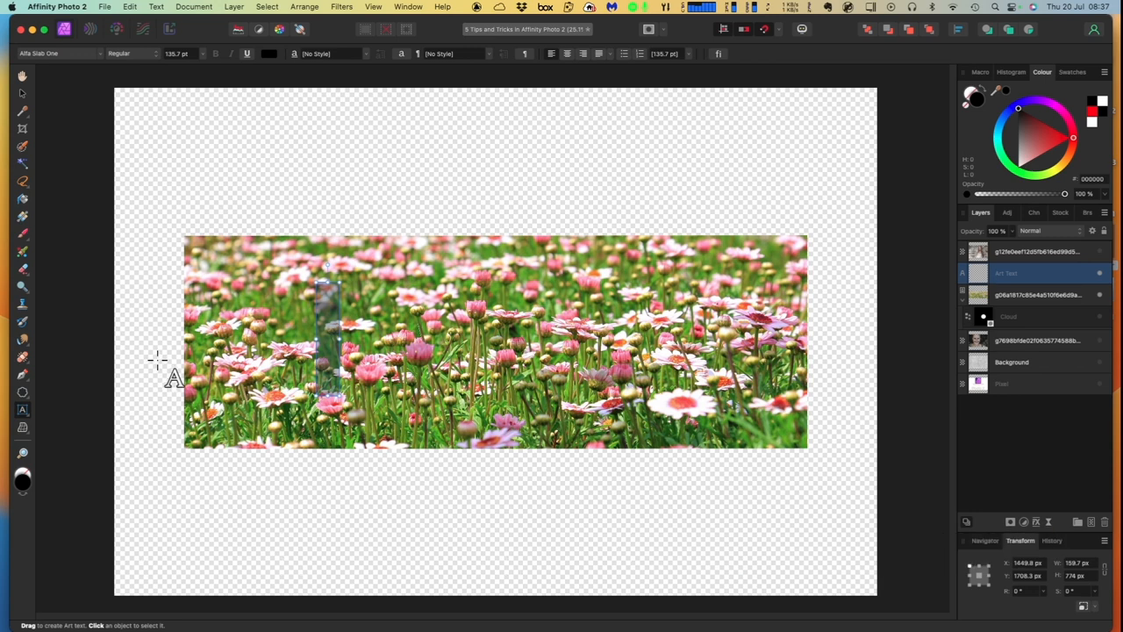
pyautogui.write('FLOWERS')
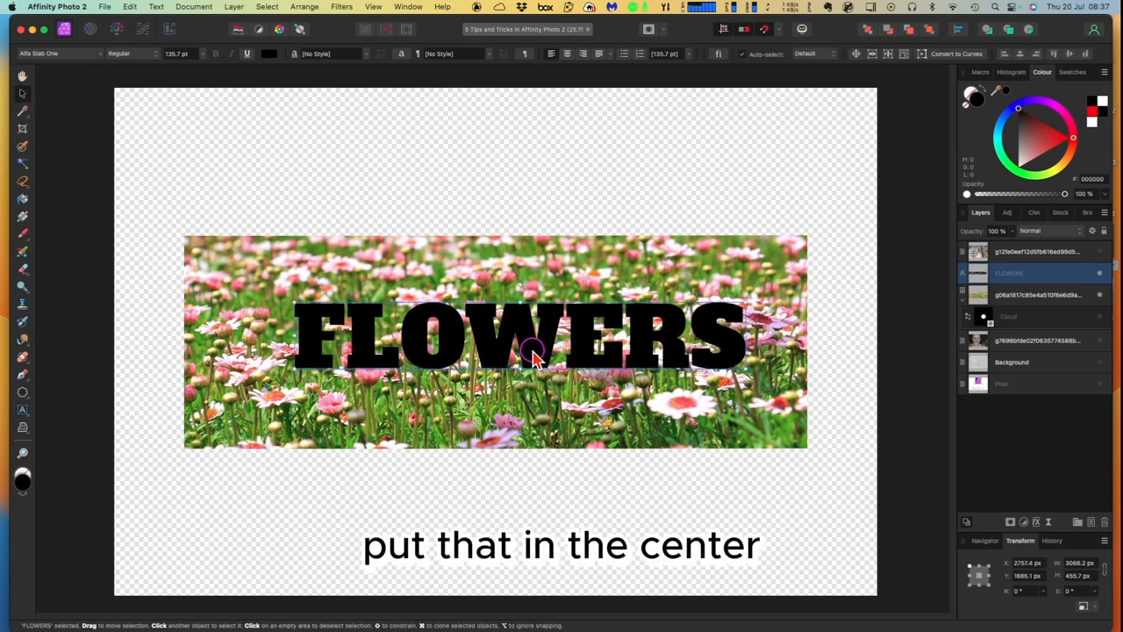
pyautogui.moveTo(535, 351); pyautogui.dragTo(509, 342)
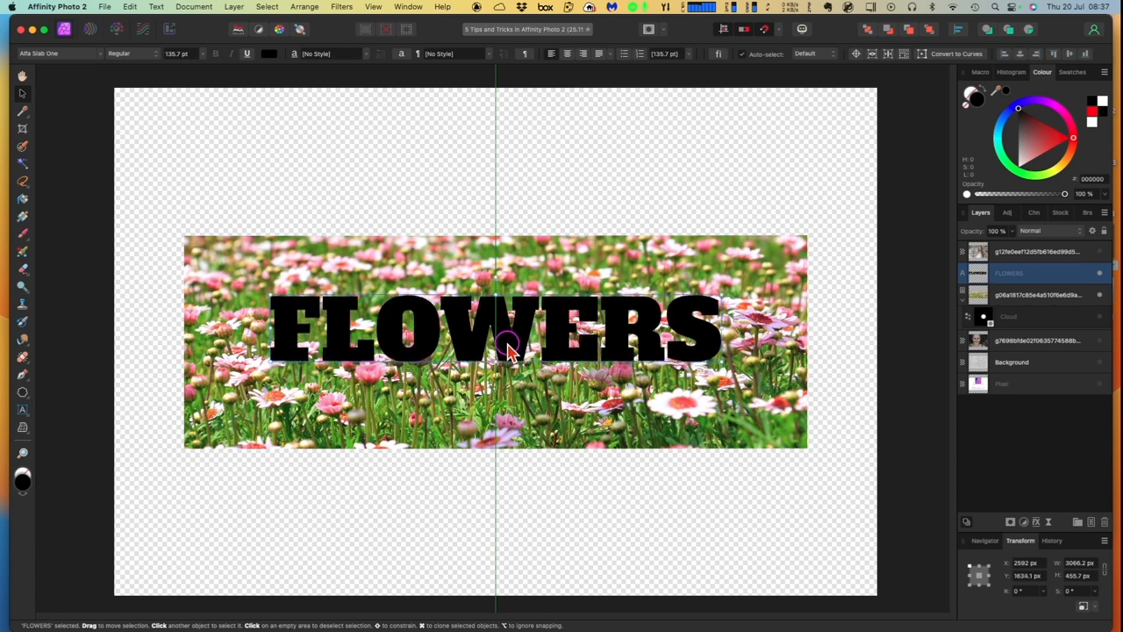
pyautogui.moveTo(509, 329); pyautogui.dragTo(509, 360)
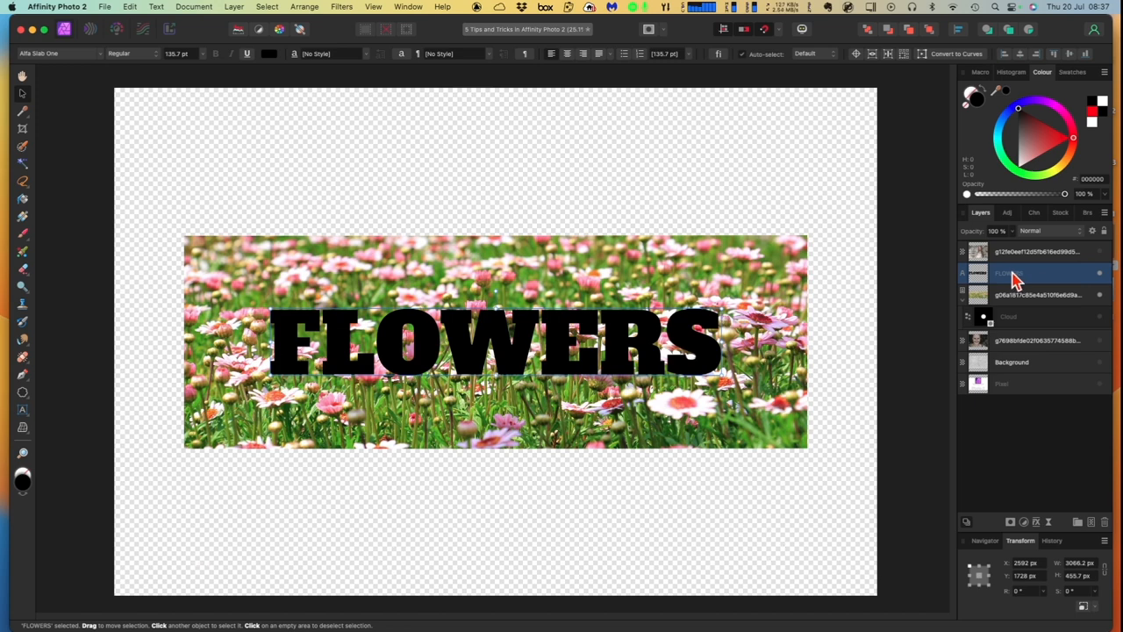
# Step: Apply Mask to Below on the FLOWERS text layer
pyautogui.rightClick(1014, 274)
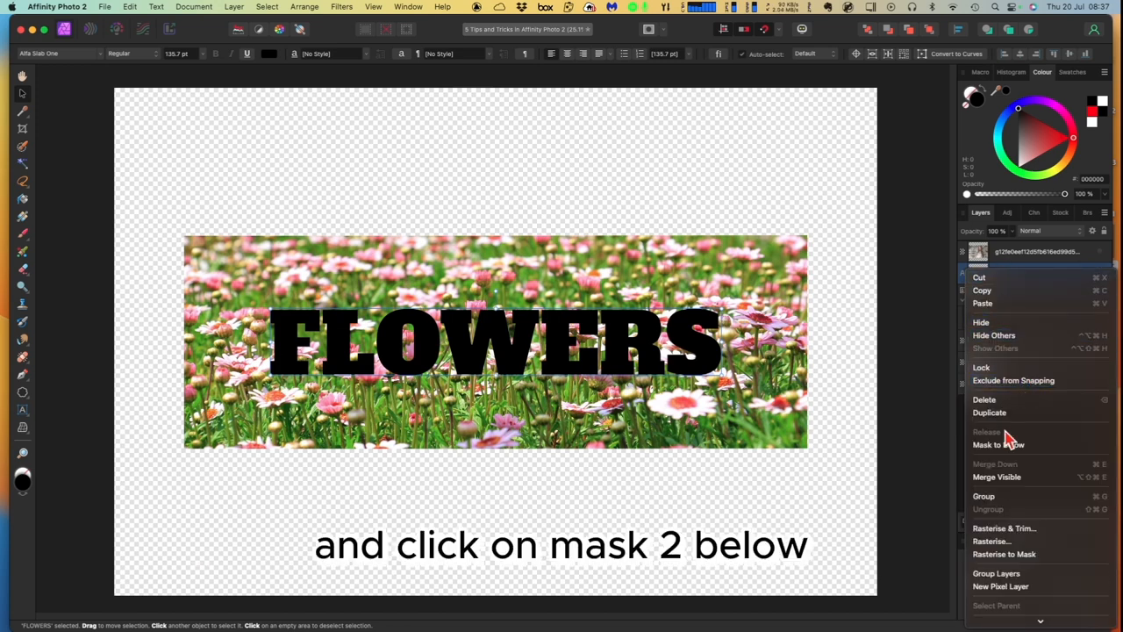
pyautogui.click(987, 445)
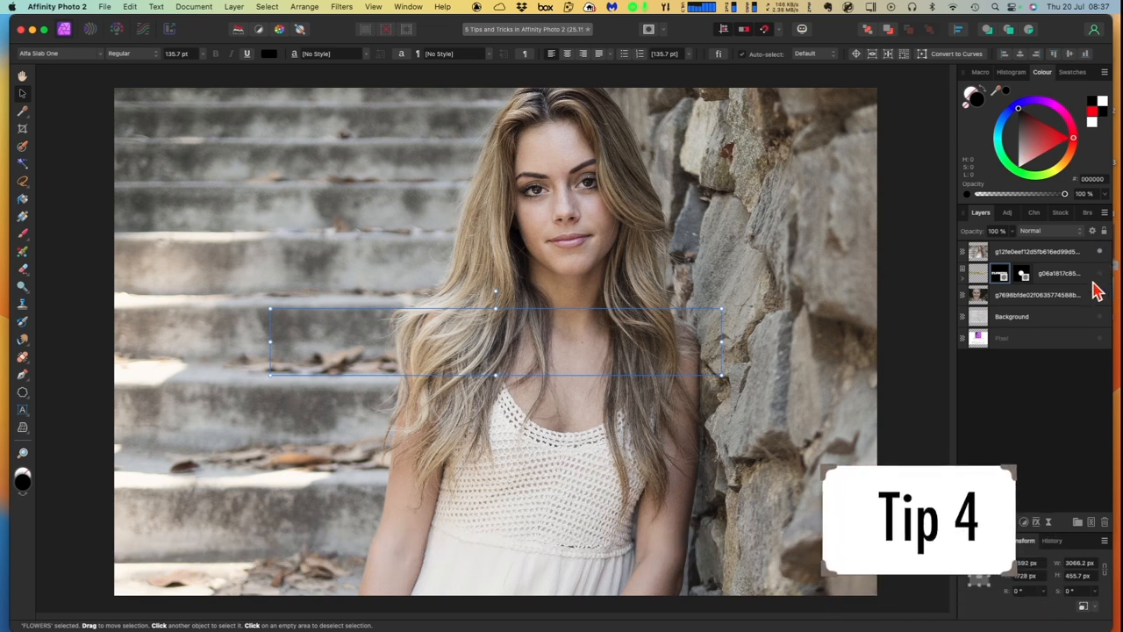
# Step: Select the portrait layer and open Filters > Blur > Depth Of Field Blur
pyautogui.click(1040, 252)
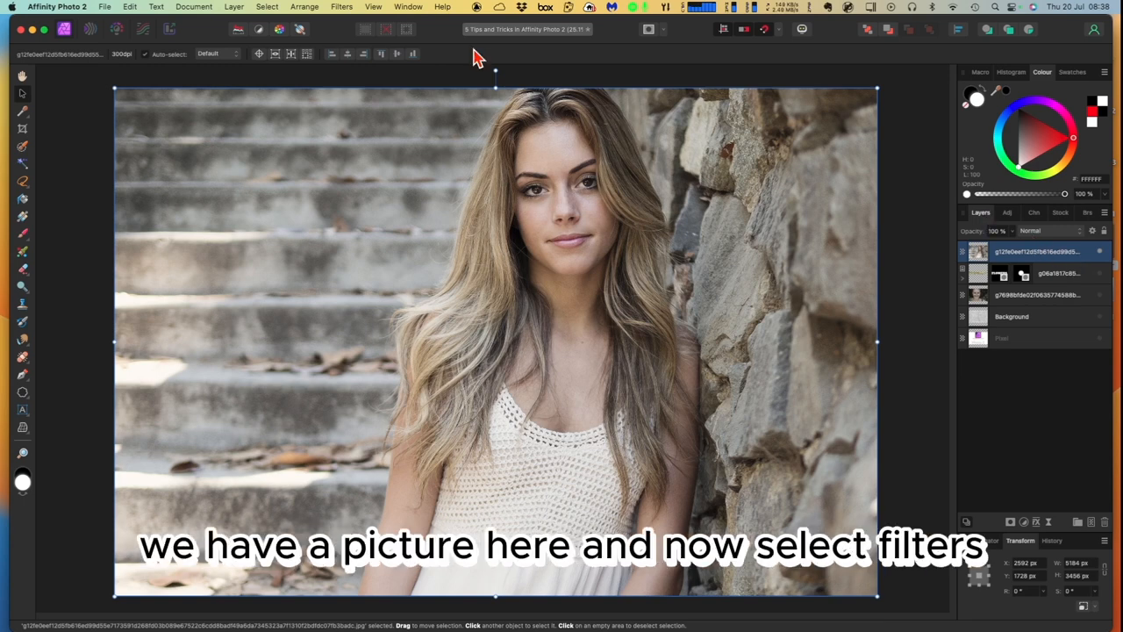
pyautogui.click(342, 6)
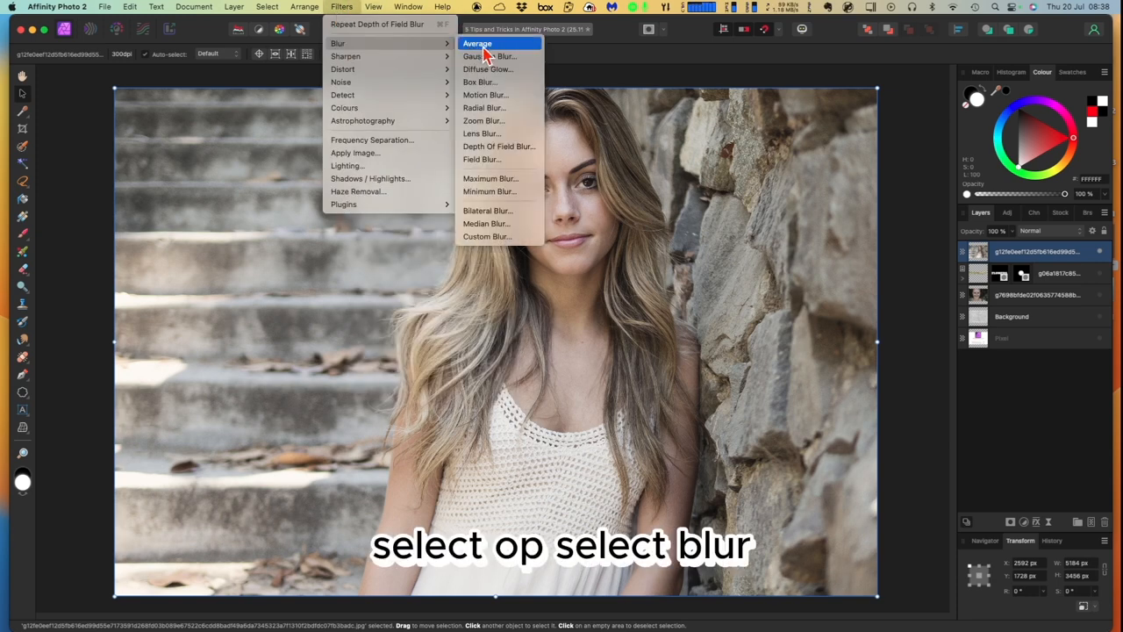
pyautogui.moveTo(505, 146)
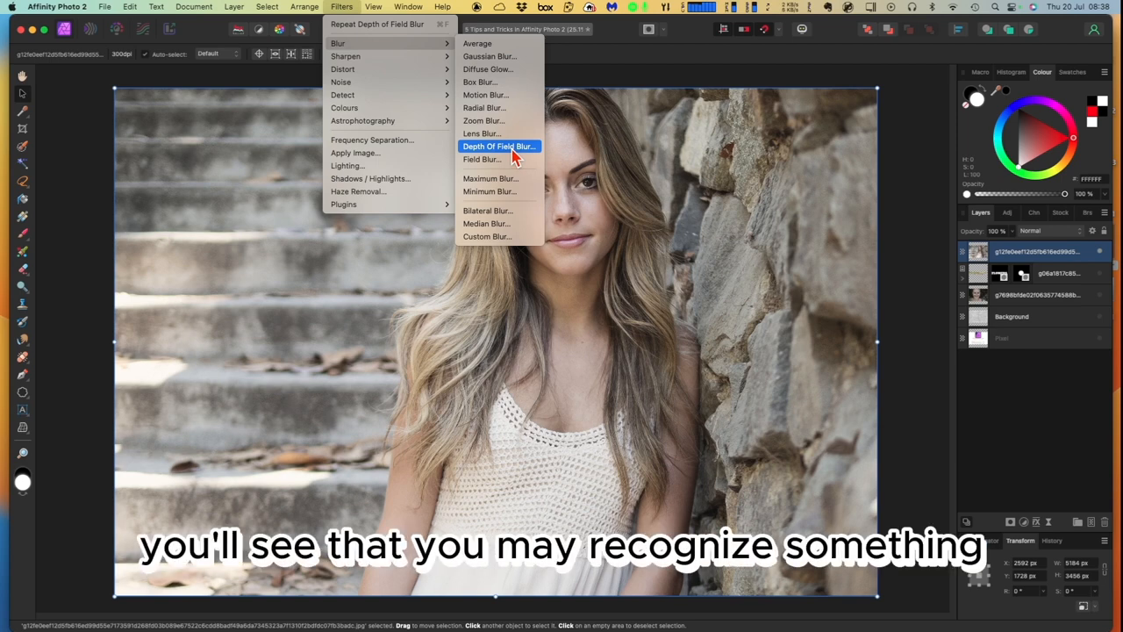
pyautogui.click(498, 146)
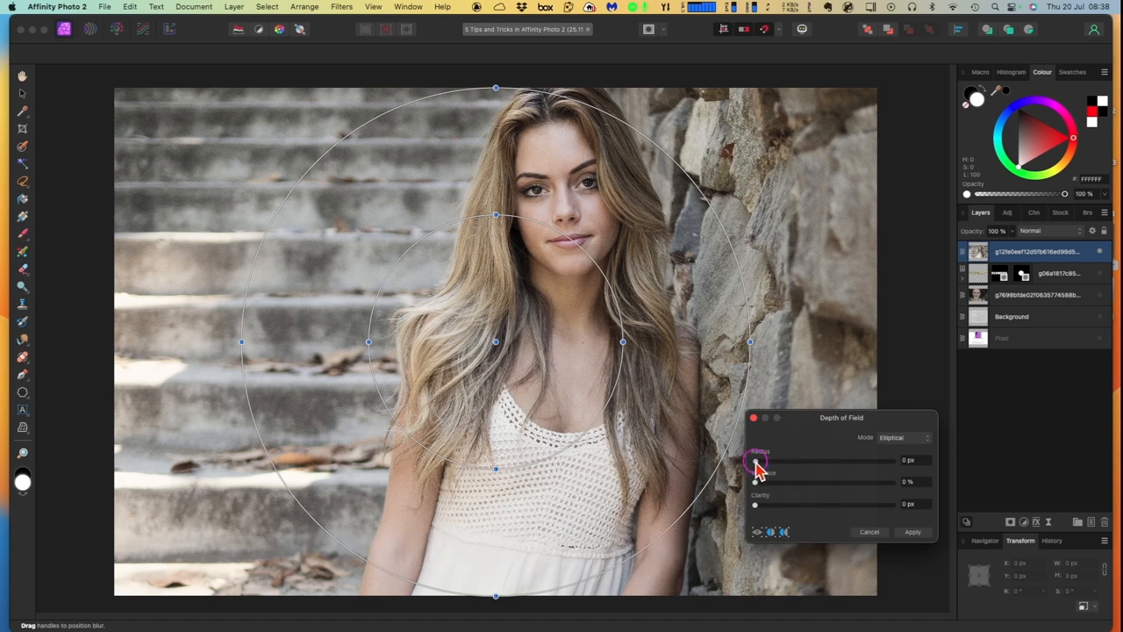
# Step: Raise the depth of field blur radius to 100 px
pyautogui.moveTo(755, 461); pyautogui.dragTo(800, 462)
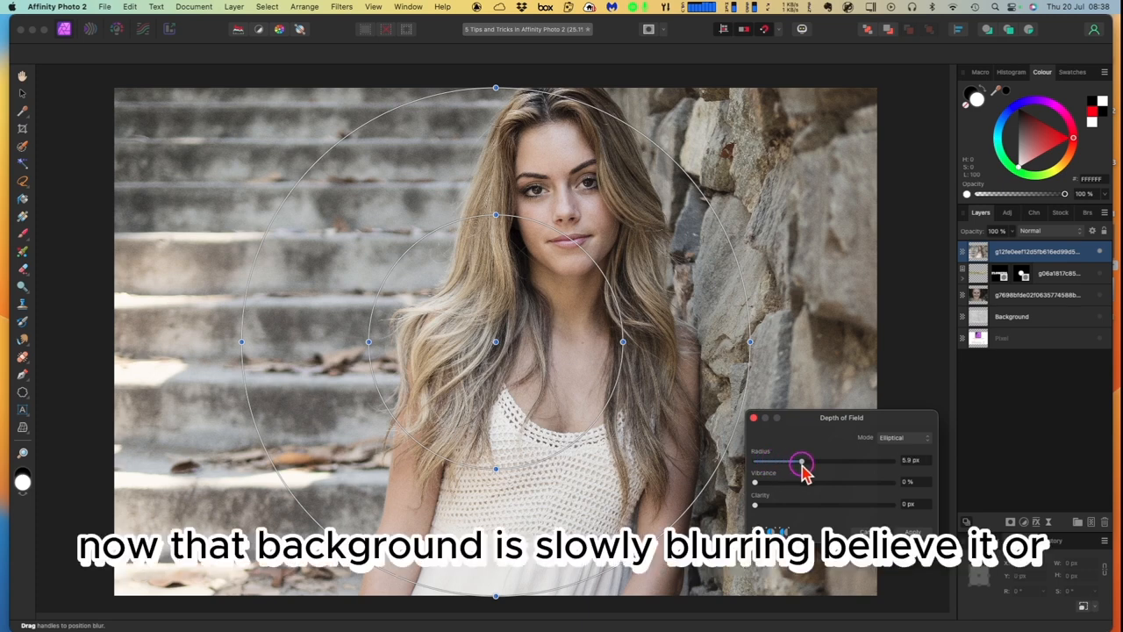
pyautogui.moveTo(801, 462); pyautogui.dragTo(847, 462)
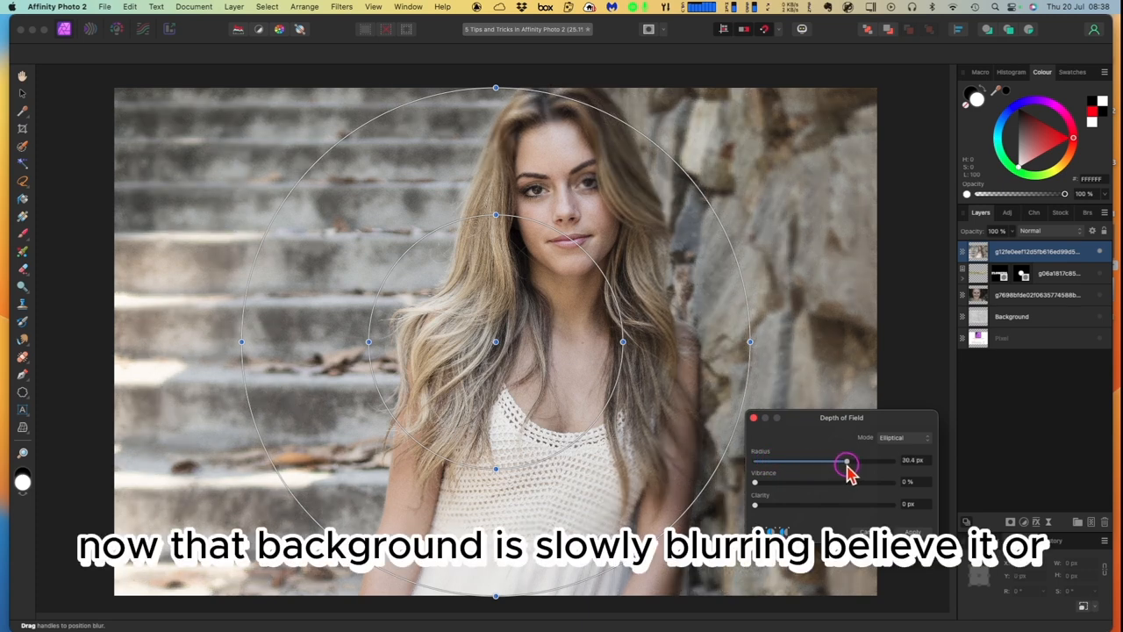
pyautogui.moveTo(847, 462); pyautogui.dragTo(884, 462)
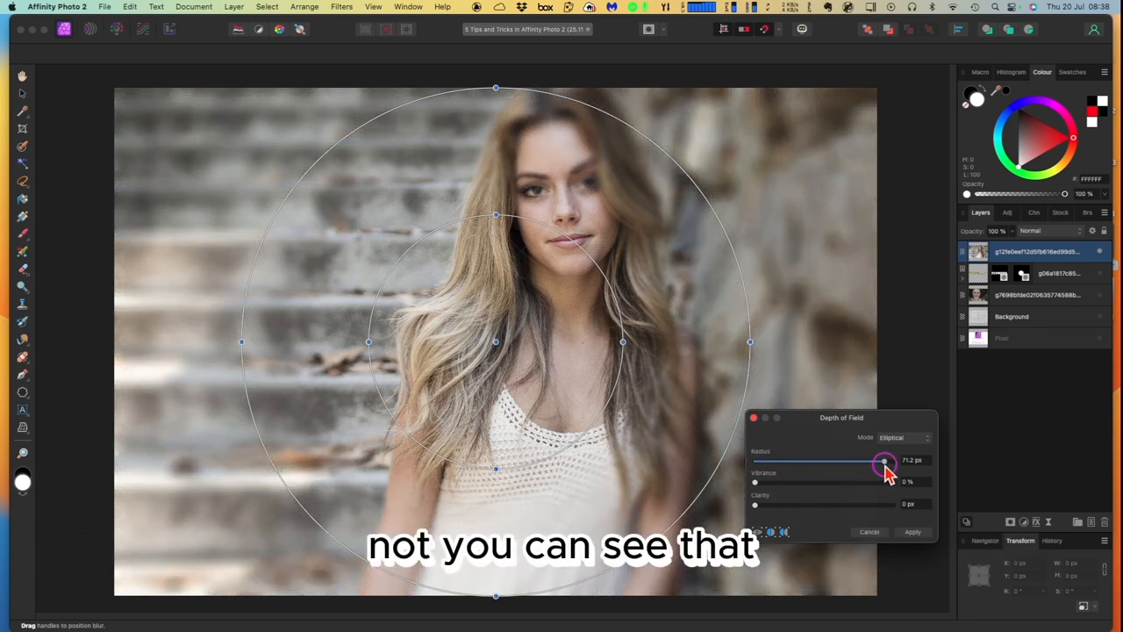
pyautogui.moveTo(884, 463); pyautogui.dragTo(894, 463)
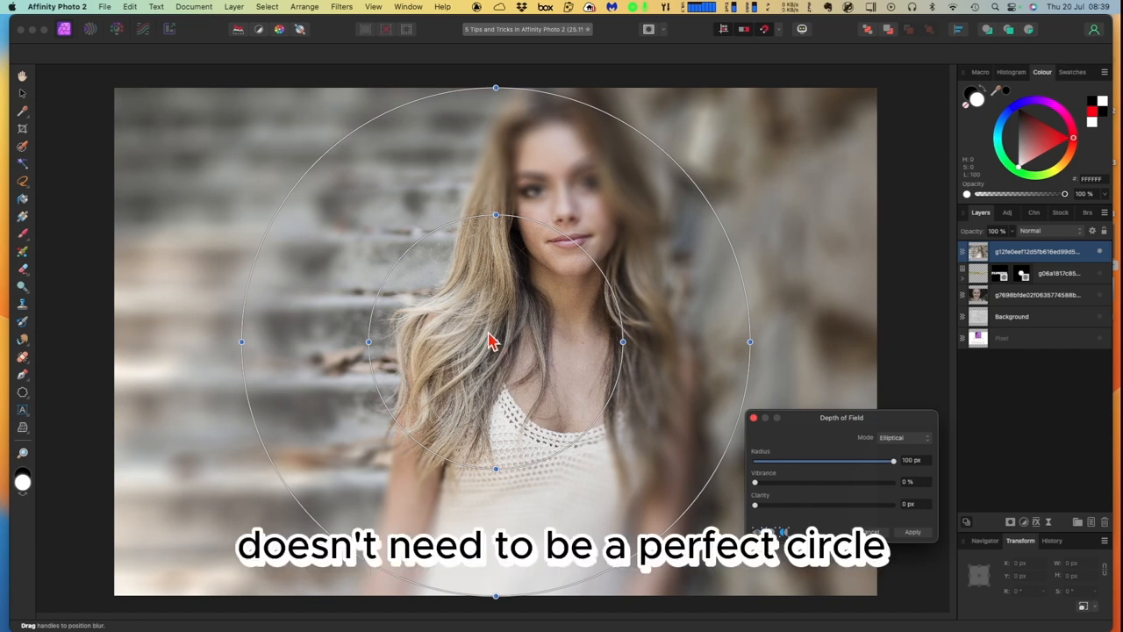
# Step: Fit the sharp focus ellipse over the woman's face and body, then apply
pyautogui.moveTo(495, 342); pyautogui.dragTo(499, 338)
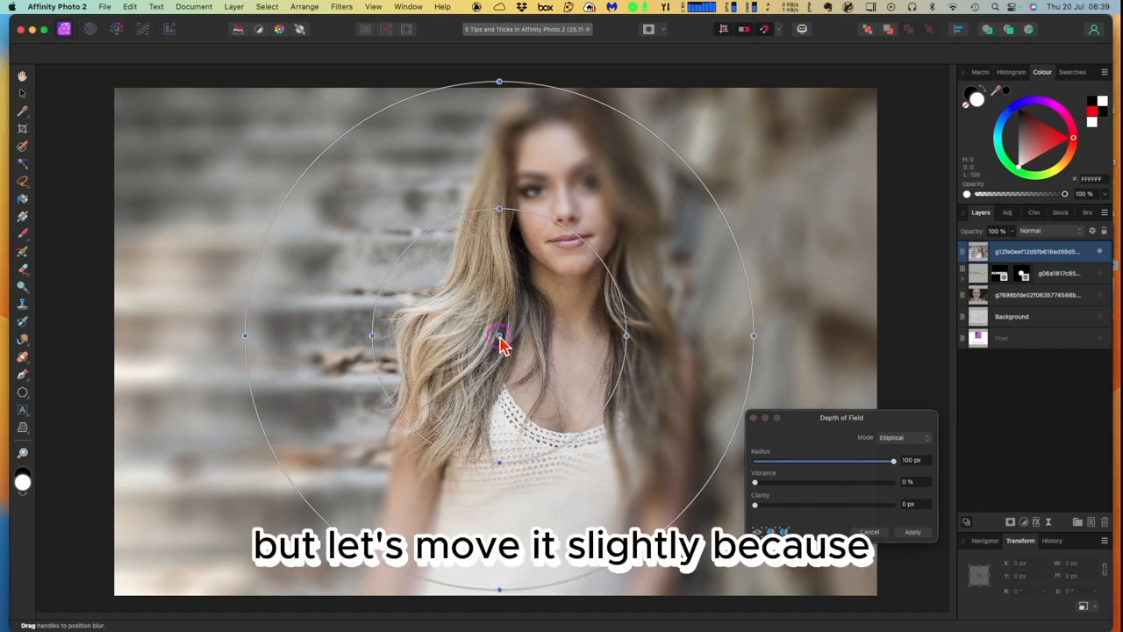
pyautogui.moveTo(501, 338); pyautogui.dragTo(568, 254)
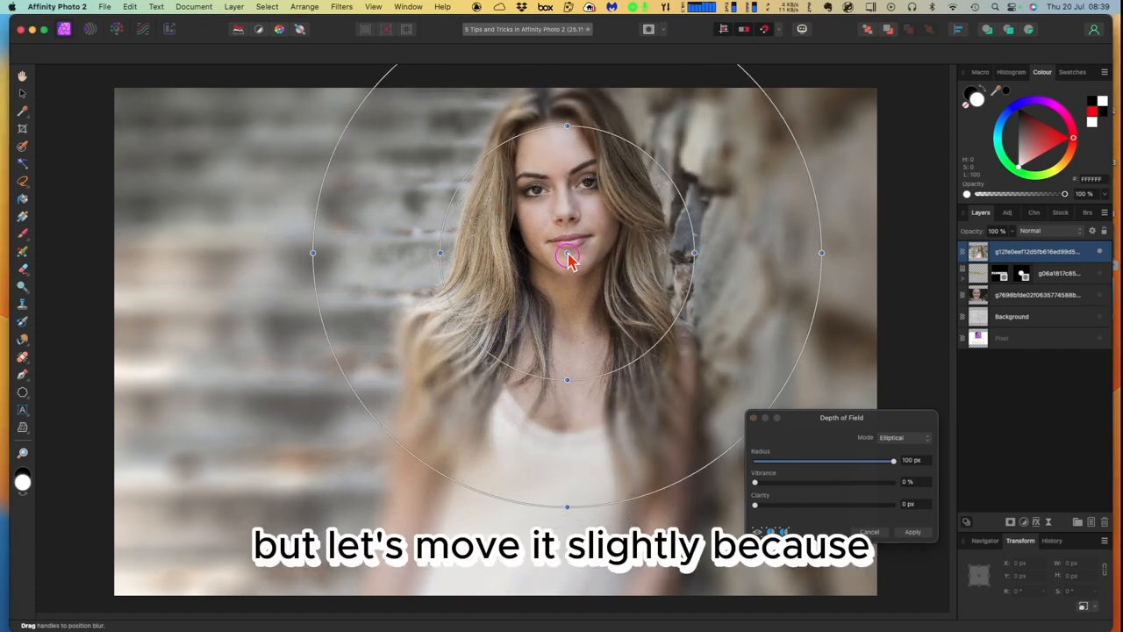
pyautogui.moveTo(569, 254); pyautogui.dragTo(568, 226)
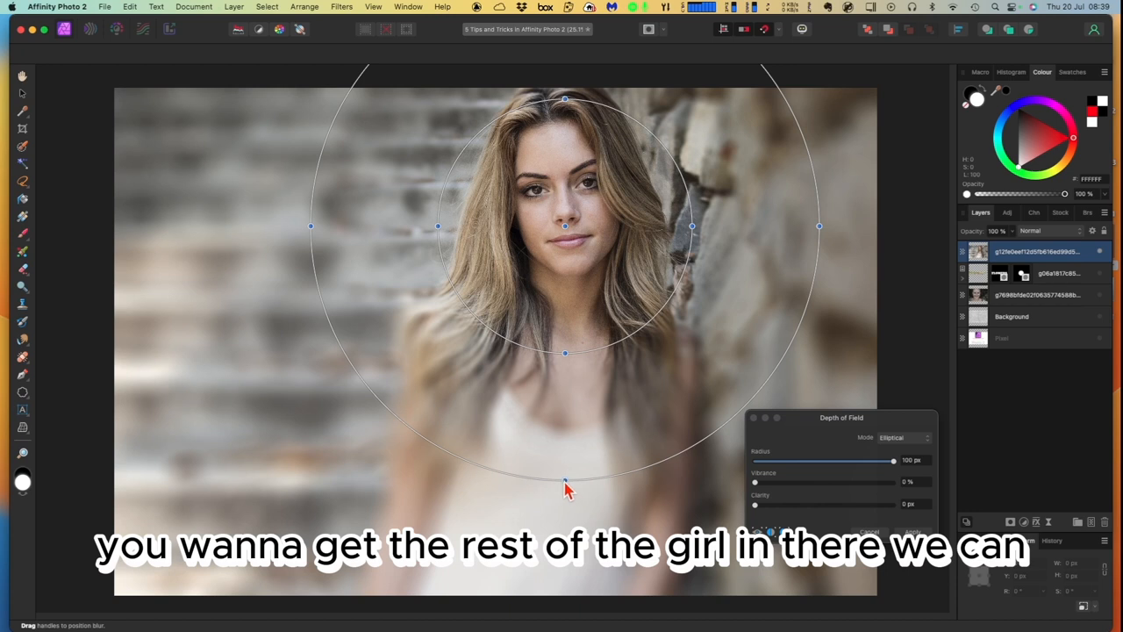
pyautogui.moveTo(566, 488); pyautogui.dragTo(562, 570)
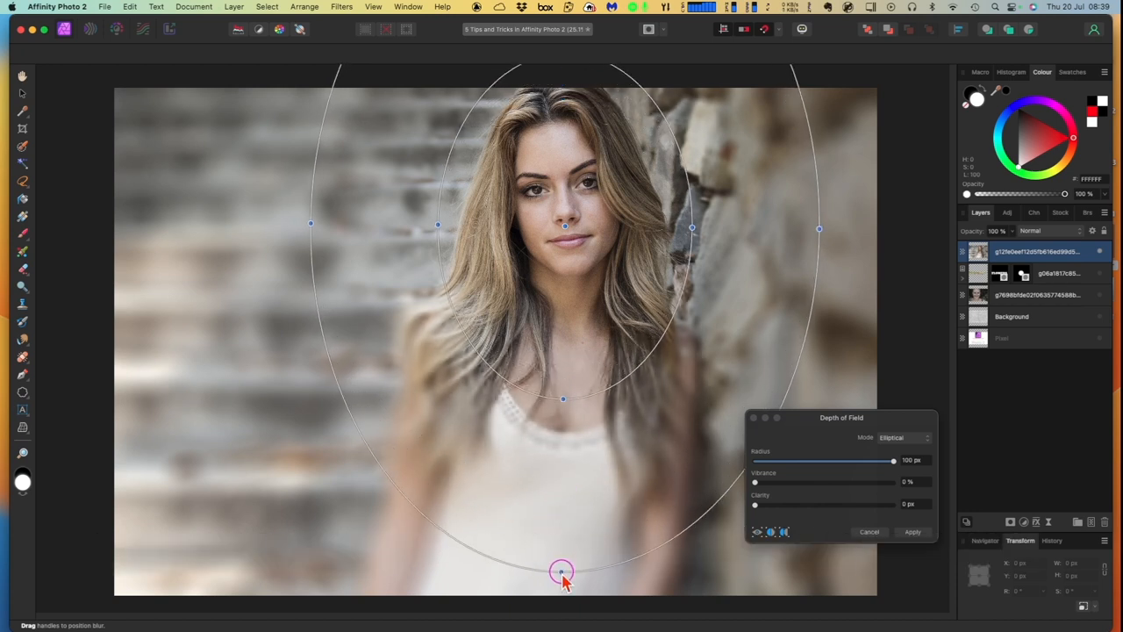
pyautogui.moveTo(562, 571); pyautogui.dragTo(566, 428)
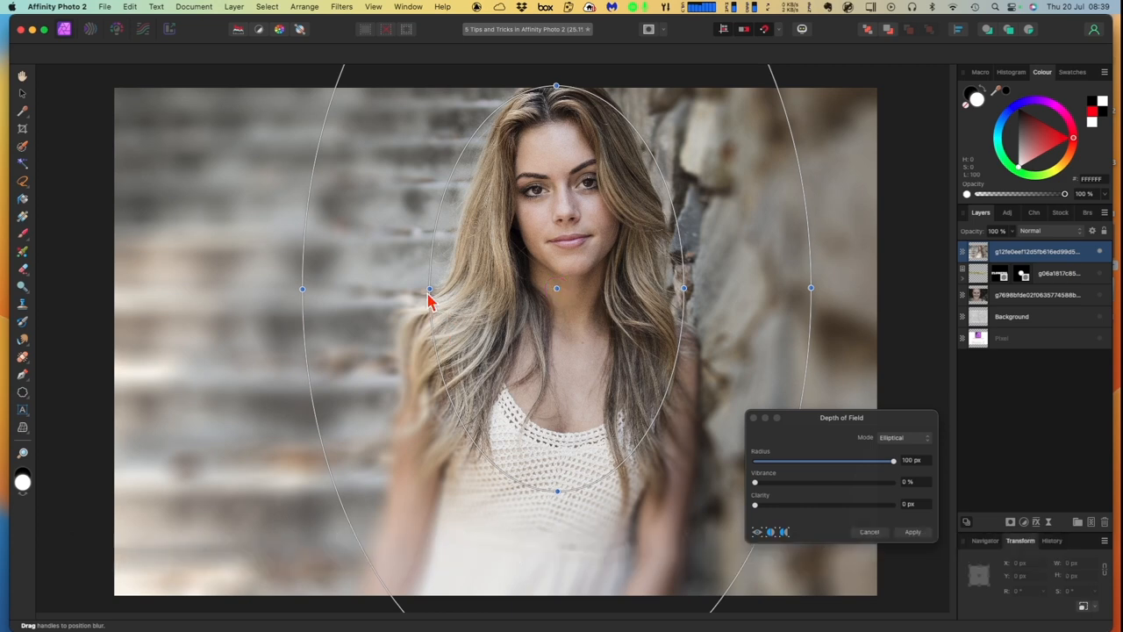
pyautogui.moveTo(429, 289); pyautogui.dragTo(277, 296)
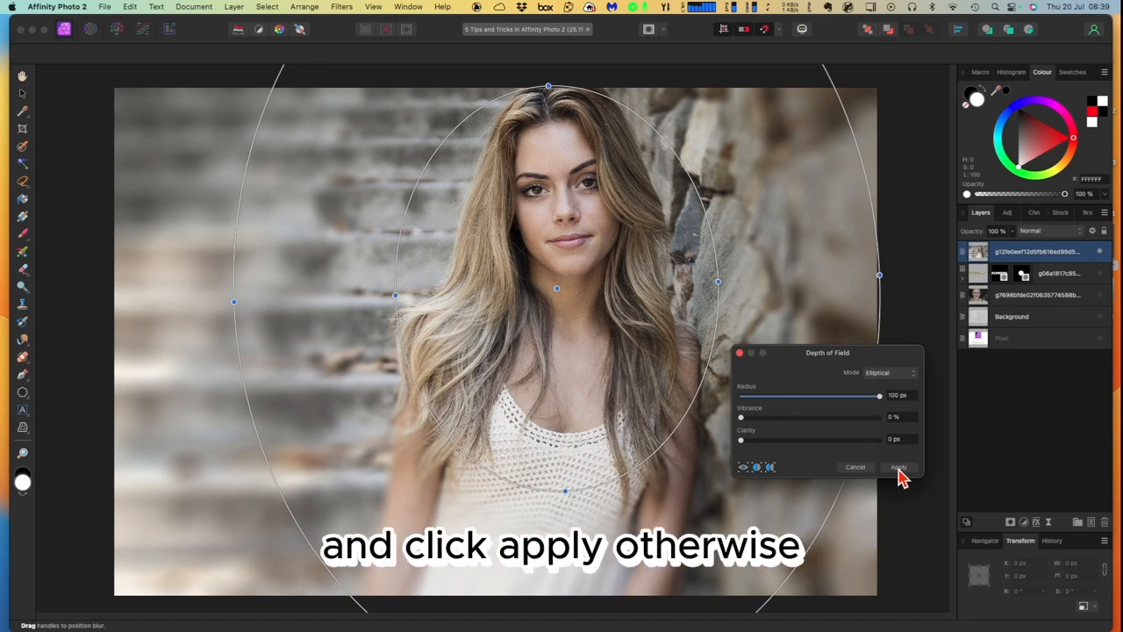
pyautogui.click(898, 466)
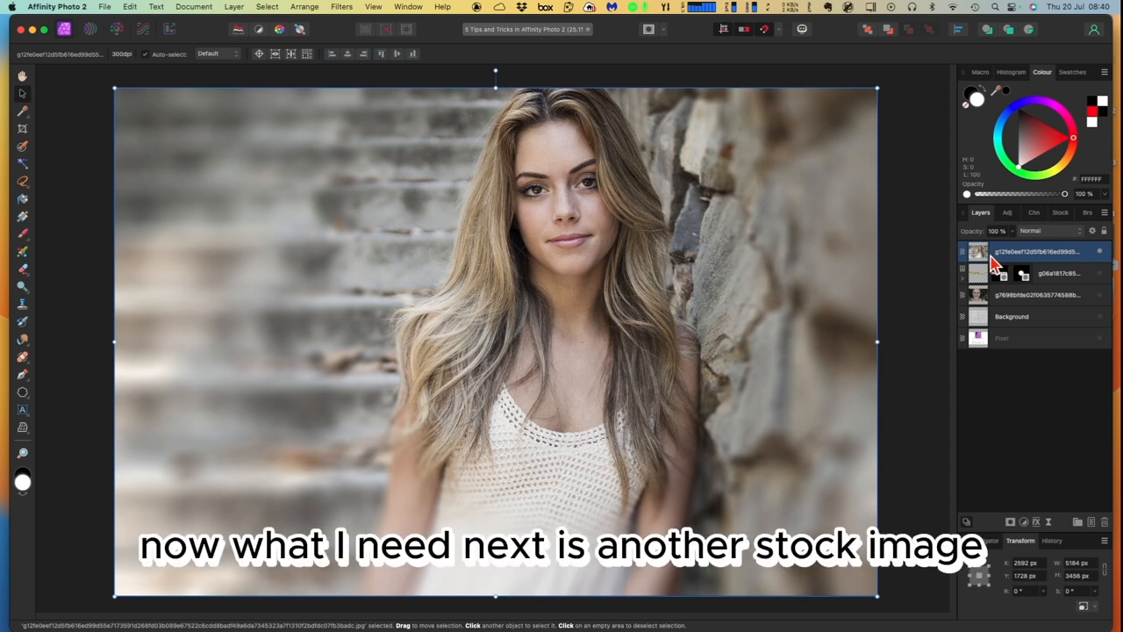
pyautogui.moveTo(1042, 223)
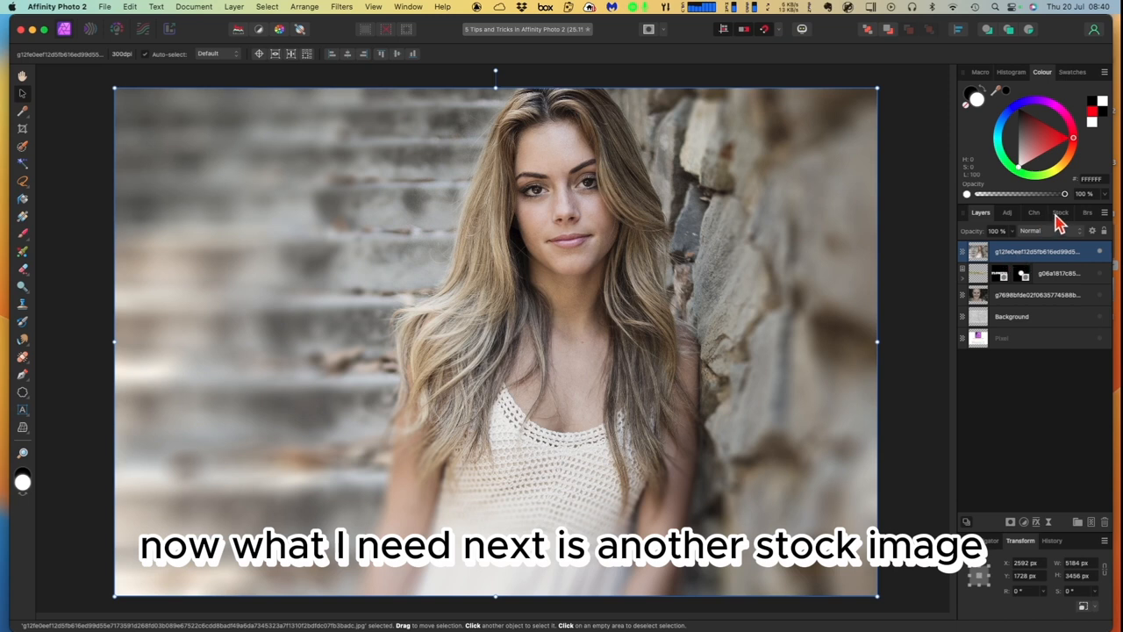
# Step: Drag the Pixabay New York street photo with a yellow taxi from Stock onto the canvas
pyautogui.click(1059, 213)
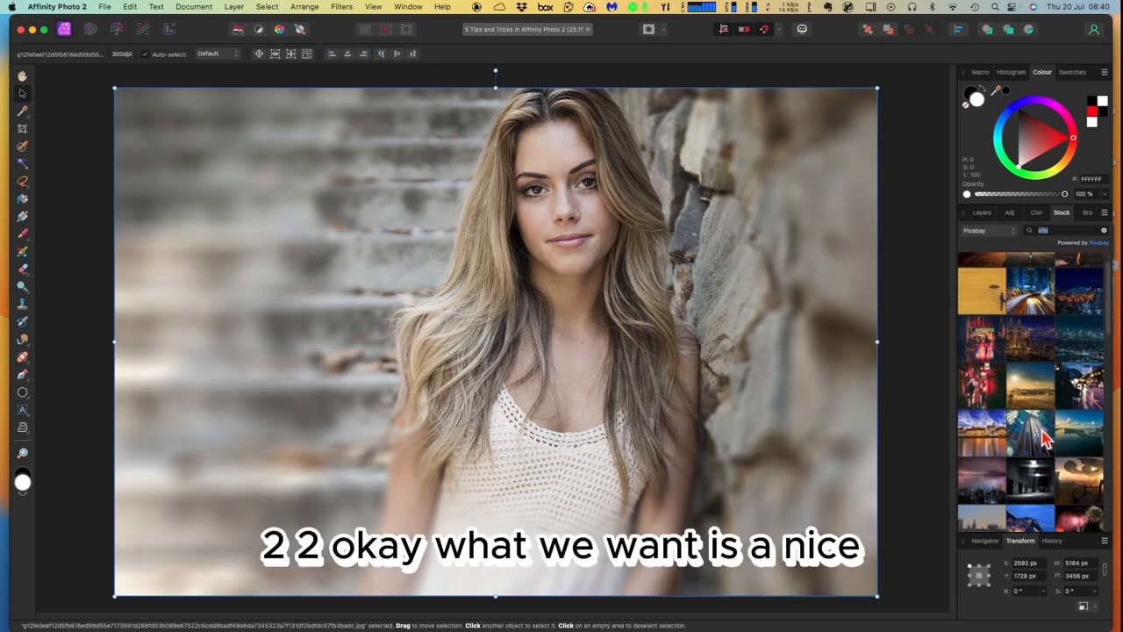
pyautogui.scroll(-3)
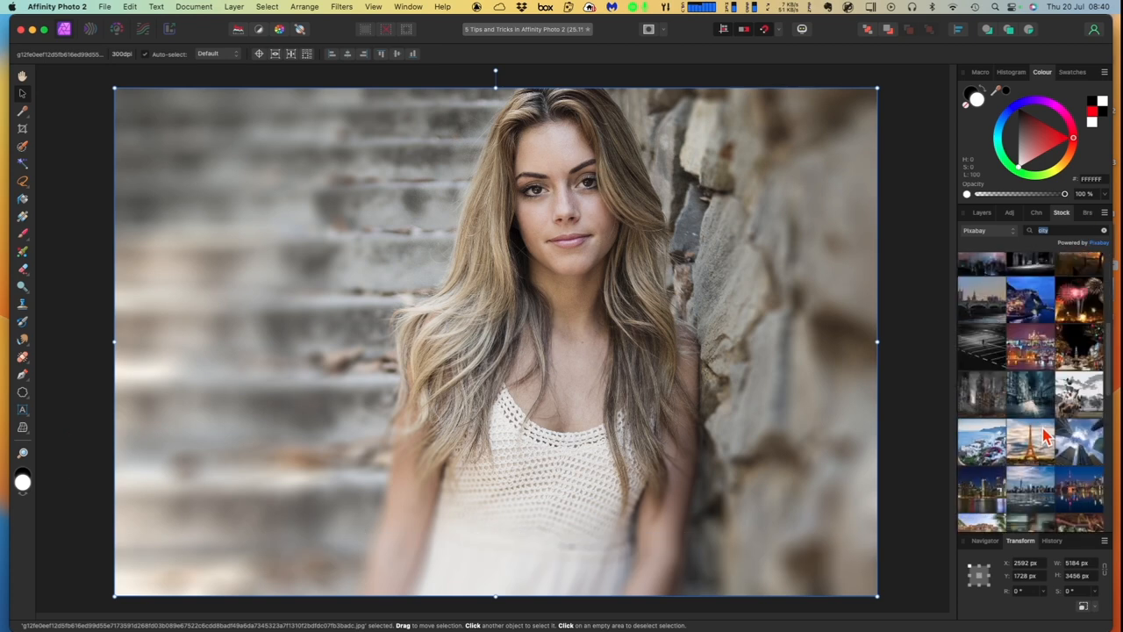
pyautogui.scroll(-3)
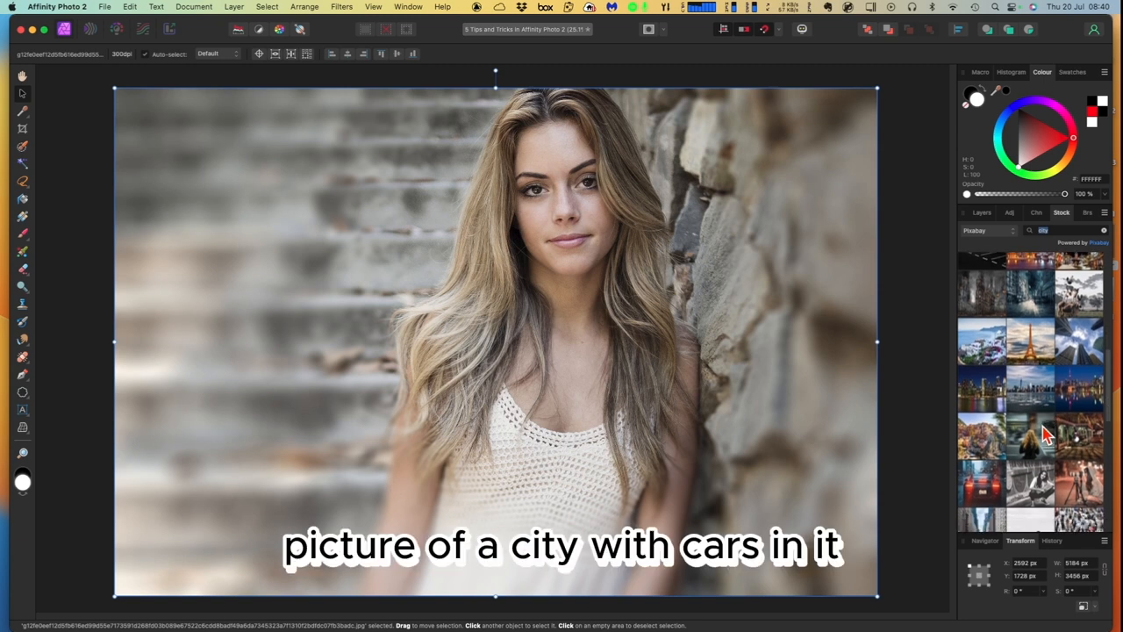
pyautogui.scroll(-3)
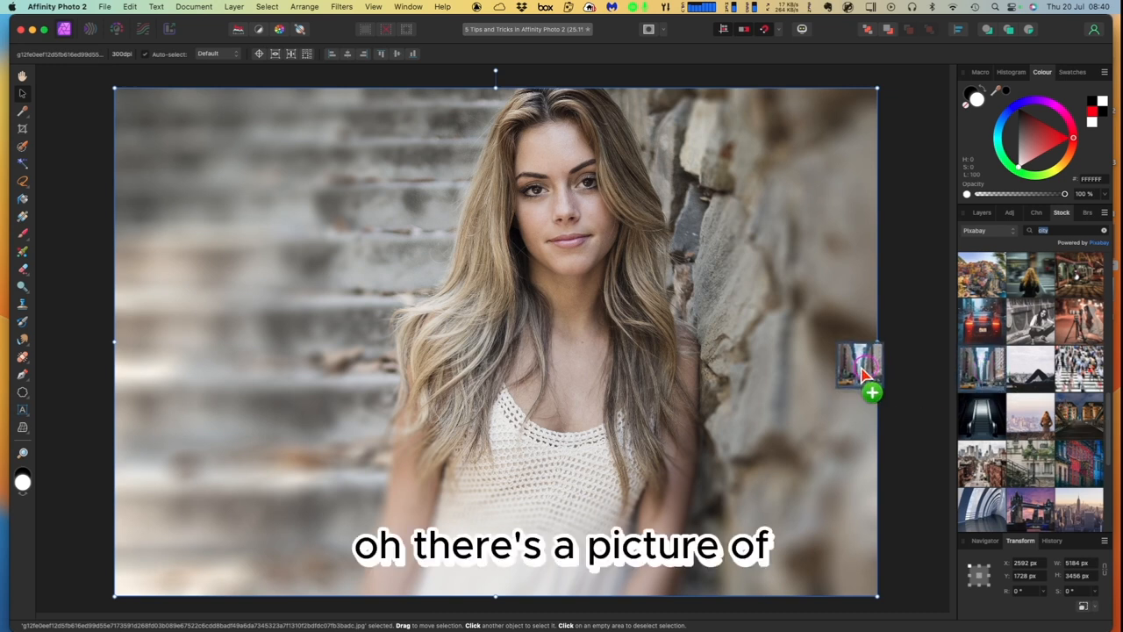
pyautogui.moveTo(860, 360); pyautogui.dragTo(518, 342)
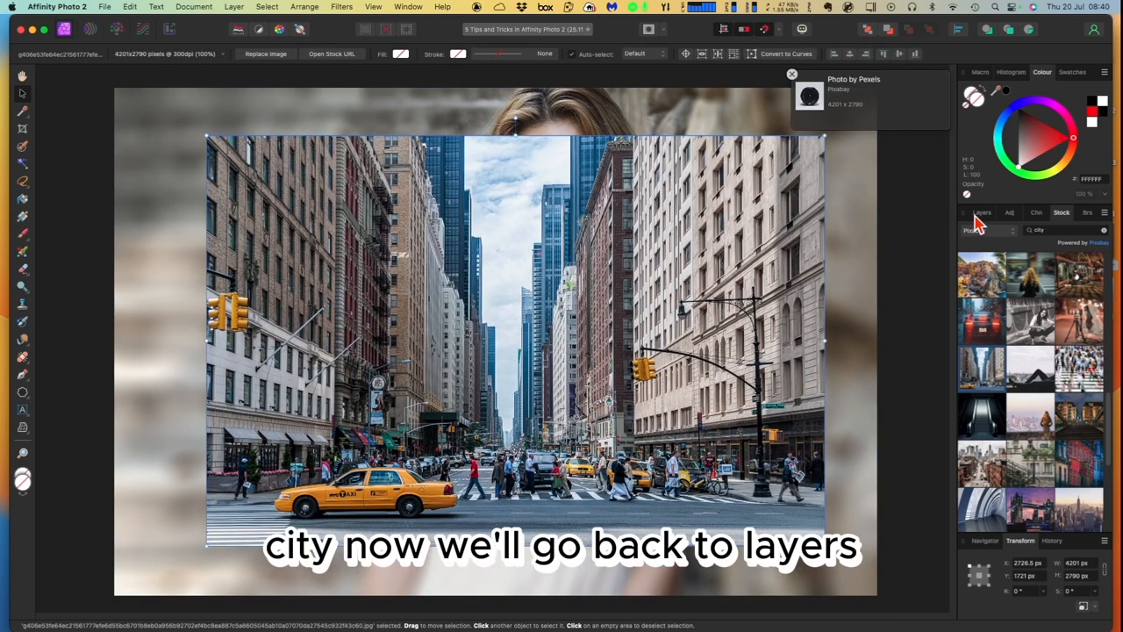
# Step: In the Layers panel view, drag the city photo's corner until it fills the canvas
pyautogui.click(978, 212)
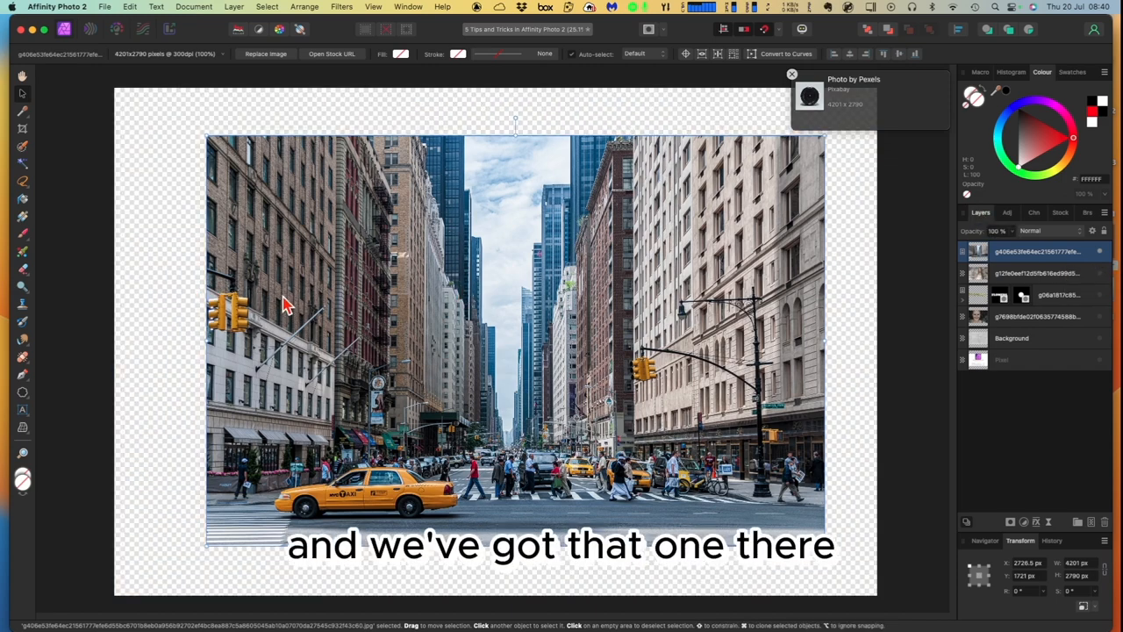
pyautogui.moveTo(207, 136); pyautogui.dragTo(127, 105)
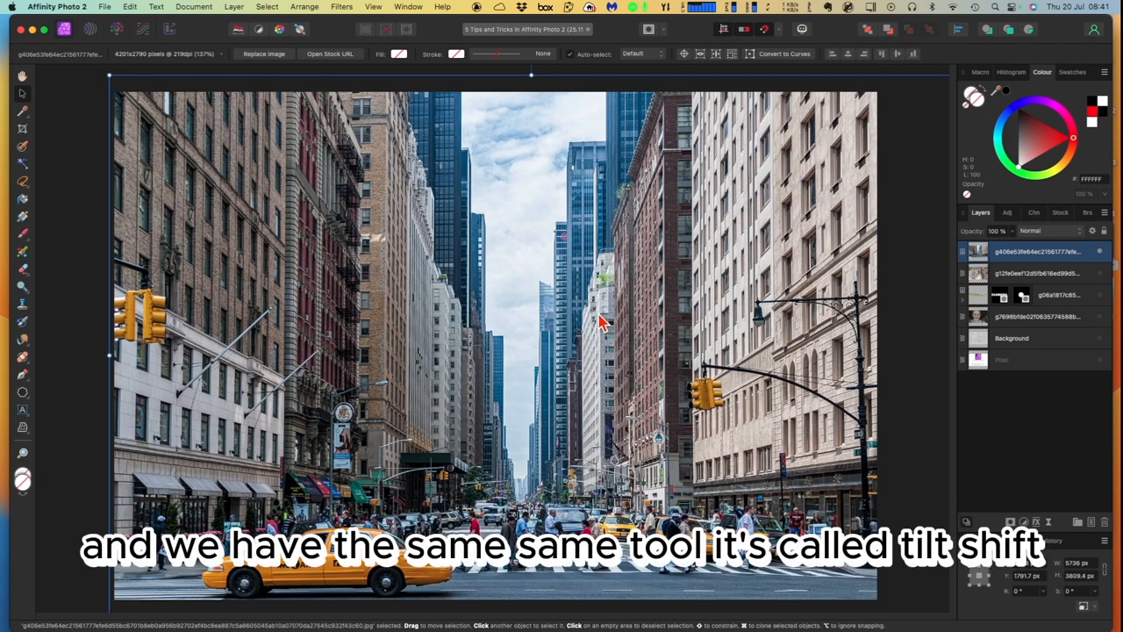
pyautogui.moveTo(608, 316)
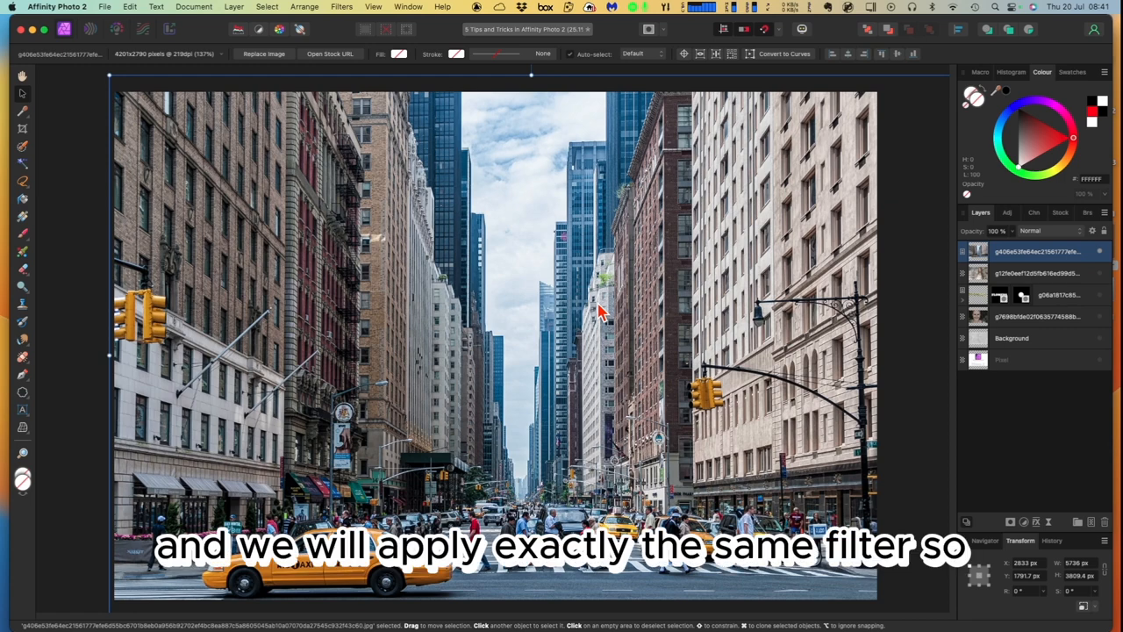
pyautogui.moveTo(592, 316)
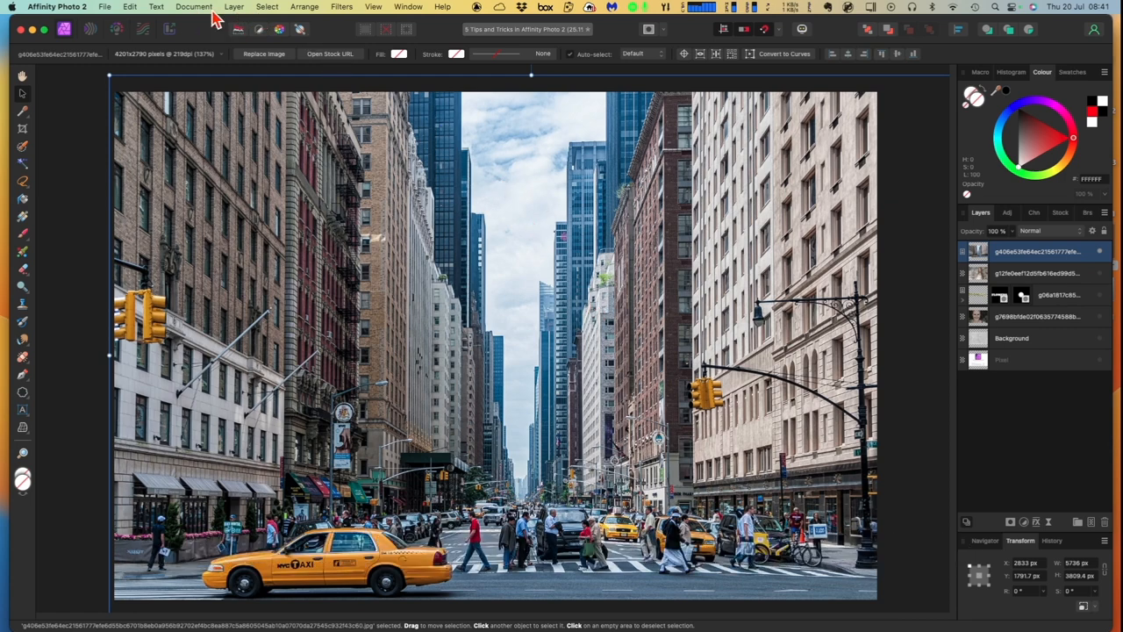
# Step: Open the Depth of Field blur filter and switch its mode to Tilt Shift
pyautogui.click(338, 7)
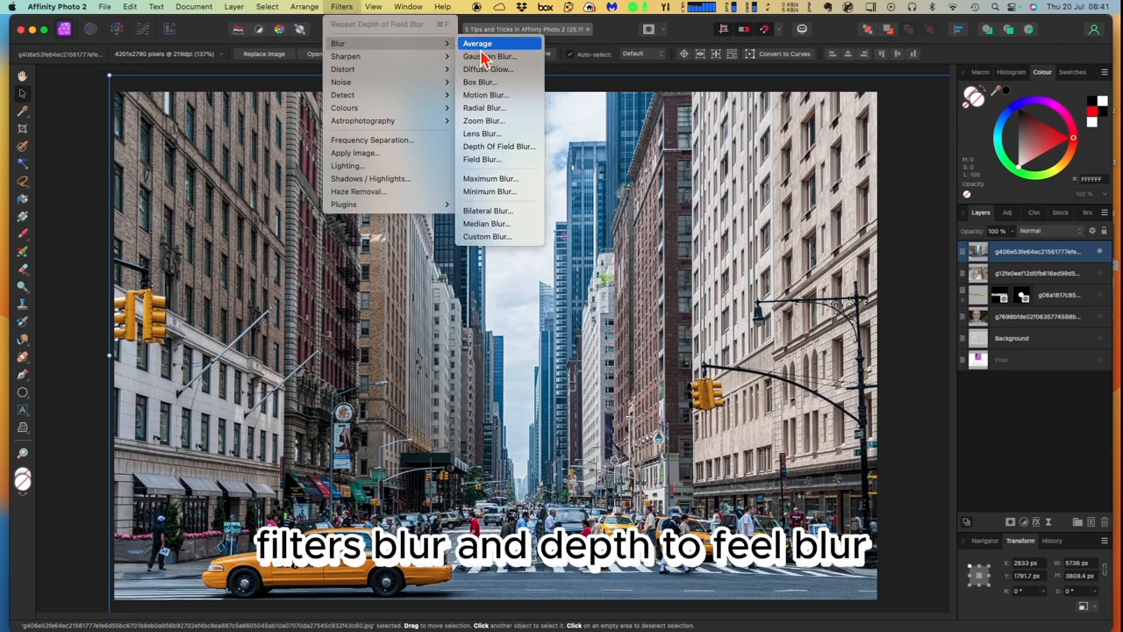
pyautogui.moveTo(512, 151)
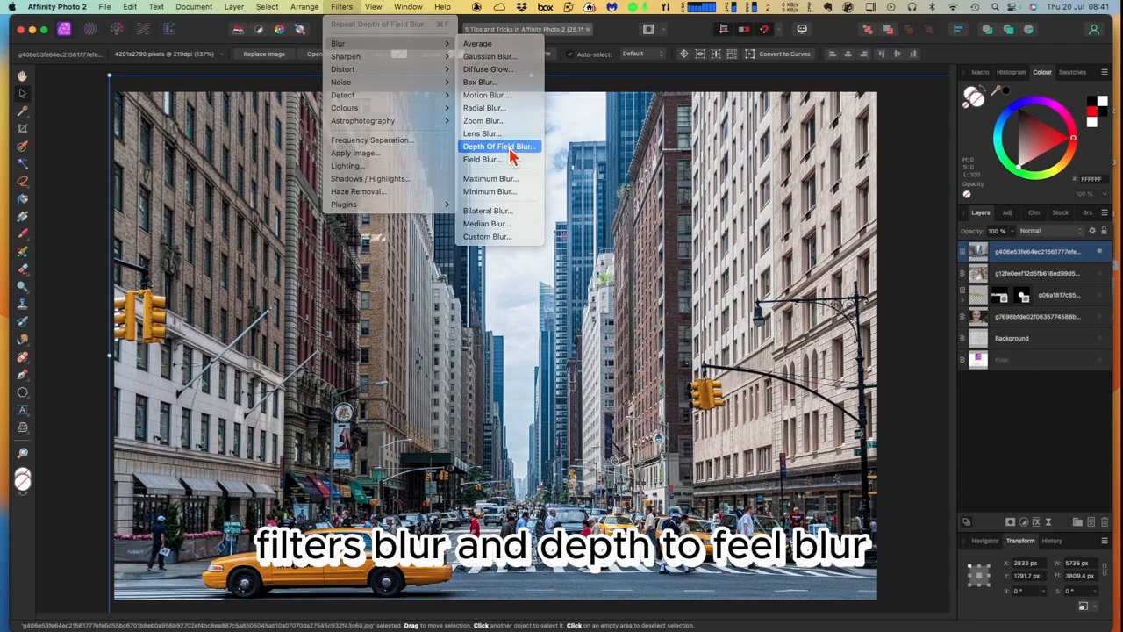
pyautogui.click(499, 146)
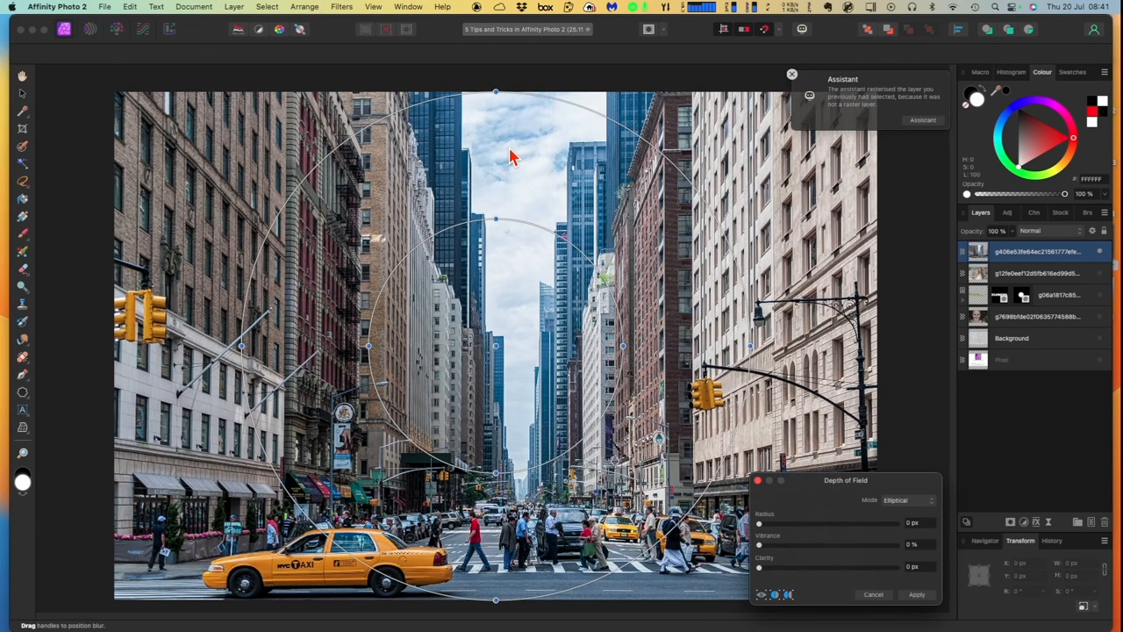
pyautogui.click(790, 74)
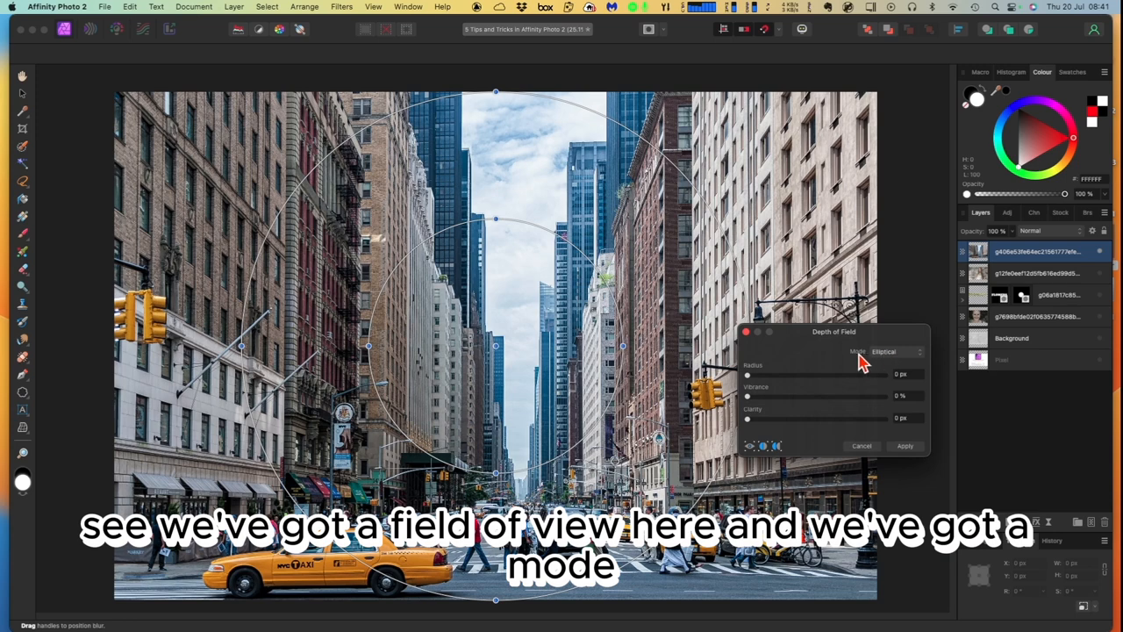
pyautogui.click(900, 351)
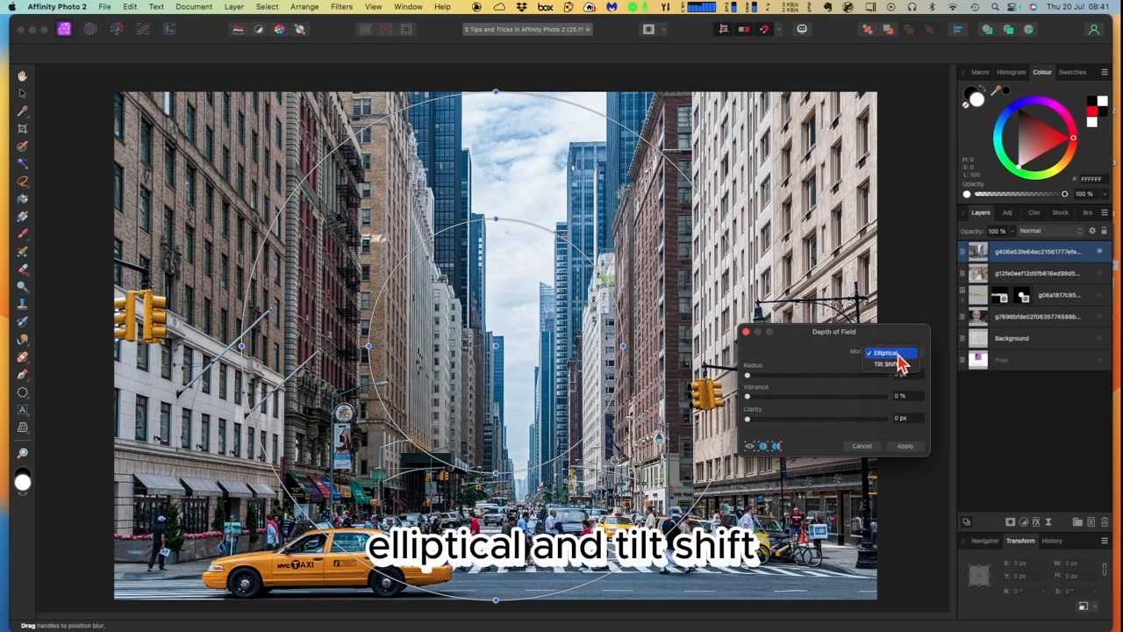
pyautogui.click(893, 363)
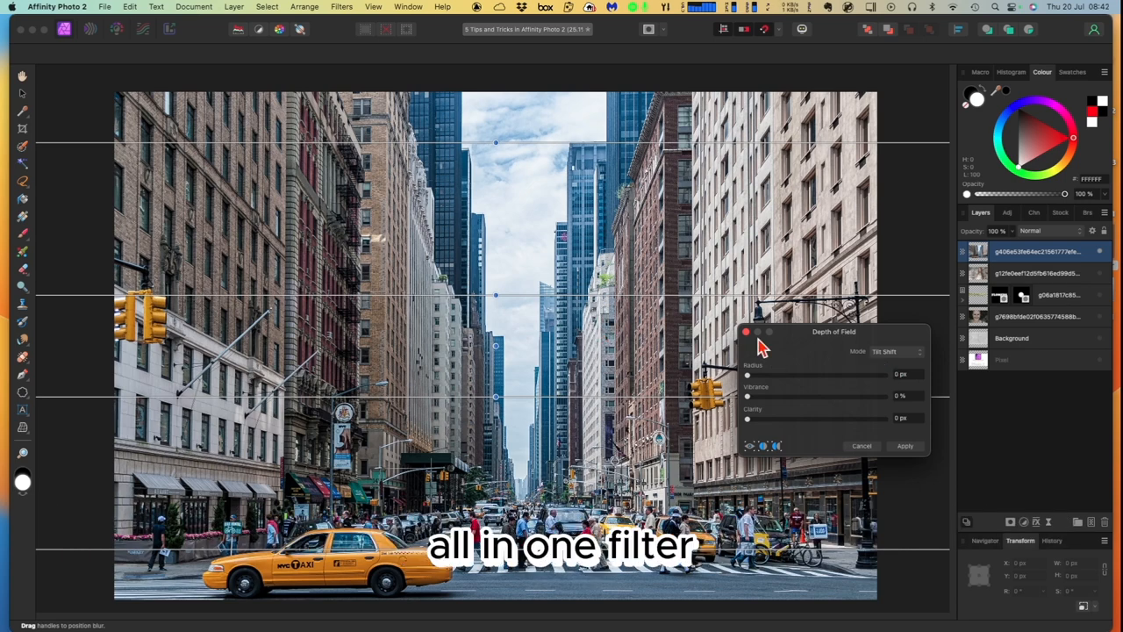
# Step: Raise the blur radius to 100 px and tilt the sharp focus band diagonally
pyautogui.moveTo(748, 374); pyautogui.dragTo(764, 374)
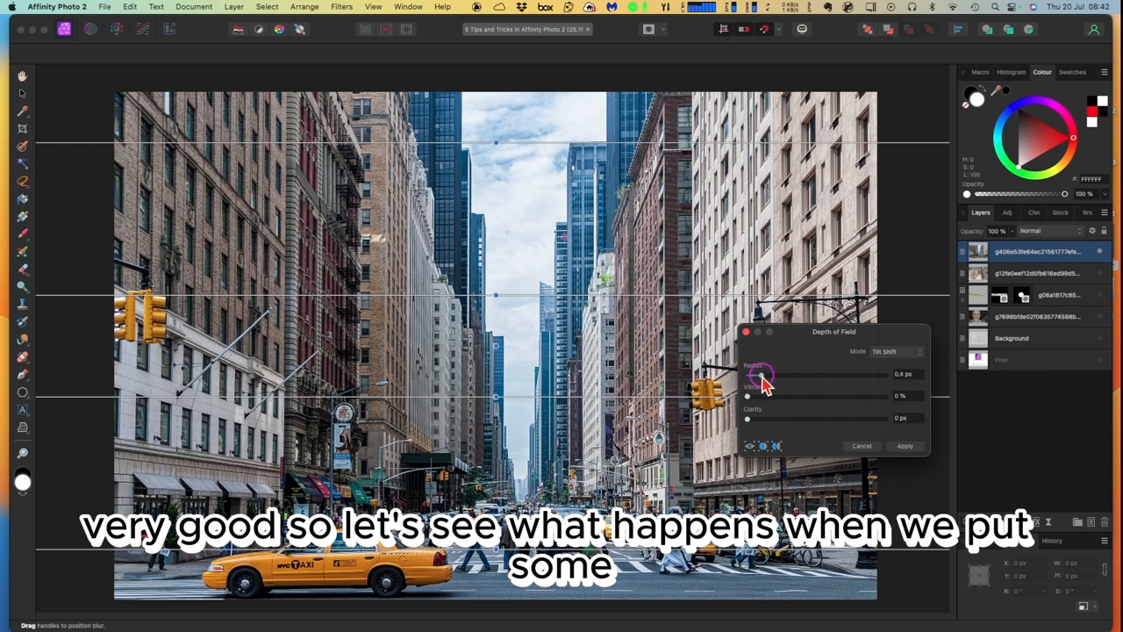
pyautogui.moveTo(759, 375); pyautogui.dragTo(838, 375)
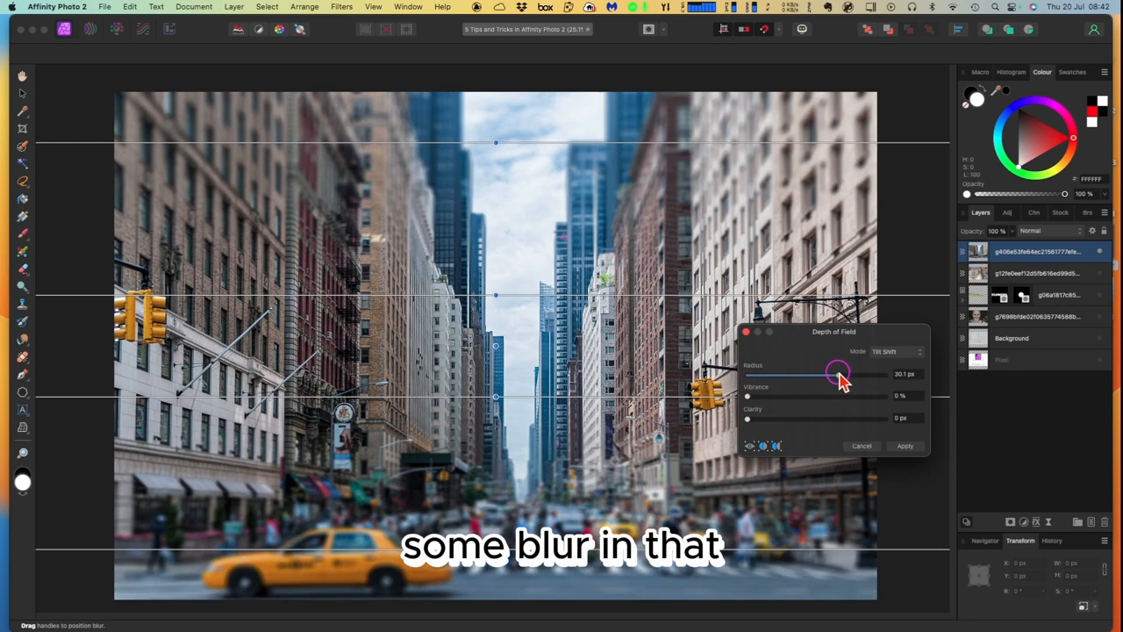
pyautogui.moveTo(836, 373); pyautogui.dragTo(880, 375)
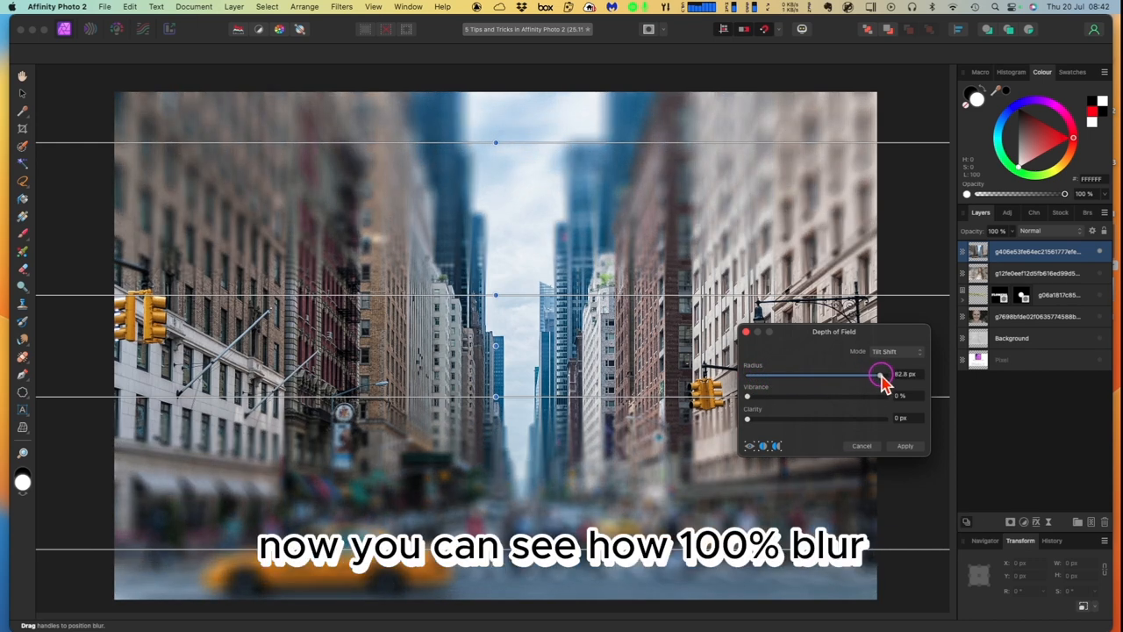
pyautogui.moveTo(880, 375); pyautogui.dragTo(887, 375)
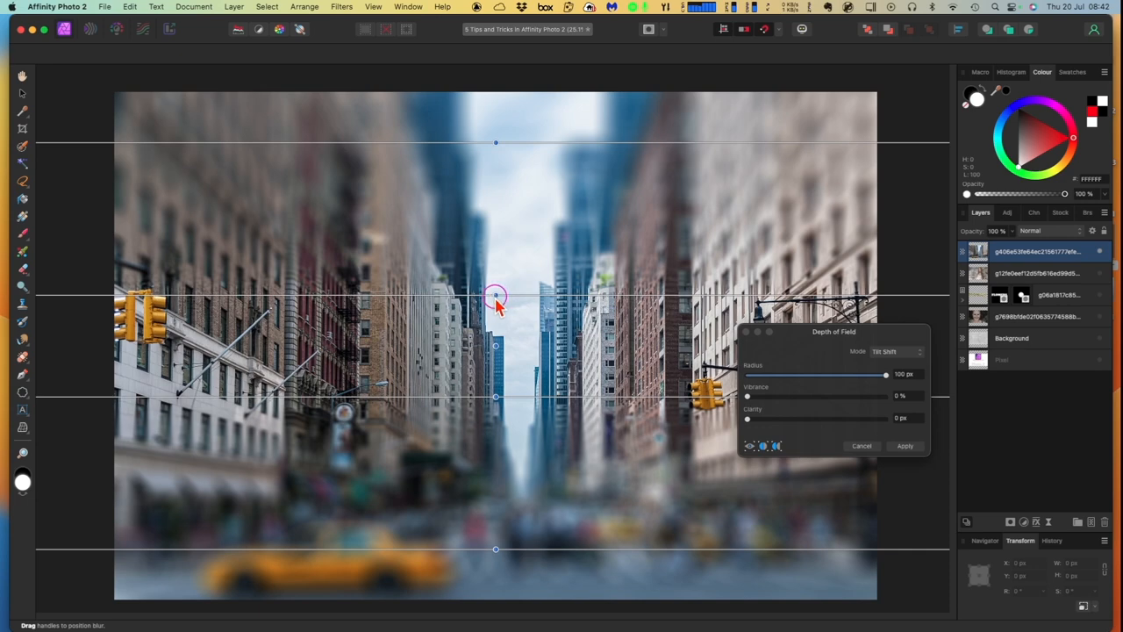
pyautogui.moveTo(496, 296); pyautogui.dragTo(496, 312)
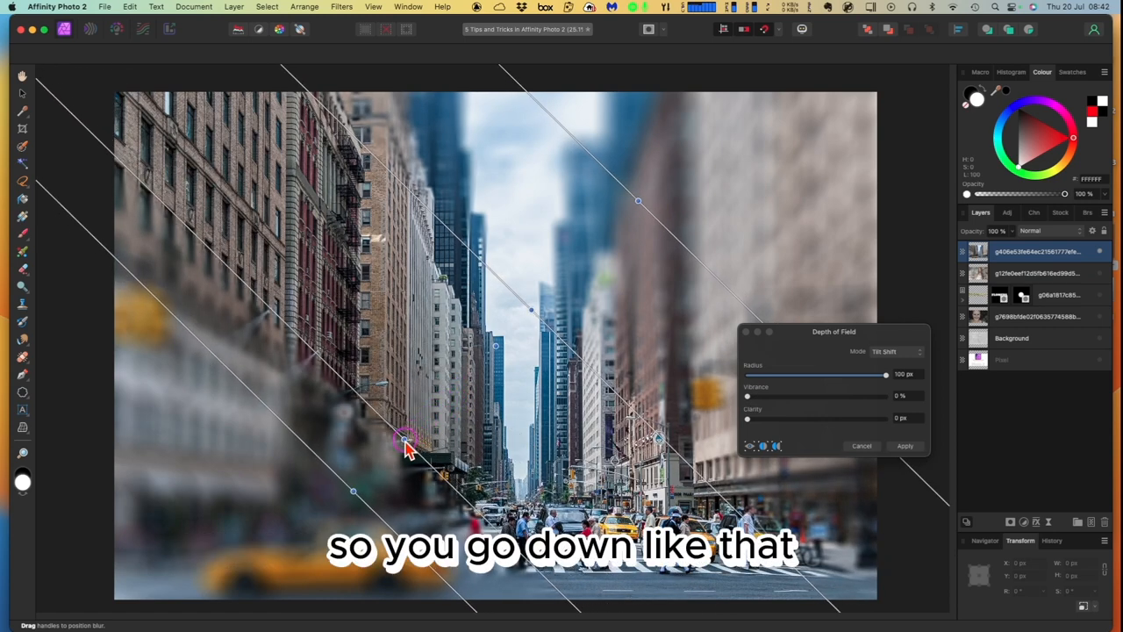
# Step: Turn the focus band vertical along the street, widen it rightward, and apply the blur
pyautogui.moveTo(408, 443); pyautogui.dragTo(404, 442)
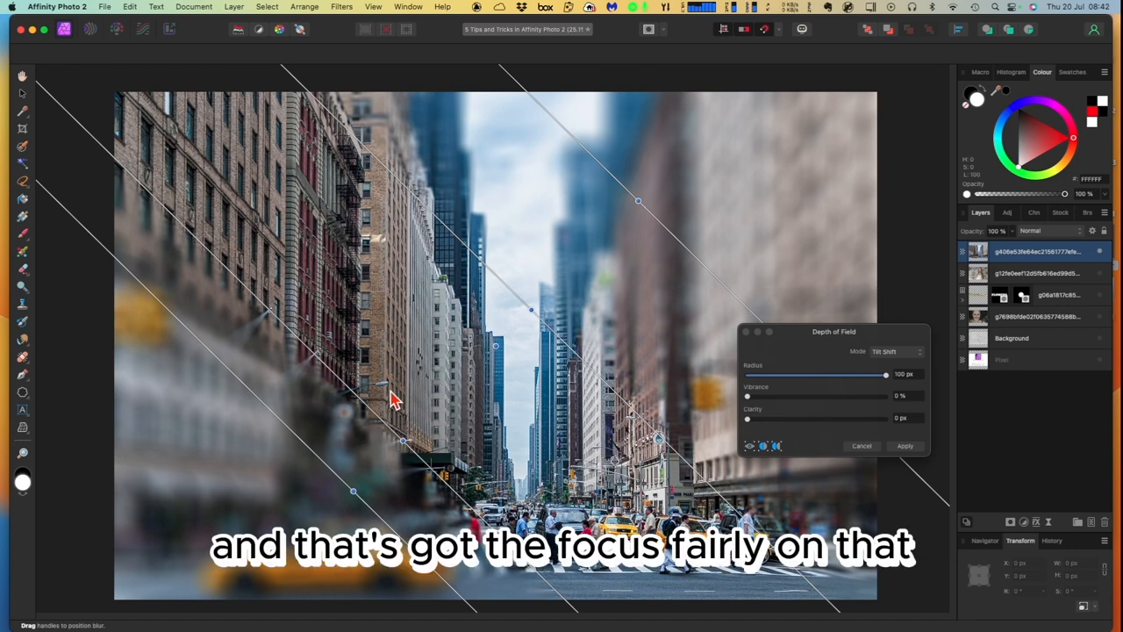
pyautogui.moveTo(540, 340)
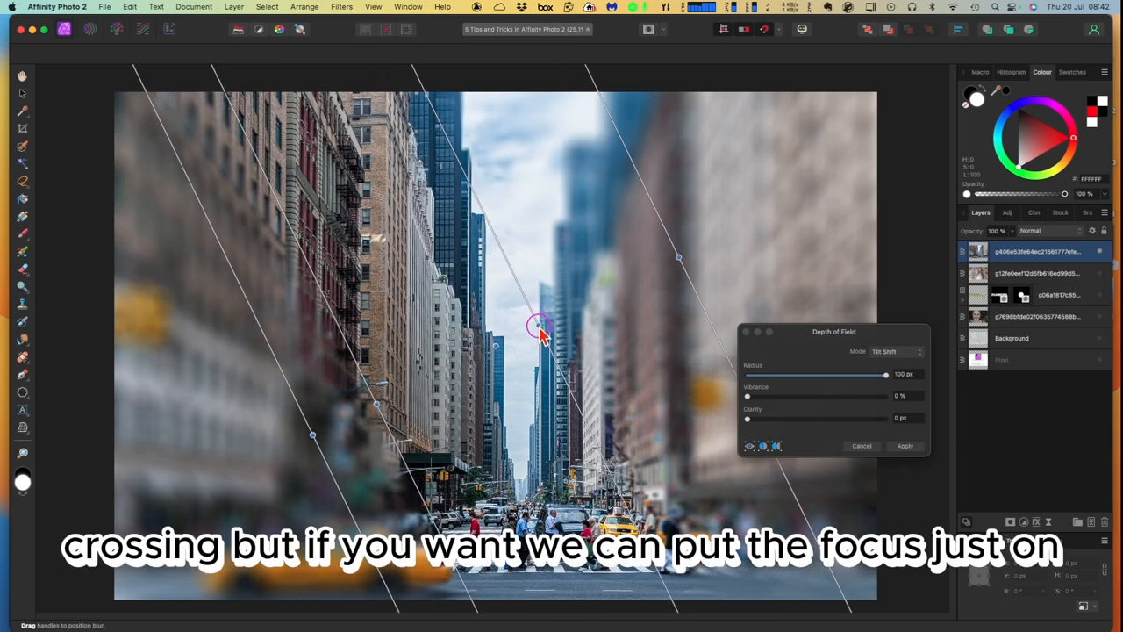
pyautogui.moveTo(540, 325); pyautogui.dragTo(544, 351)
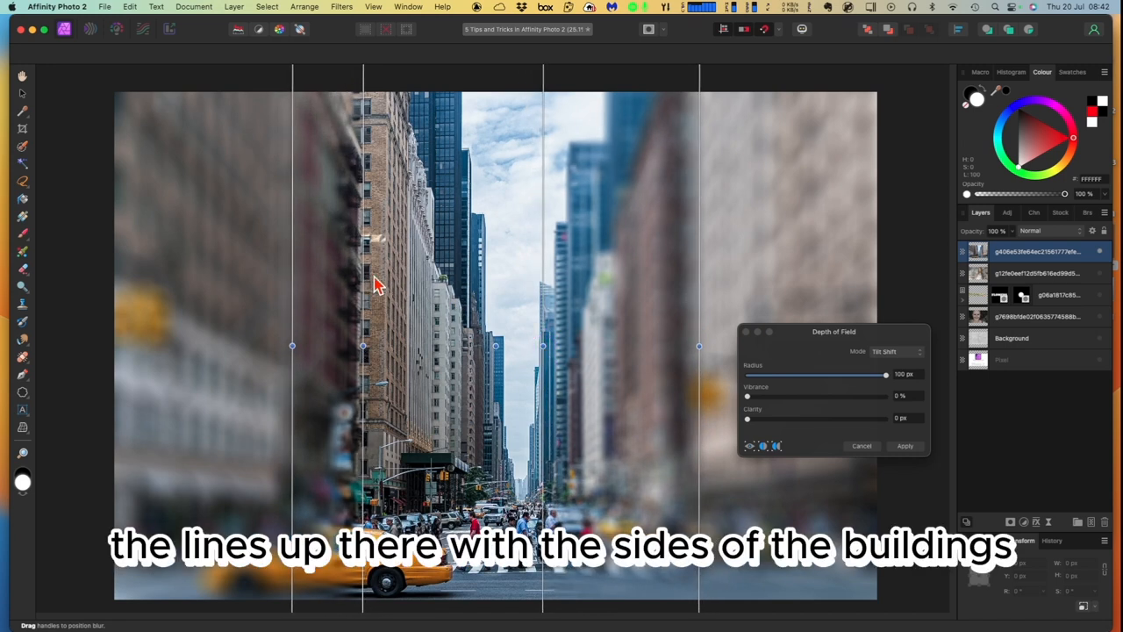
pyautogui.moveTo(399, 299)
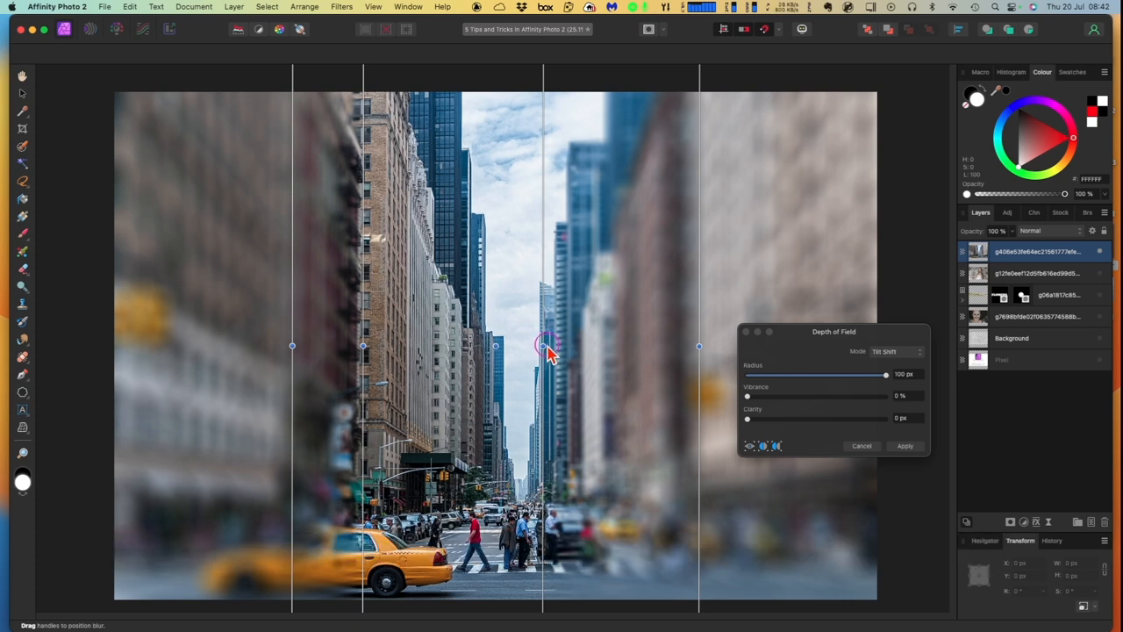
pyautogui.moveTo(544, 345); pyautogui.dragTo(579, 344)
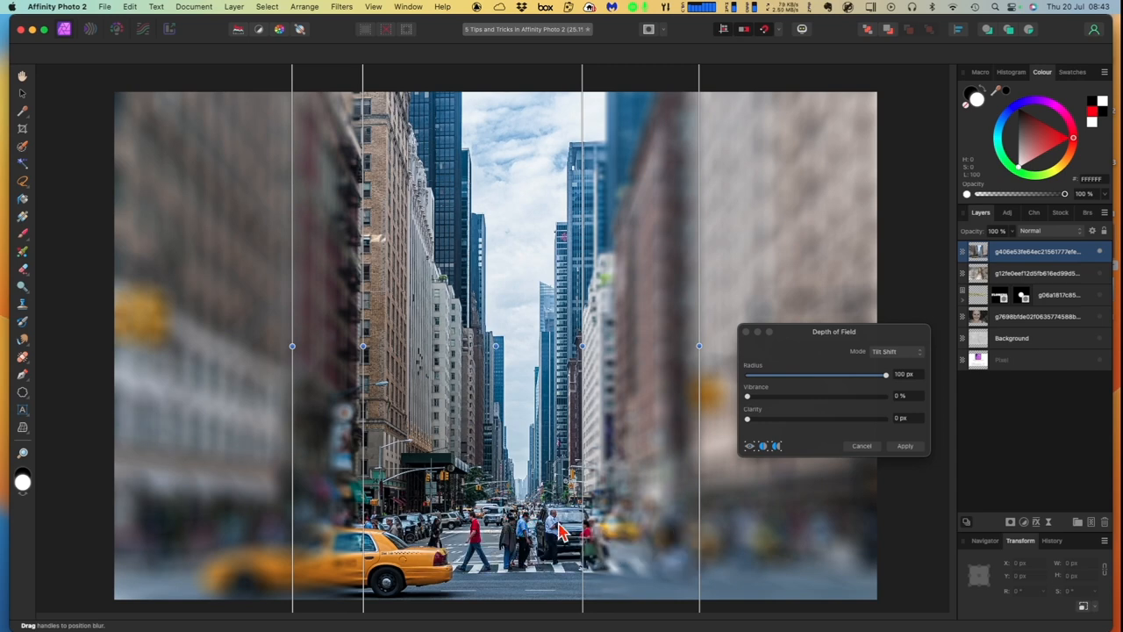
pyautogui.click(904, 446)
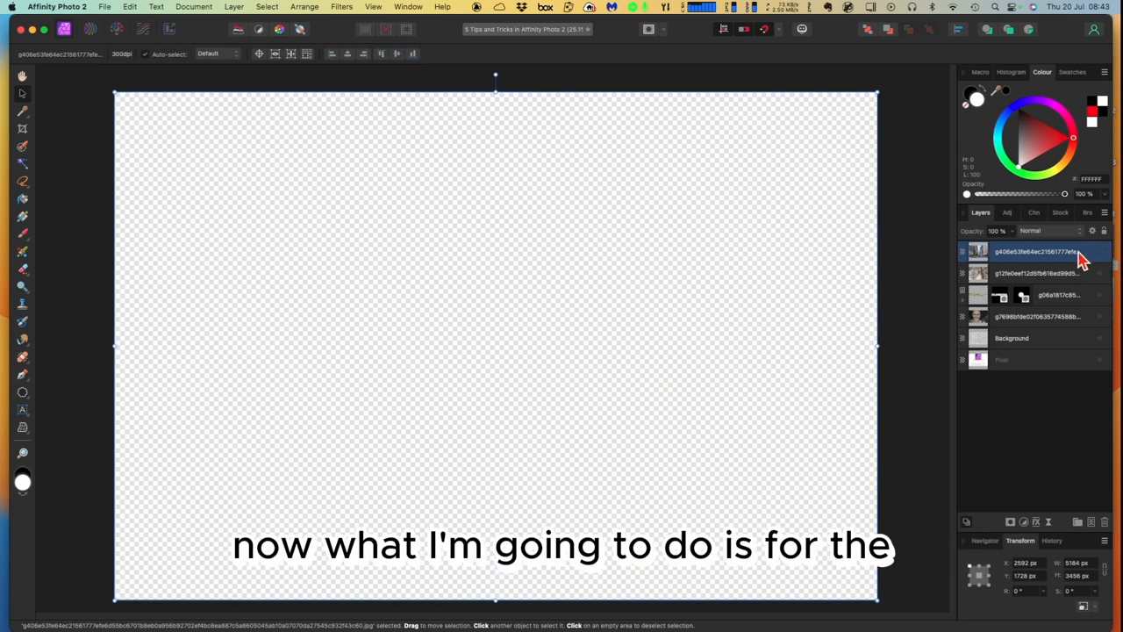
pyautogui.click(1062, 213)
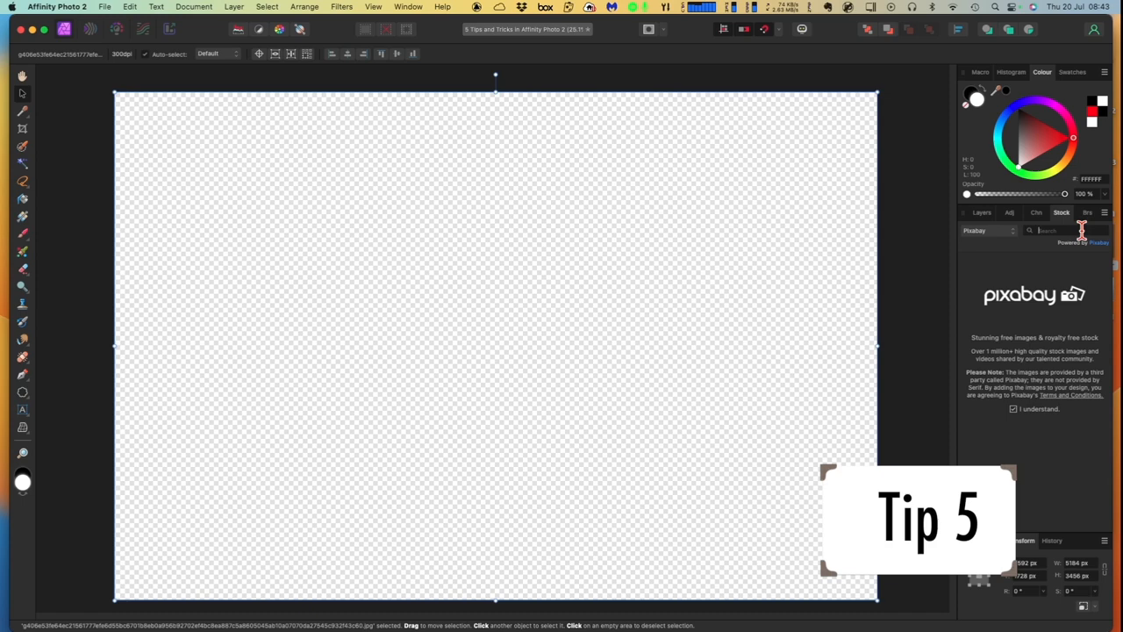
pyautogui.write('flower')
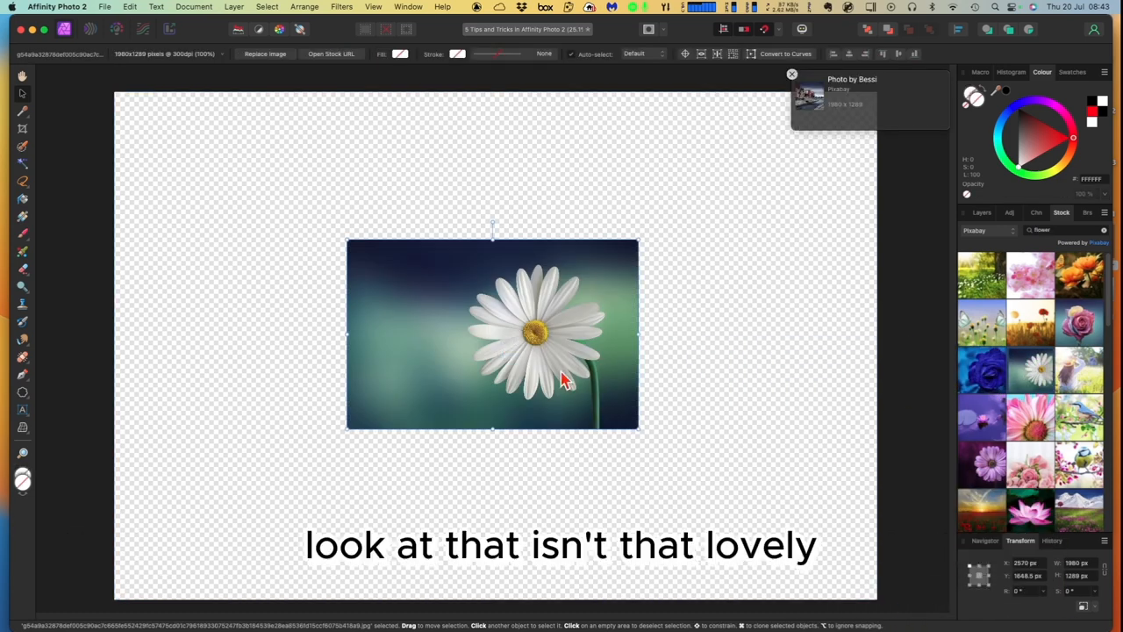
pyautogui.moveTo(895, 343)
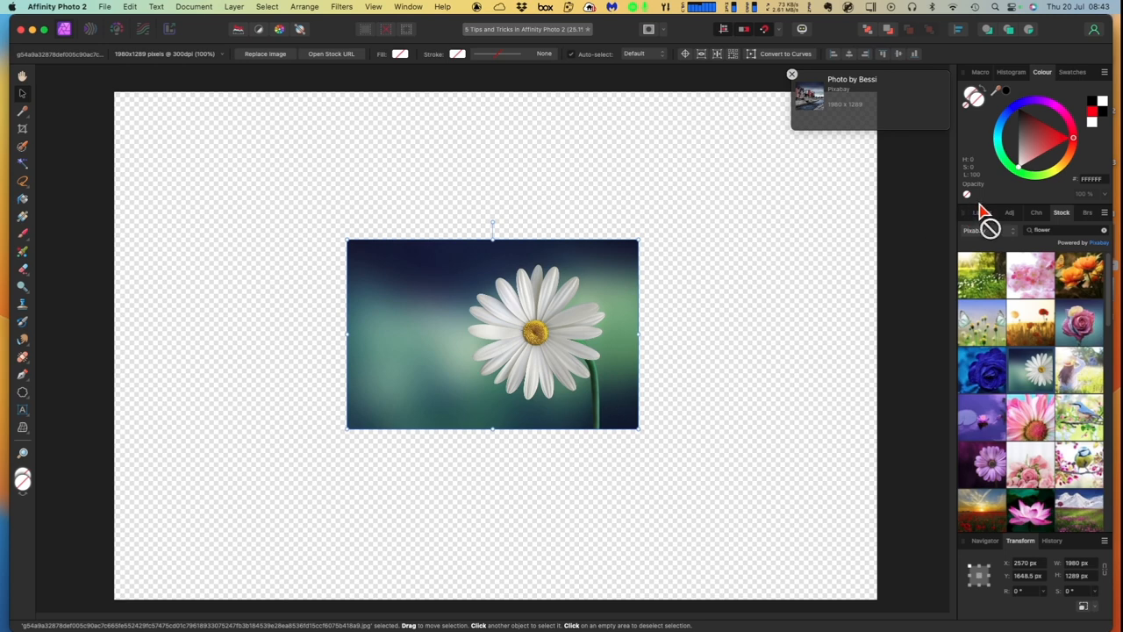
pyautogui.click(980, 212)
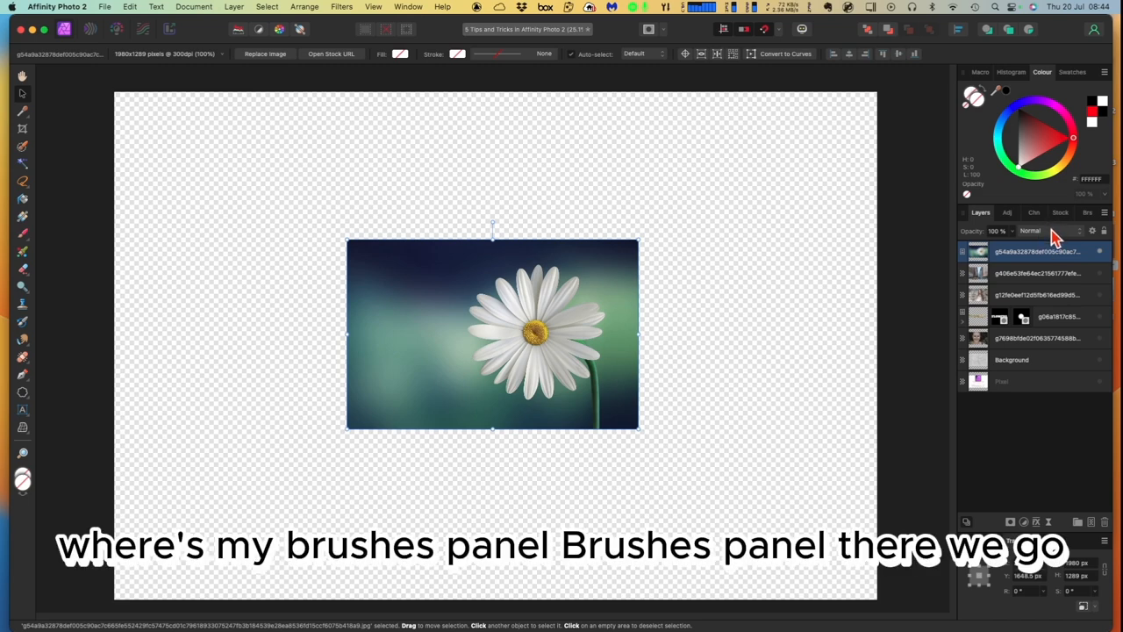
pyautogui.click(1084, 212)
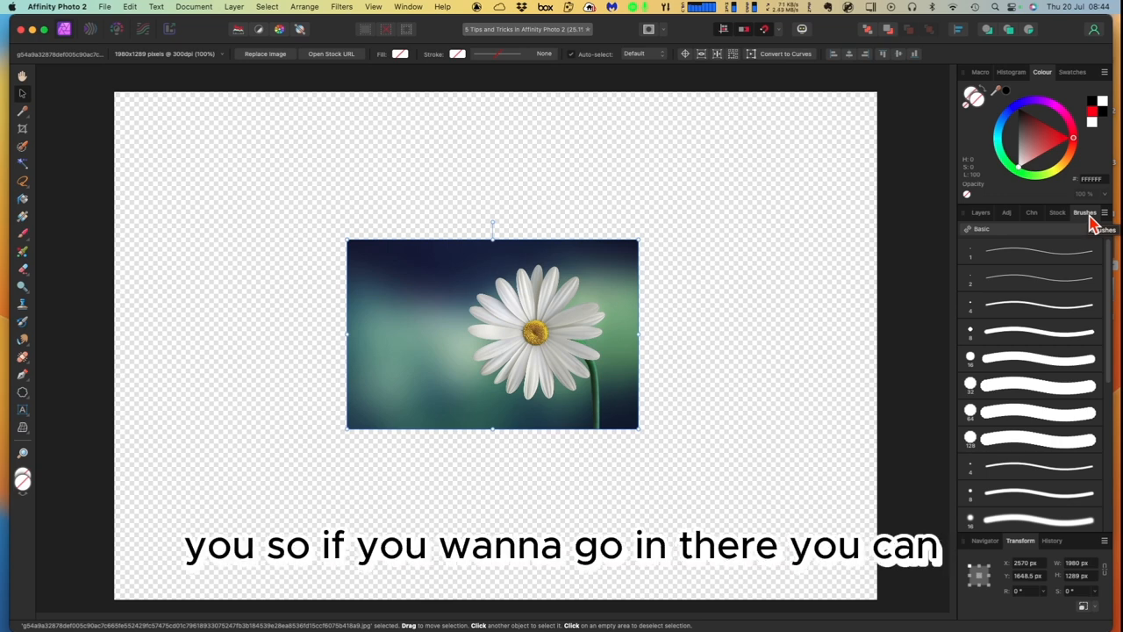
pyautogui.click(1105, 213)
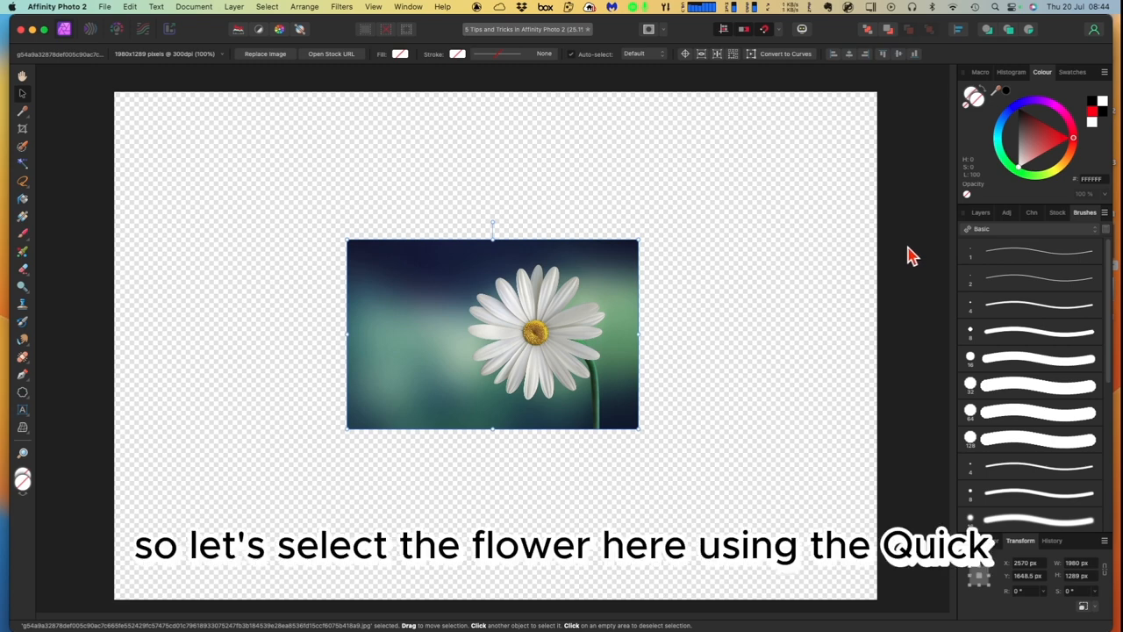
pyautogui.moveTo(503, 417)
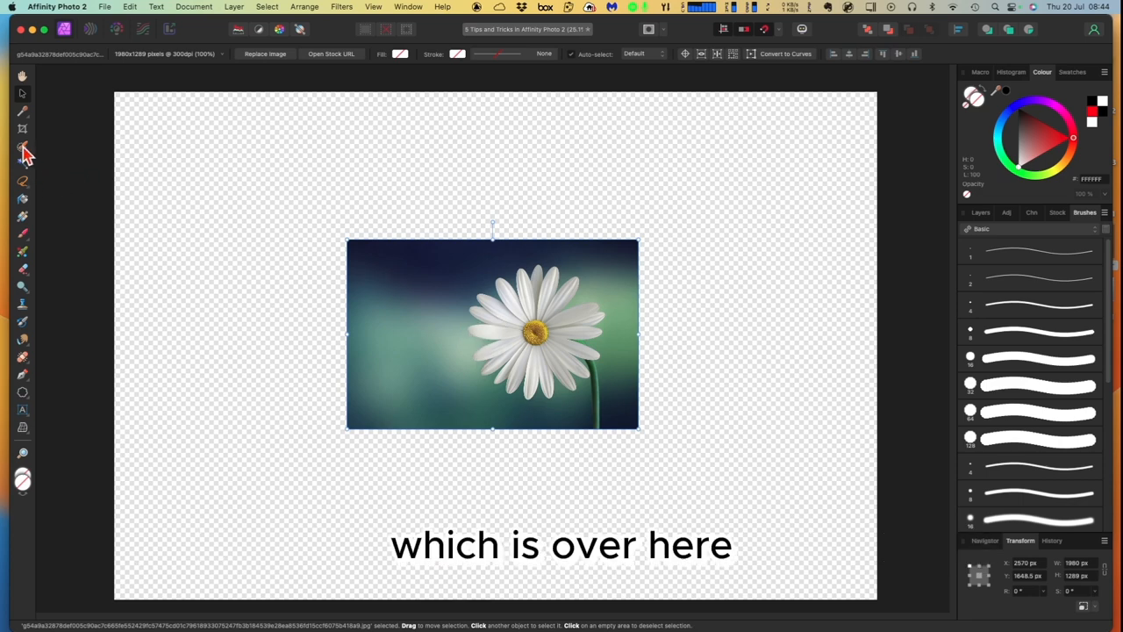
pyautogui.moveTo(24, 151)
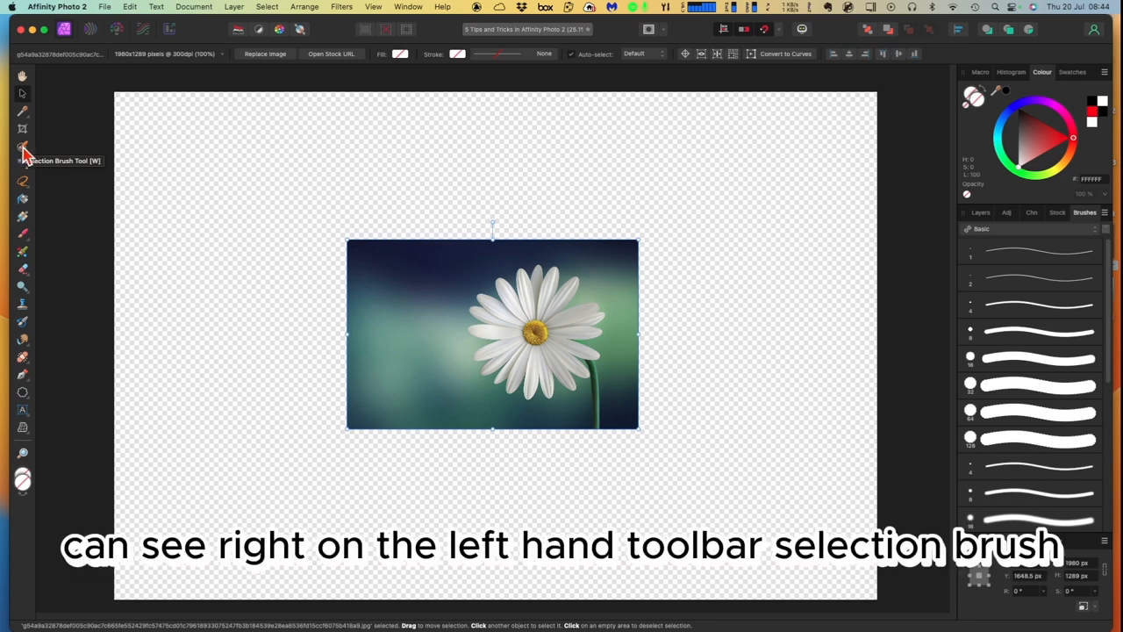
# Step: Paint over the daisy with the Selection Brush, then drag its width down to 40 px
pyautogui.click(22, 147)
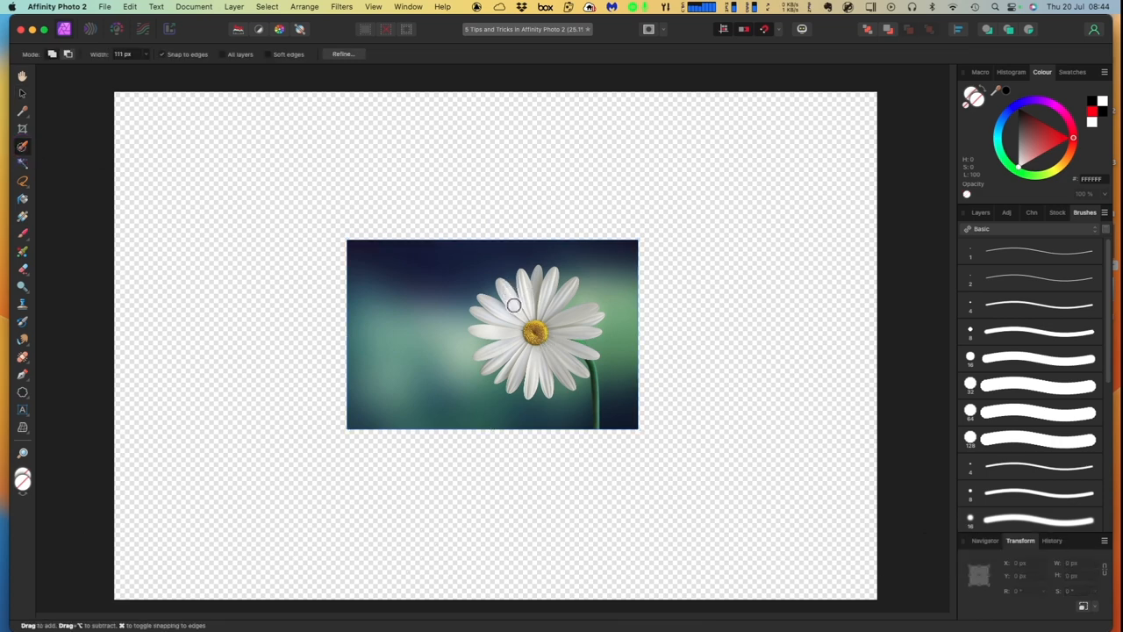
pyautogui.moveTo(514, 304); pyautogui.dragTo(500, 319)
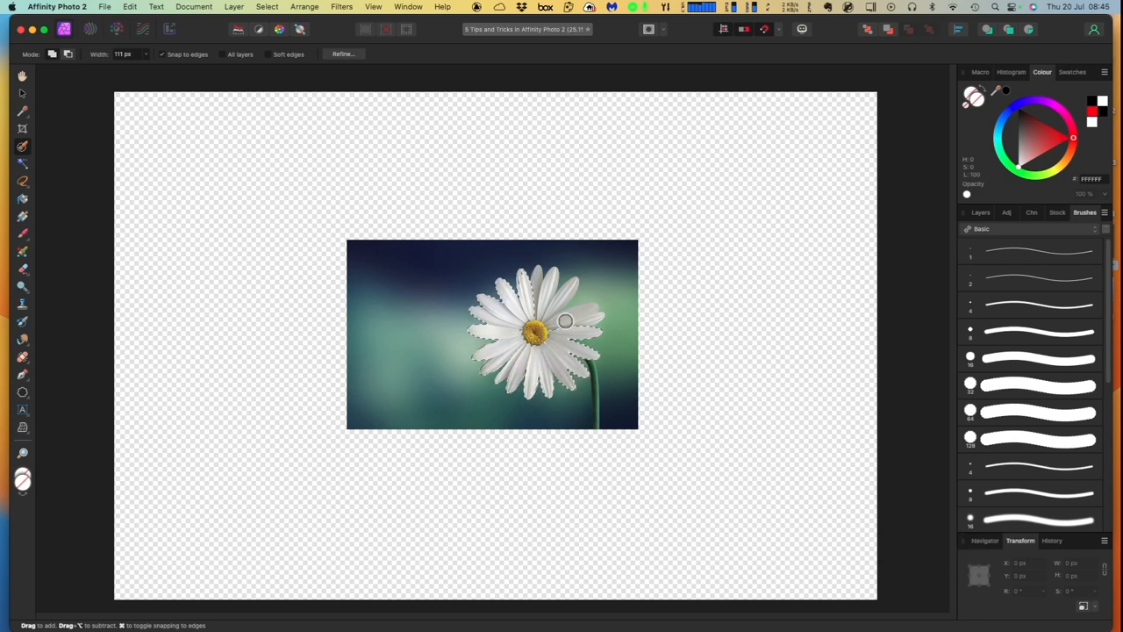
pyautogui.moveTo(547, 306)
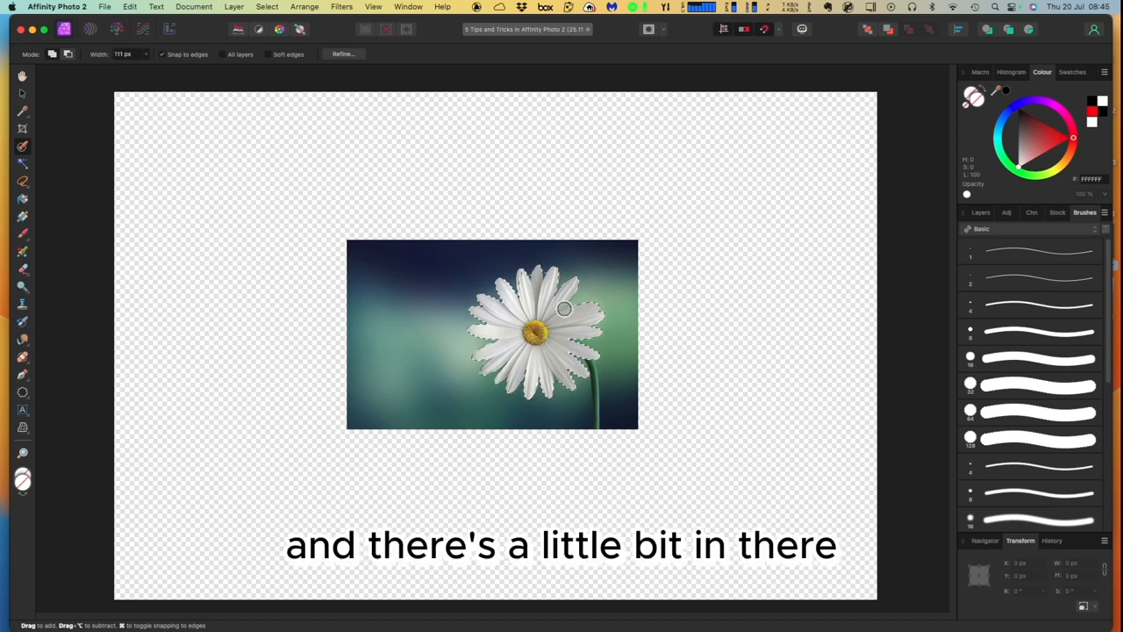
pyautogui.moveTo(522, 281)
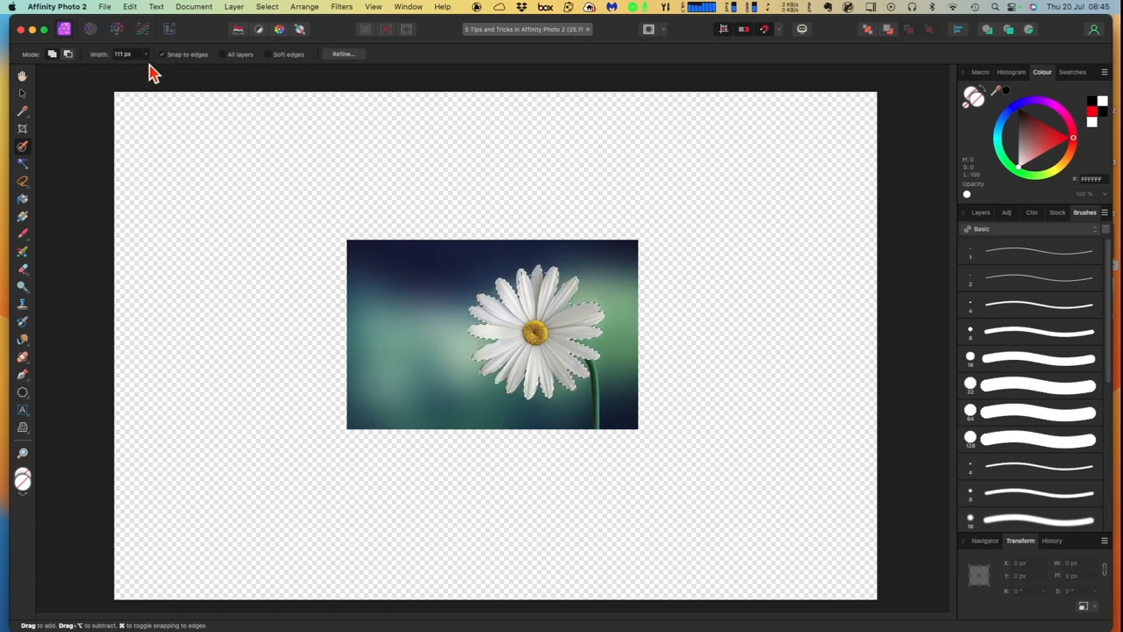
pyautogui.click(144, 53)
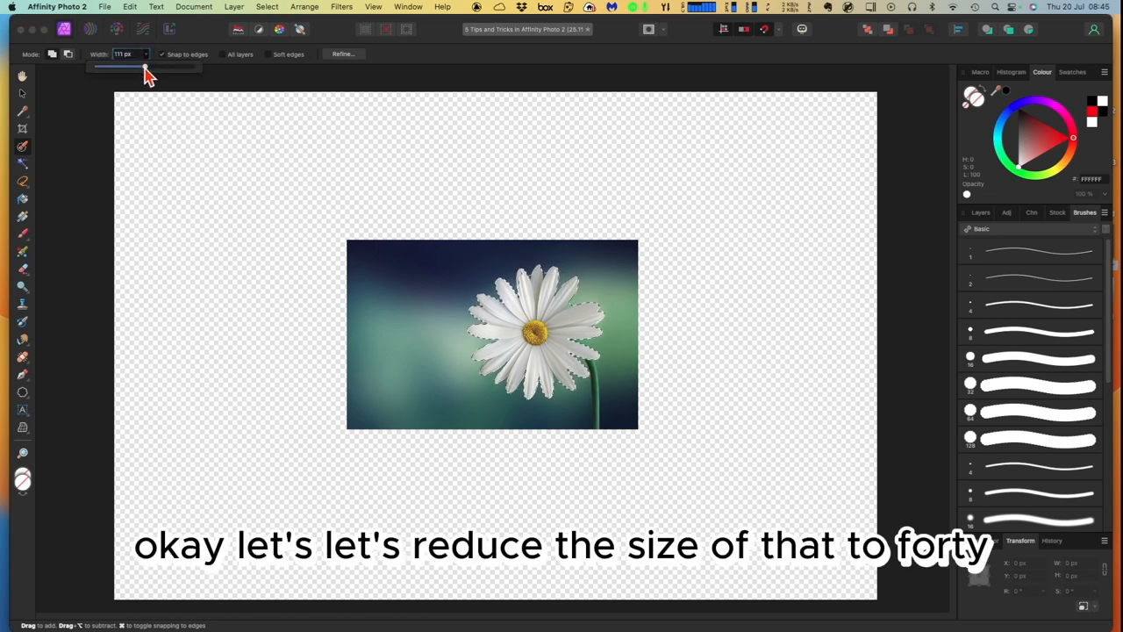
pyautogui.moveTo(147, 67); pyautogui.dragTo(129, 68)
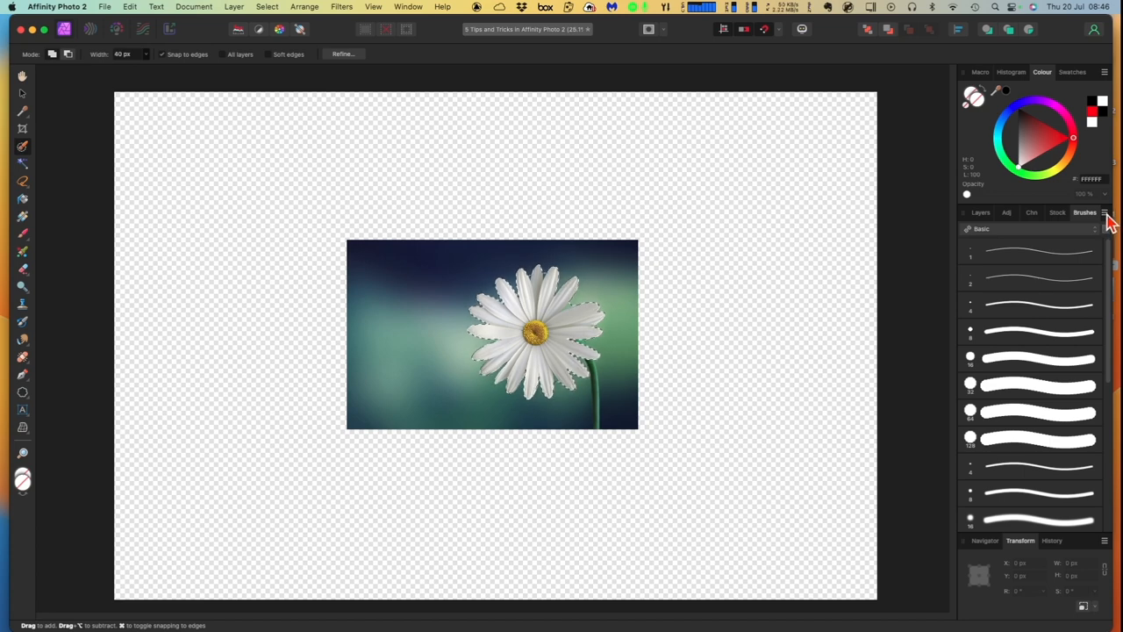
# Step: Rasterise the daisy photo layer from its Layers context menu, keeping the petal selection
pyautogui.click(1107, 211)
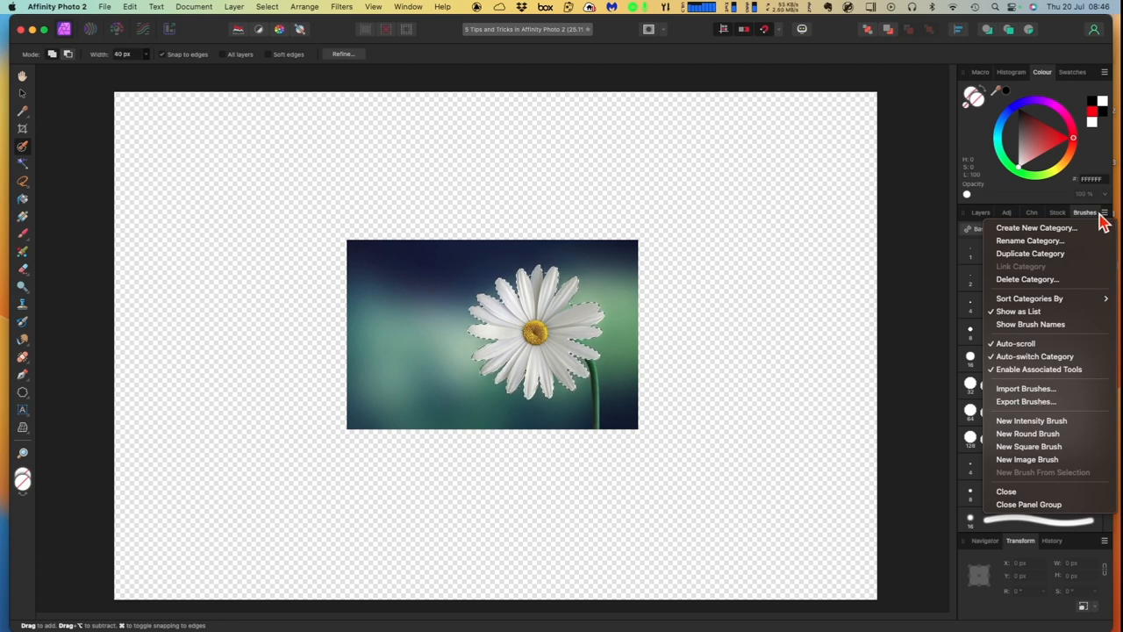
pyautogui.moveTo(586, 342)
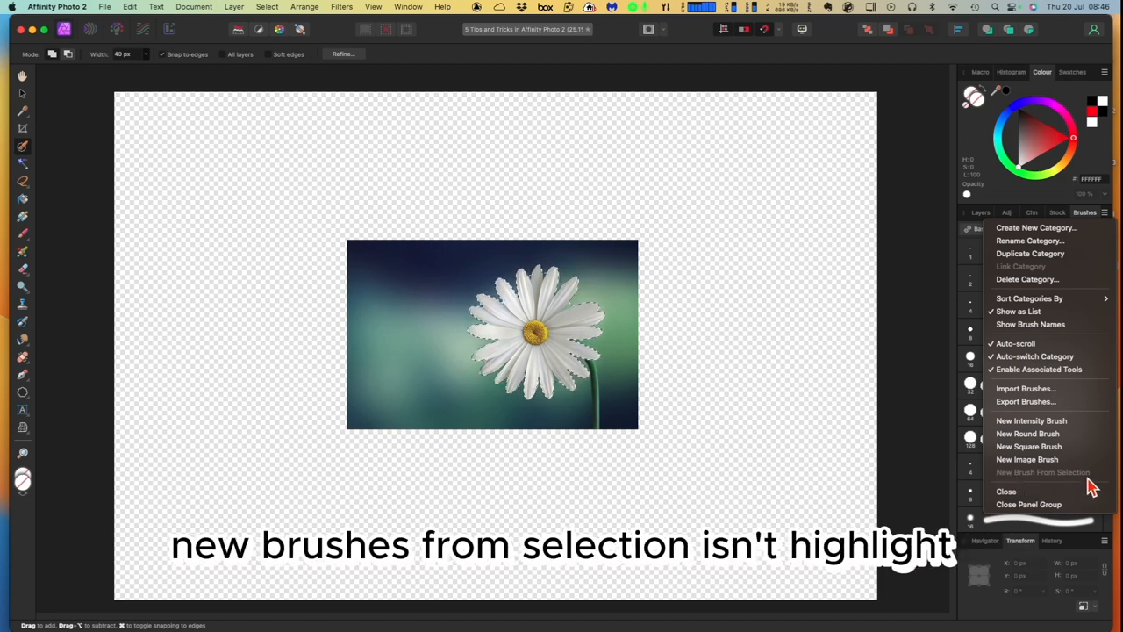
pyautogui.moveTo(1030, 420)
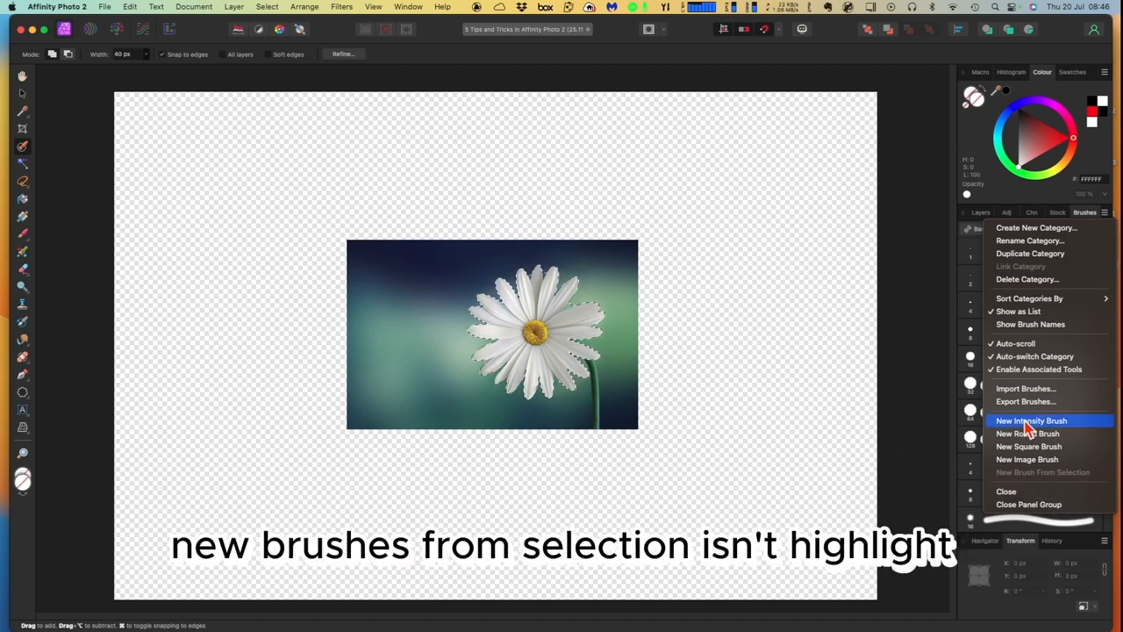
pyautogui.click(980, 212)
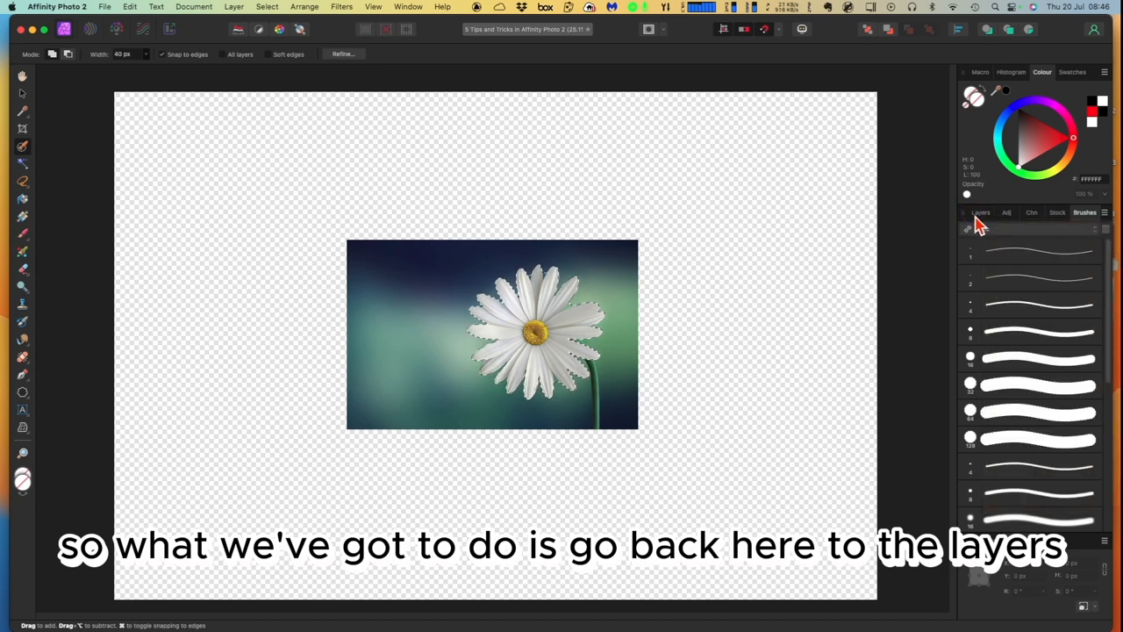
pyautogui.click(979, 212)
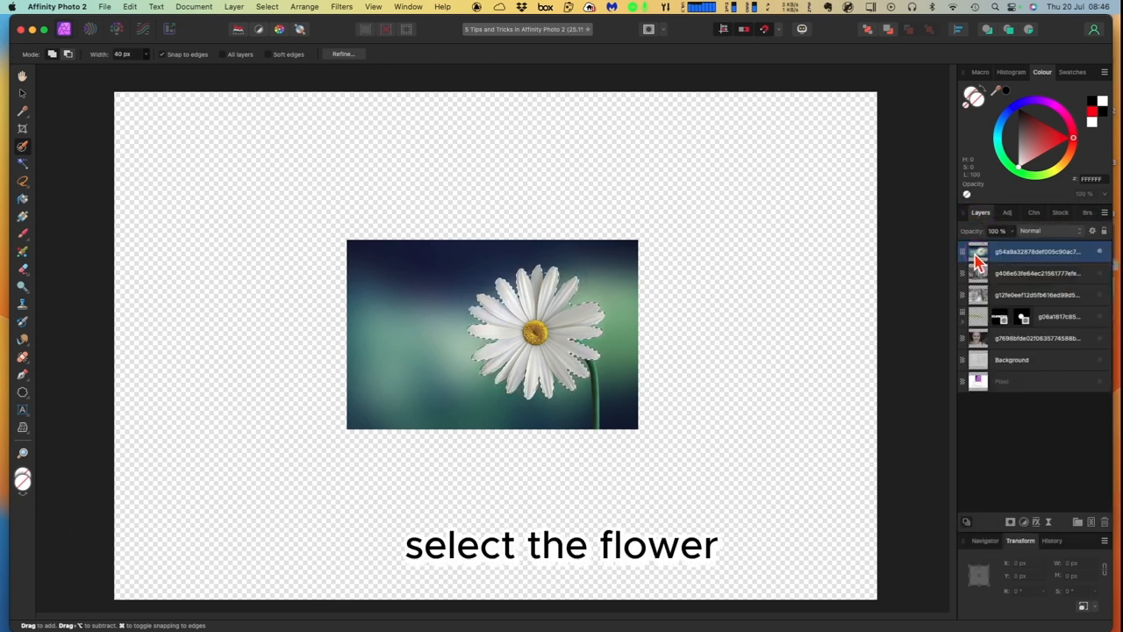
pyautogui.rightClick(1038, 252)
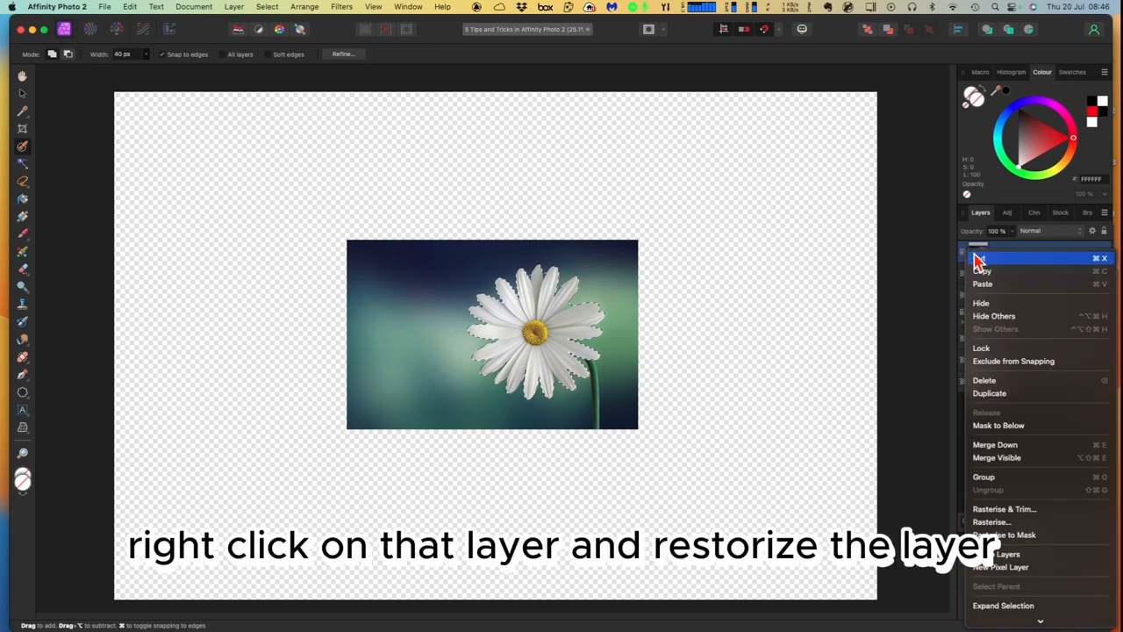
pyautogui.moveTo(993, 522)
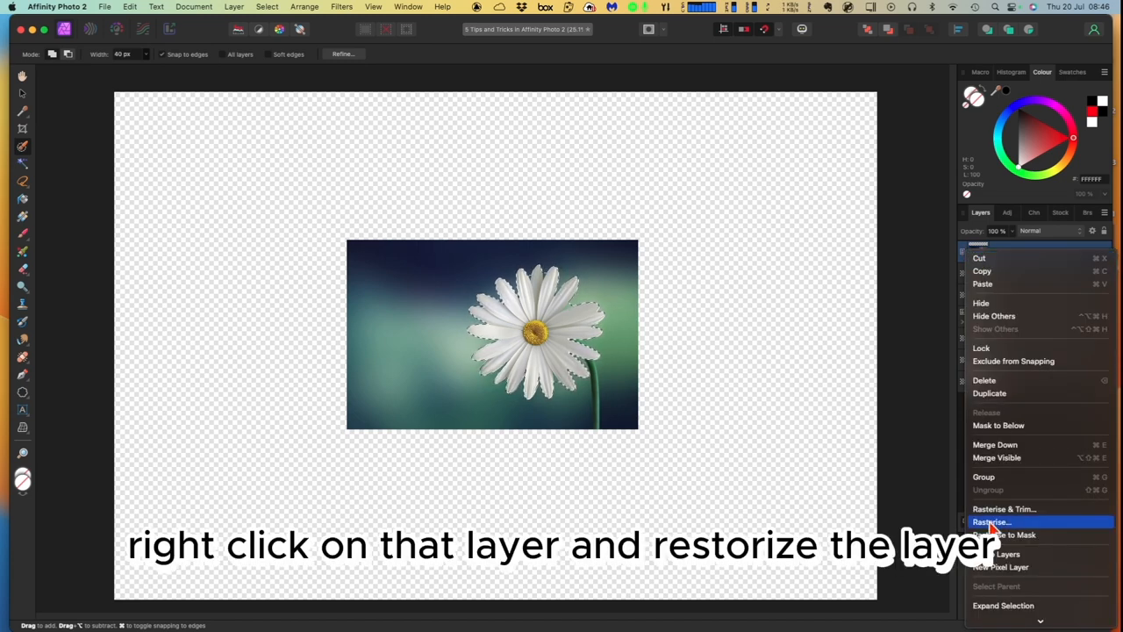
pyautogui.click(992, 522)
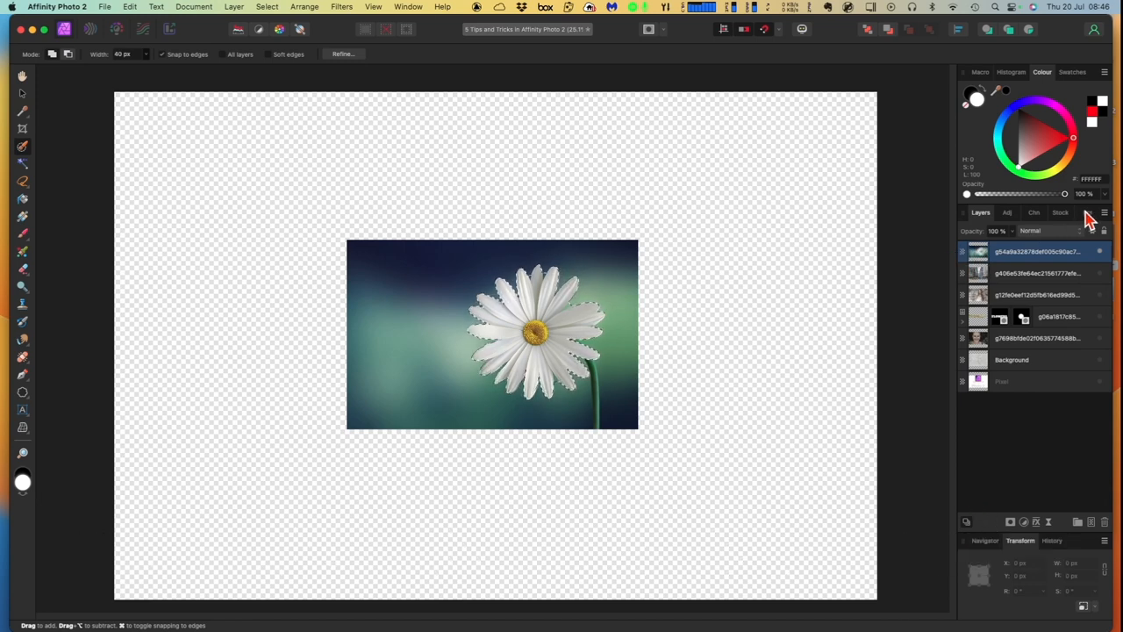
# Step: Create a new brush from the daisy selection in the Brushes panel and pick it
pyautogui.click(1084, 211)
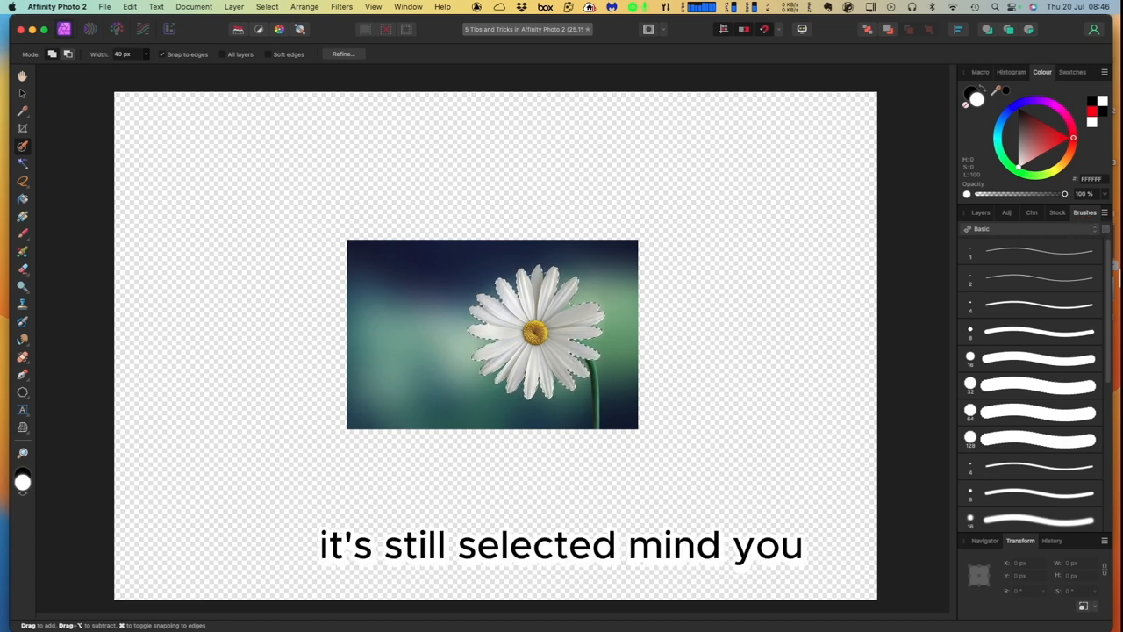
pyautogui.click(1104, 212)
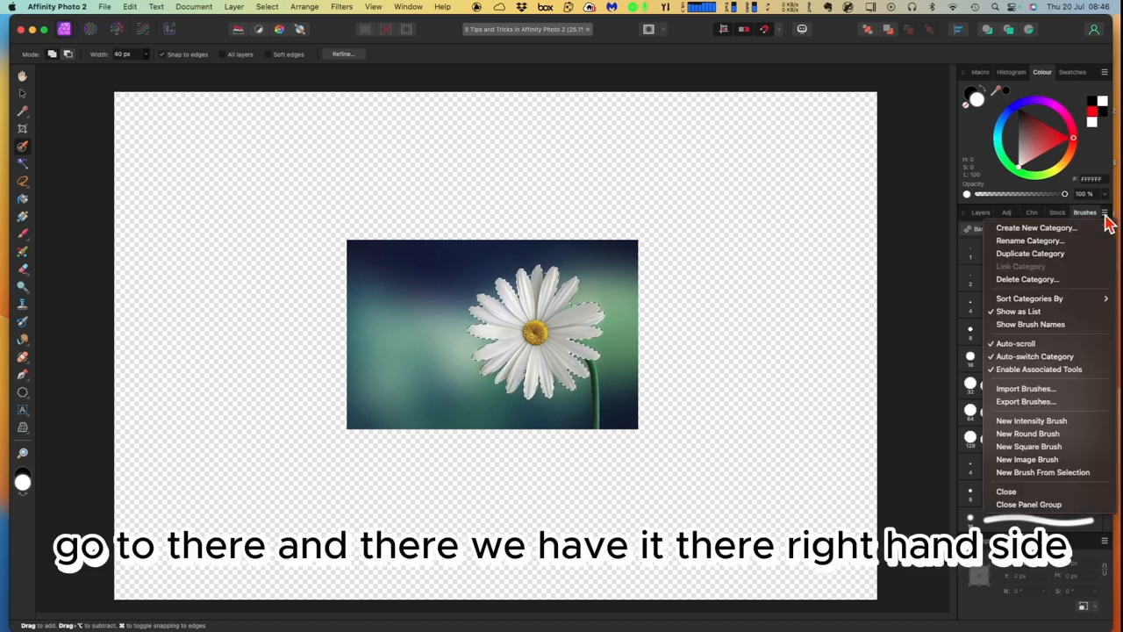
pyautogui.moveTo(1041, 472)
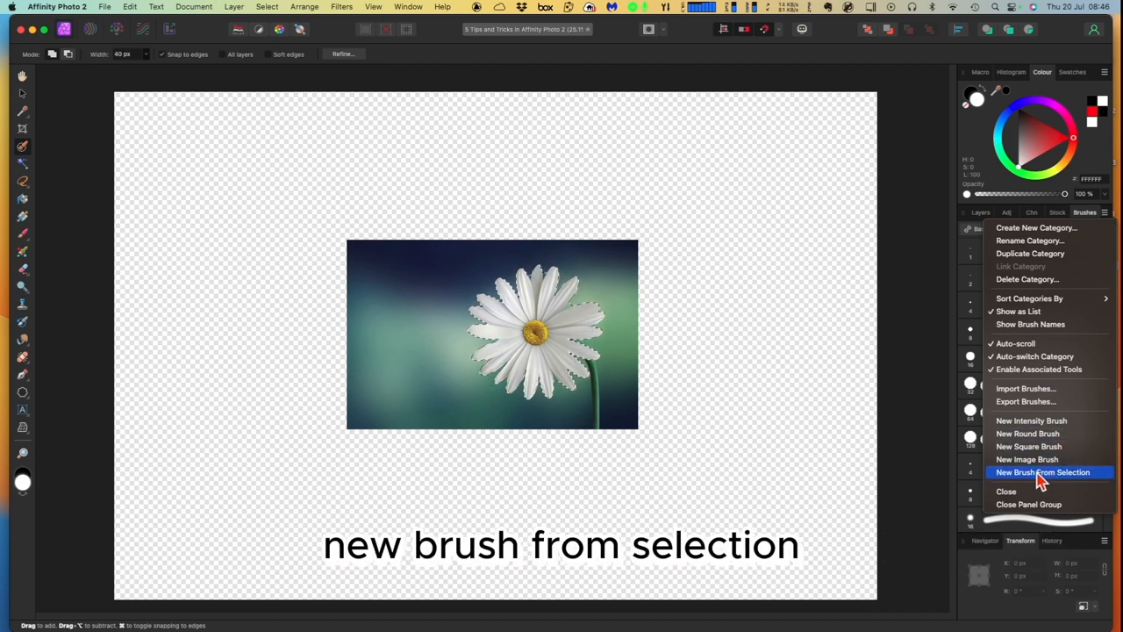
pyautogui.click(1043, 471)
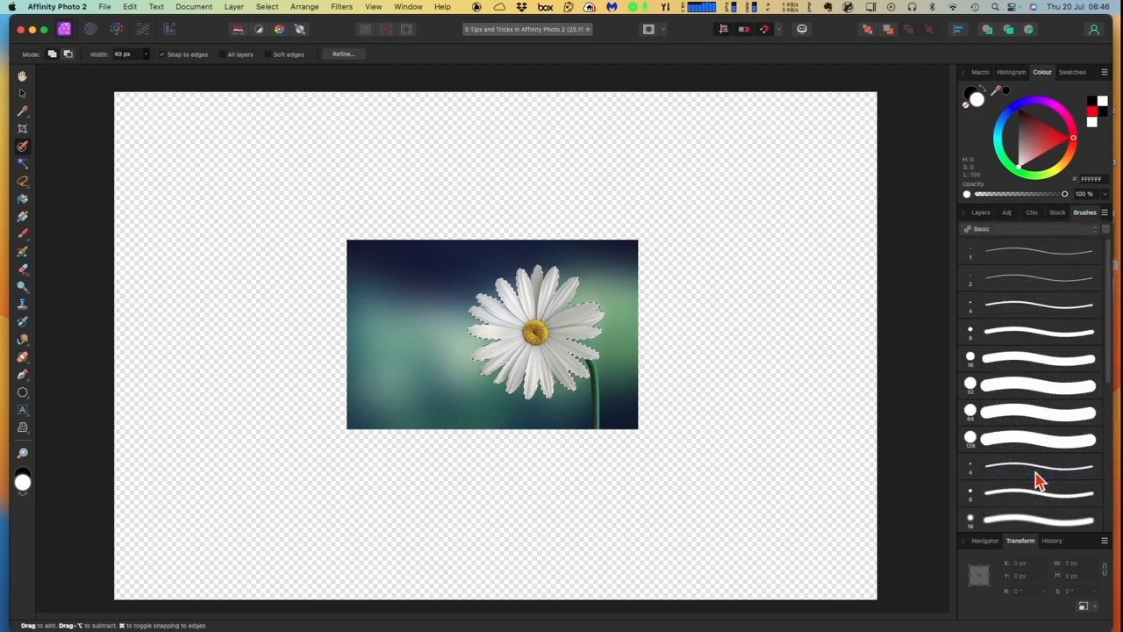
pyautogui.scroll(-3)
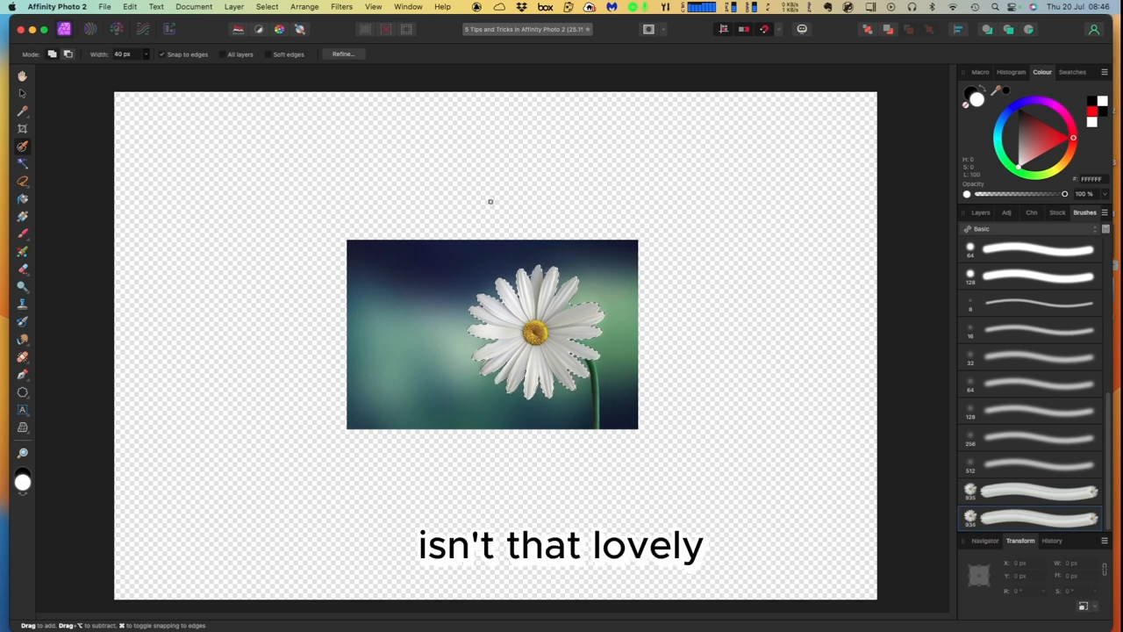
pyautogui.click(268, 6)
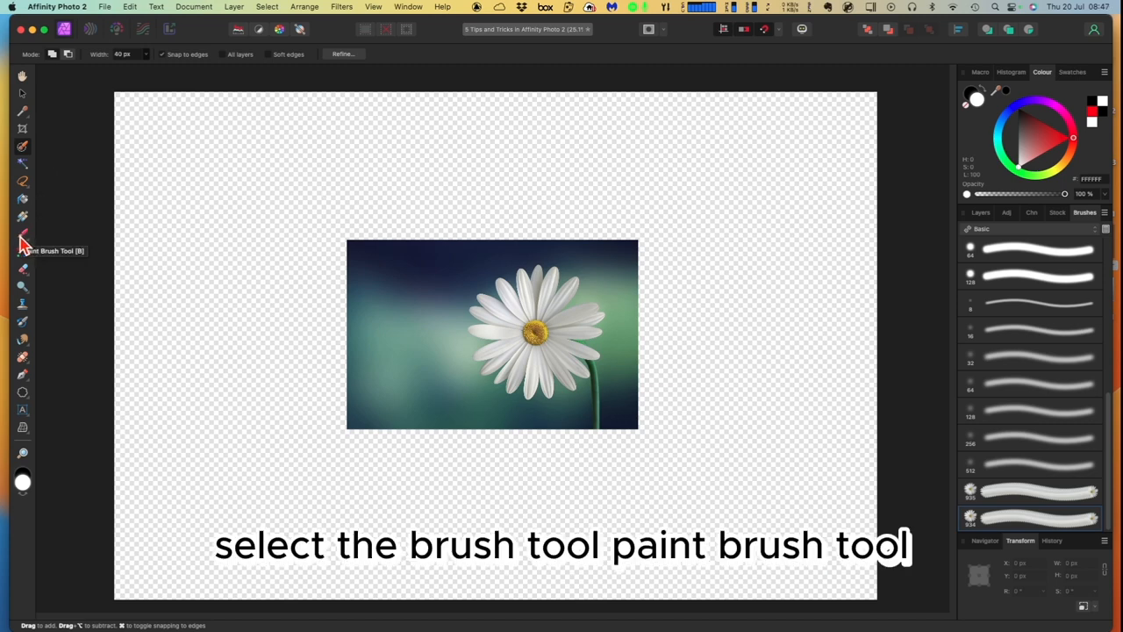
# Step: Paint daisies with the Paint Brush at 100 px width, then show the Layers panel
pyautogui.click(22, 251)
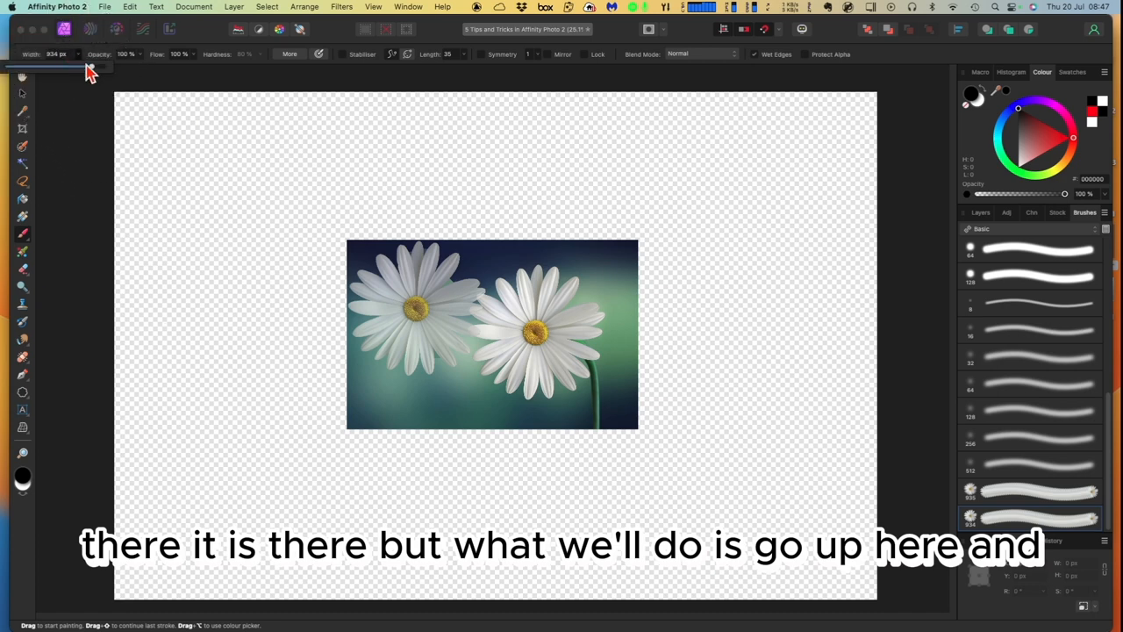
pyautogui.moveTo(88, 66); pyautogui.dragTo(61, 67)
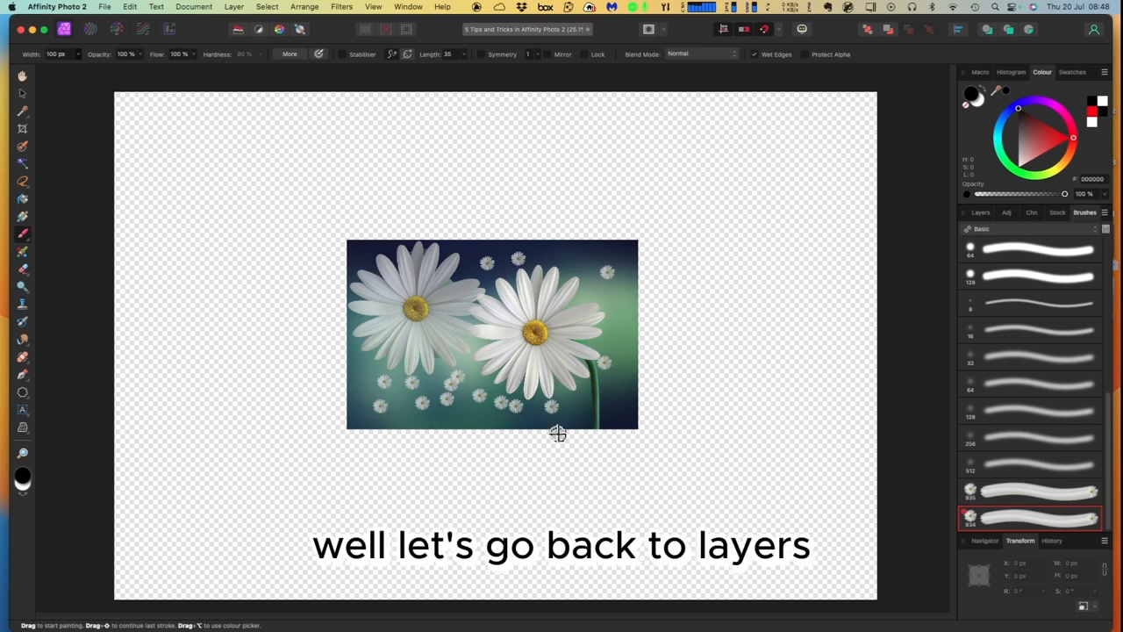
pyautogui.click(976, 212)
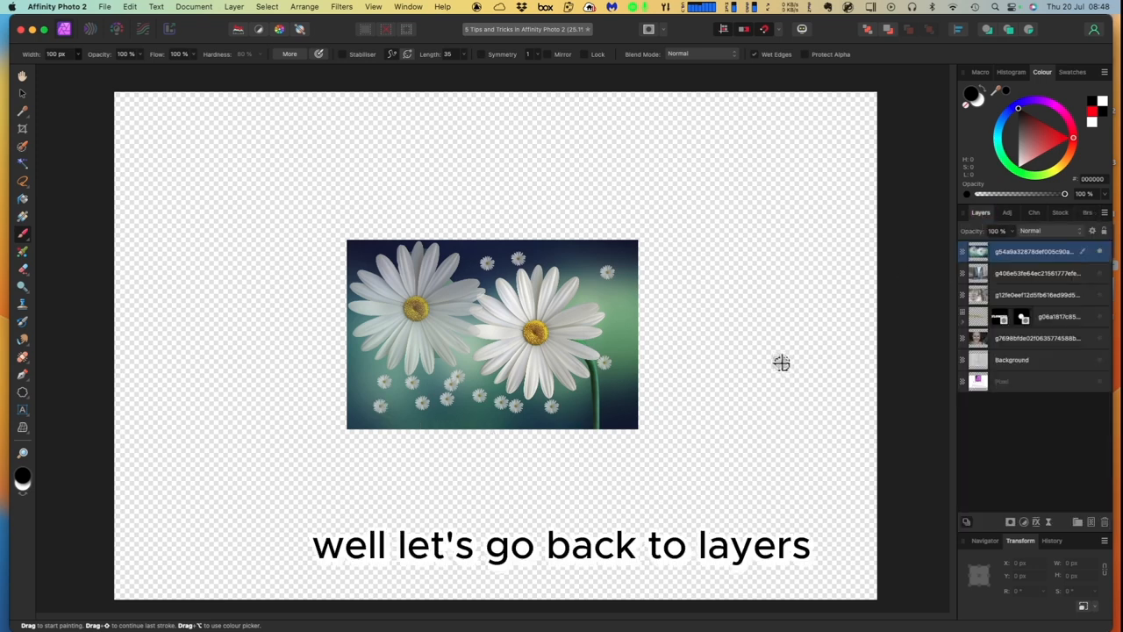